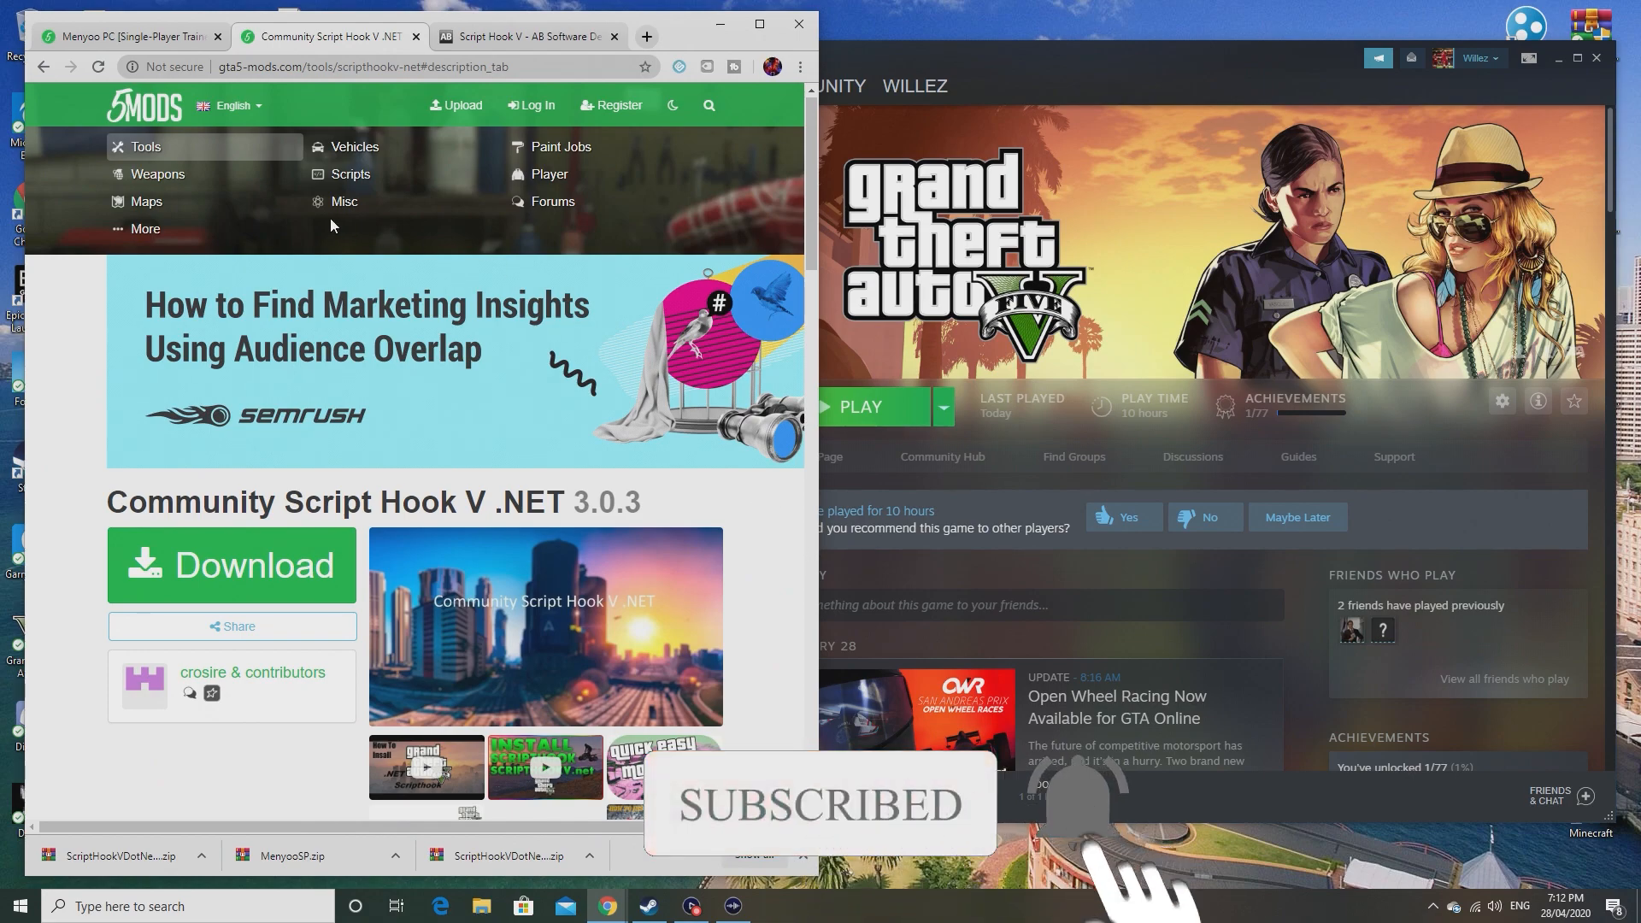
Step: Look over the Menyoo trainer page, dismissing the floating video ad along the way
click(125, 36)
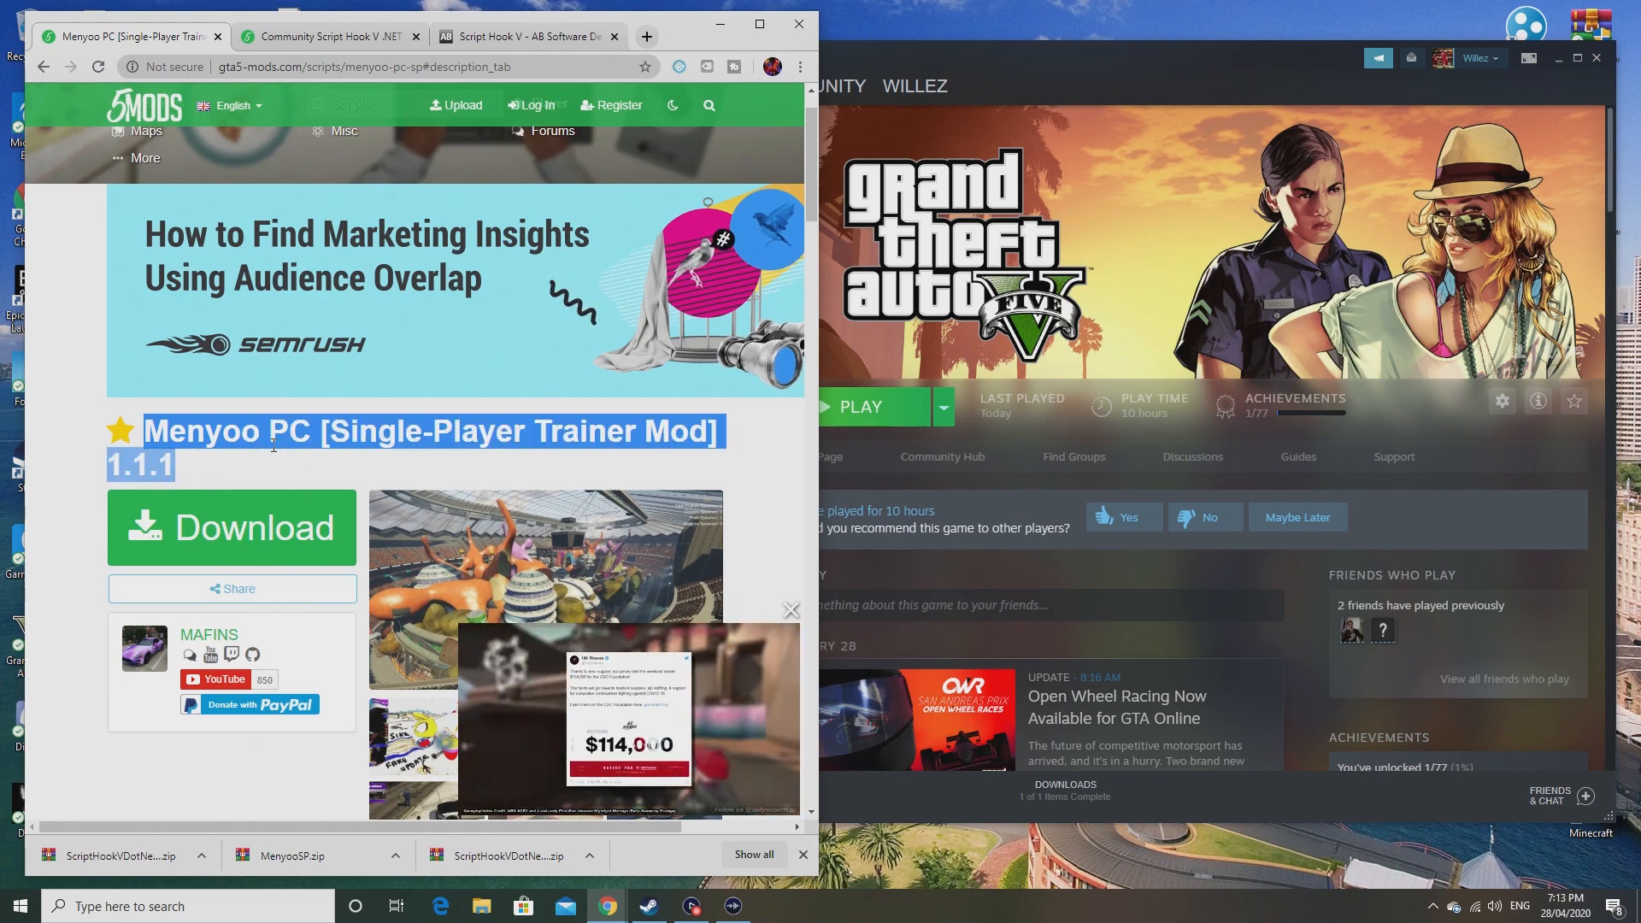
scroll(down, 3)
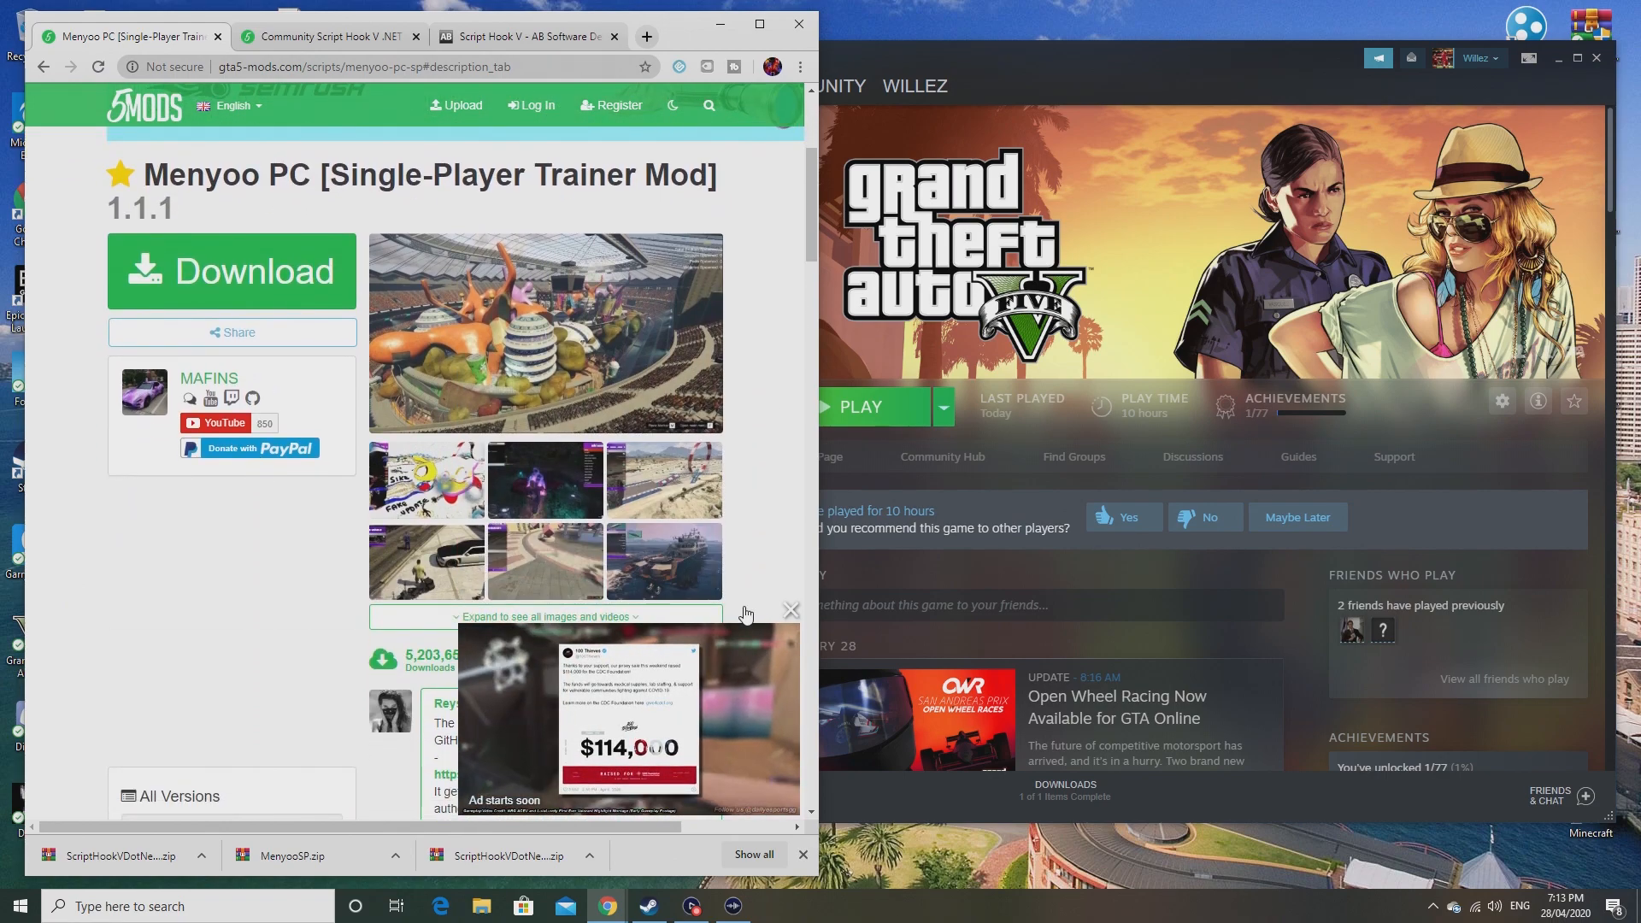
click(790, 608)
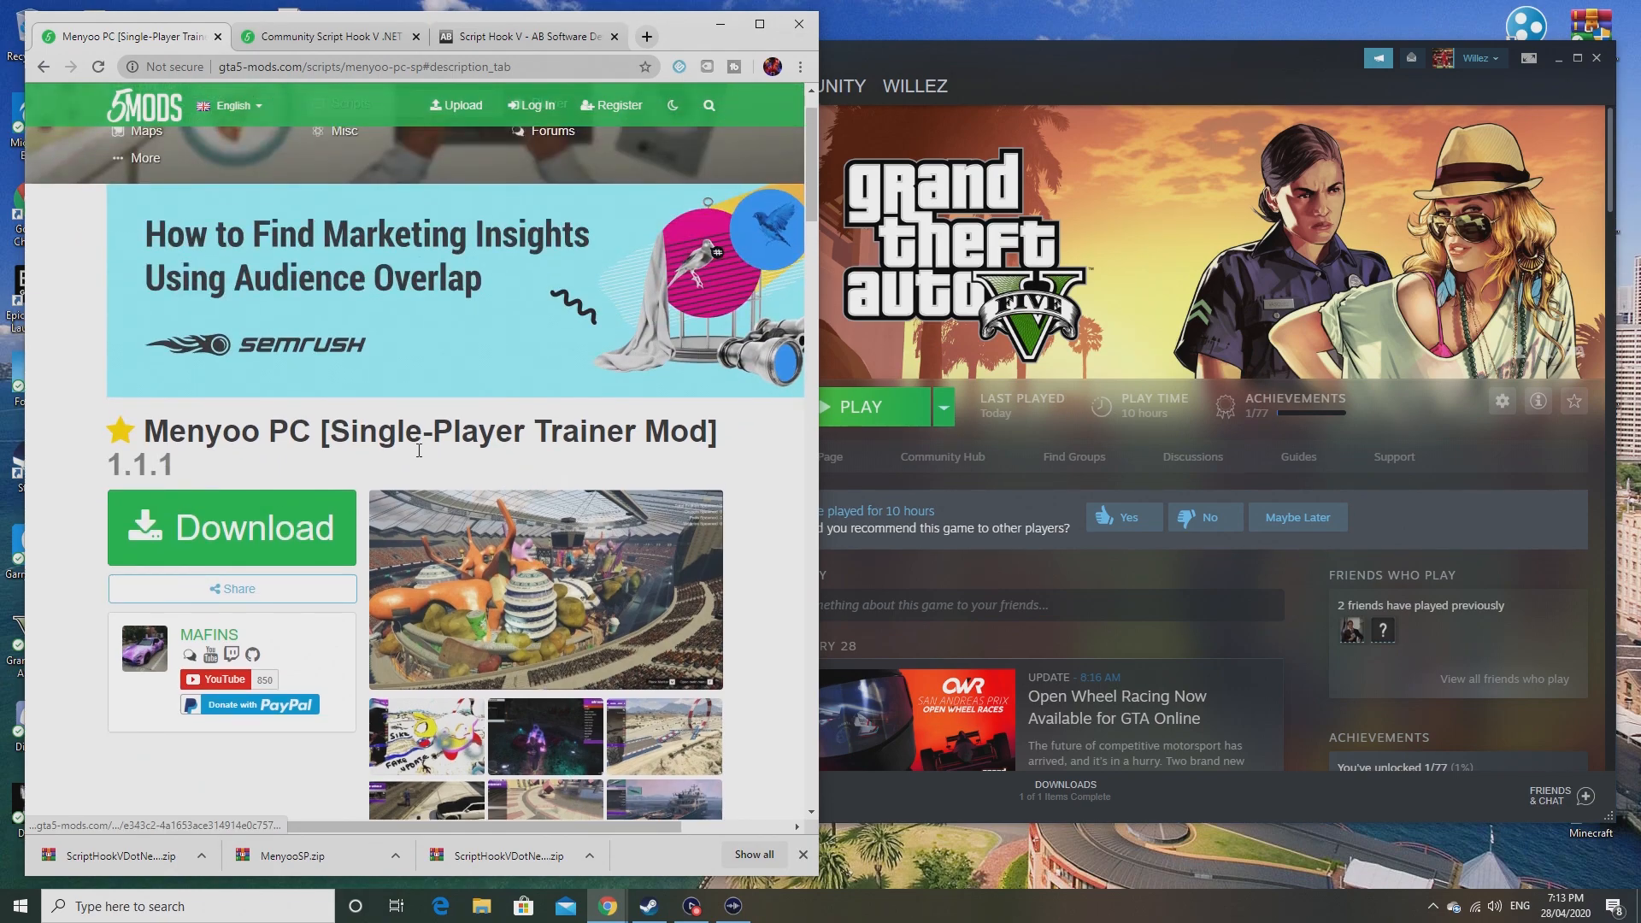
scroll(down, 3)
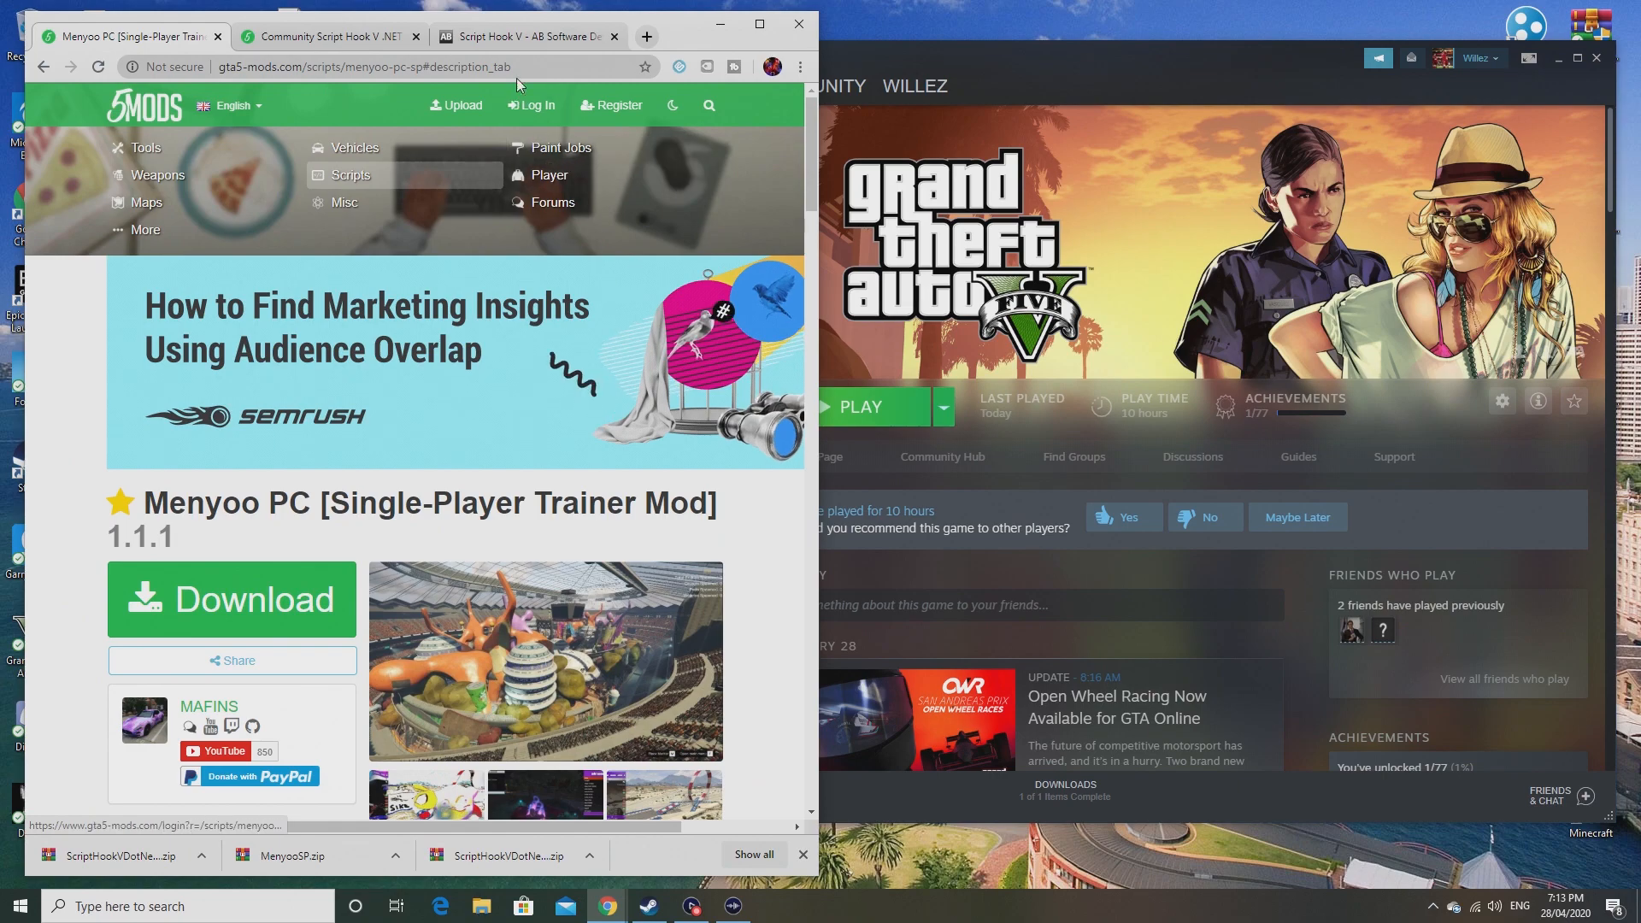
Step: Bring up the Script Hook V page on dev-c.com via the Script Hook V .NET page
click(324, 36)
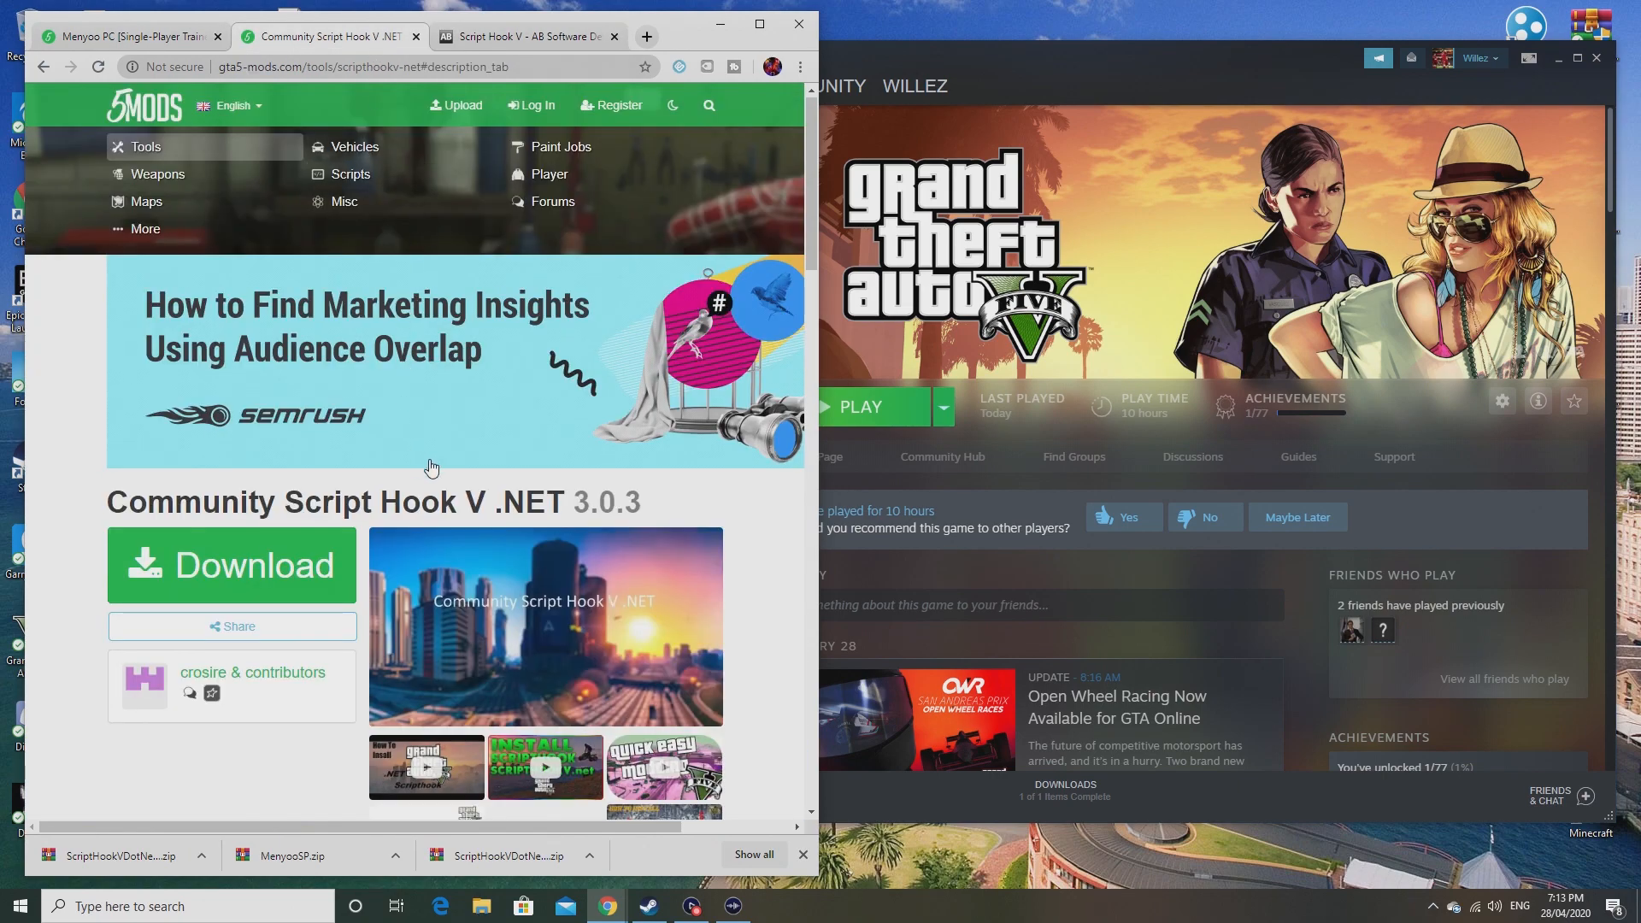
click(520, 36)
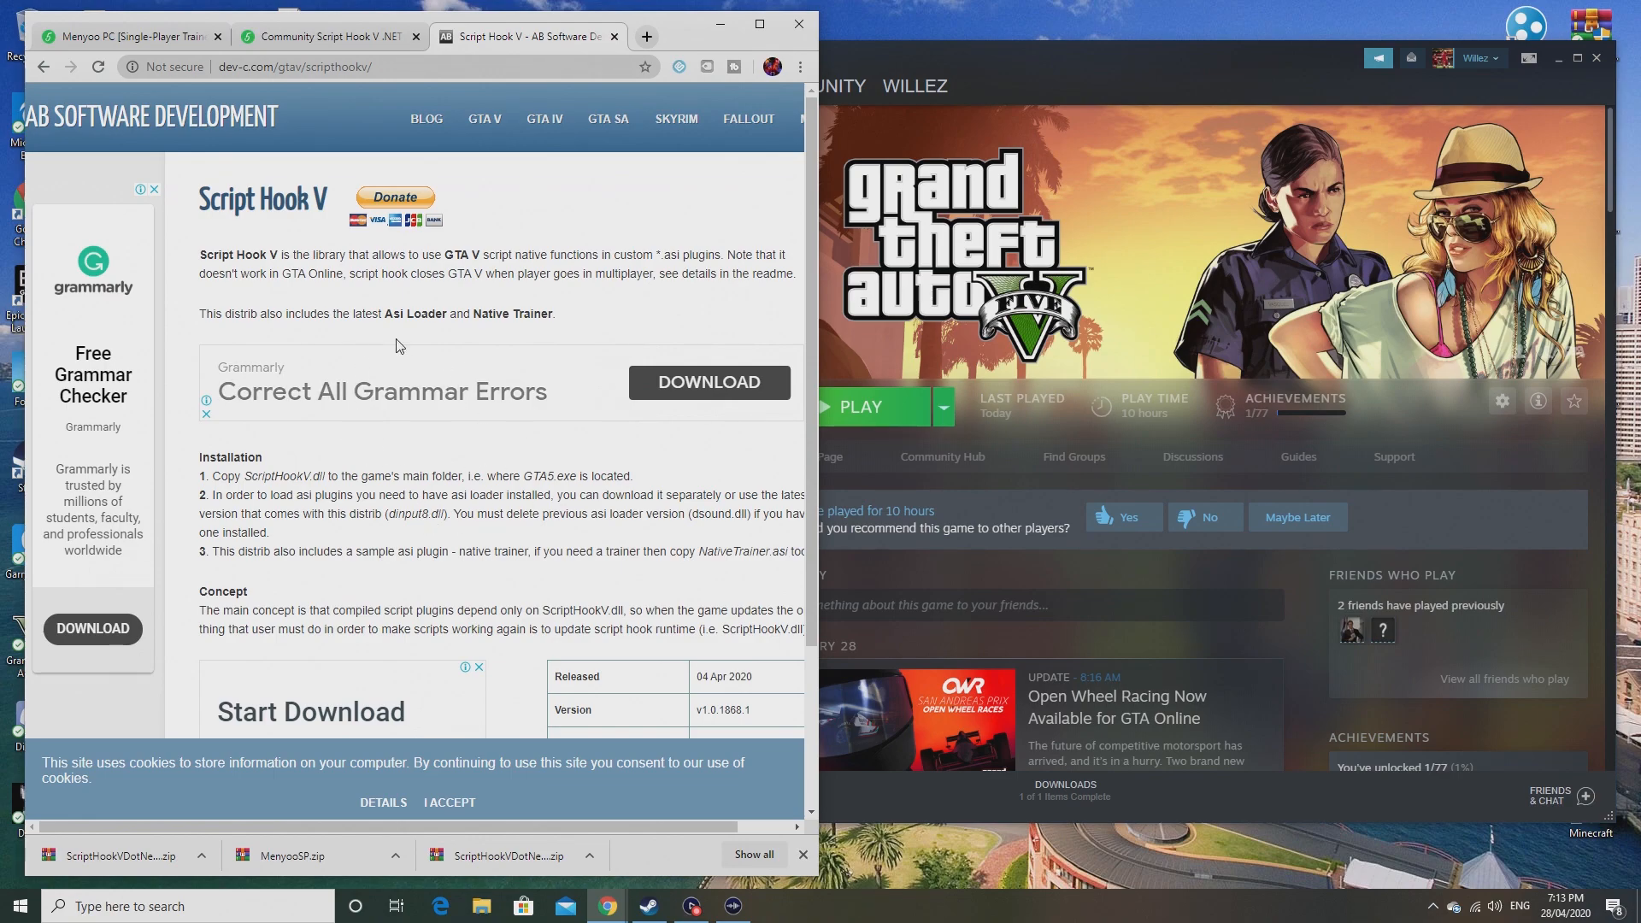
Step: Read the Script Hook V installation notes, then close that page
scroll(down, 3)
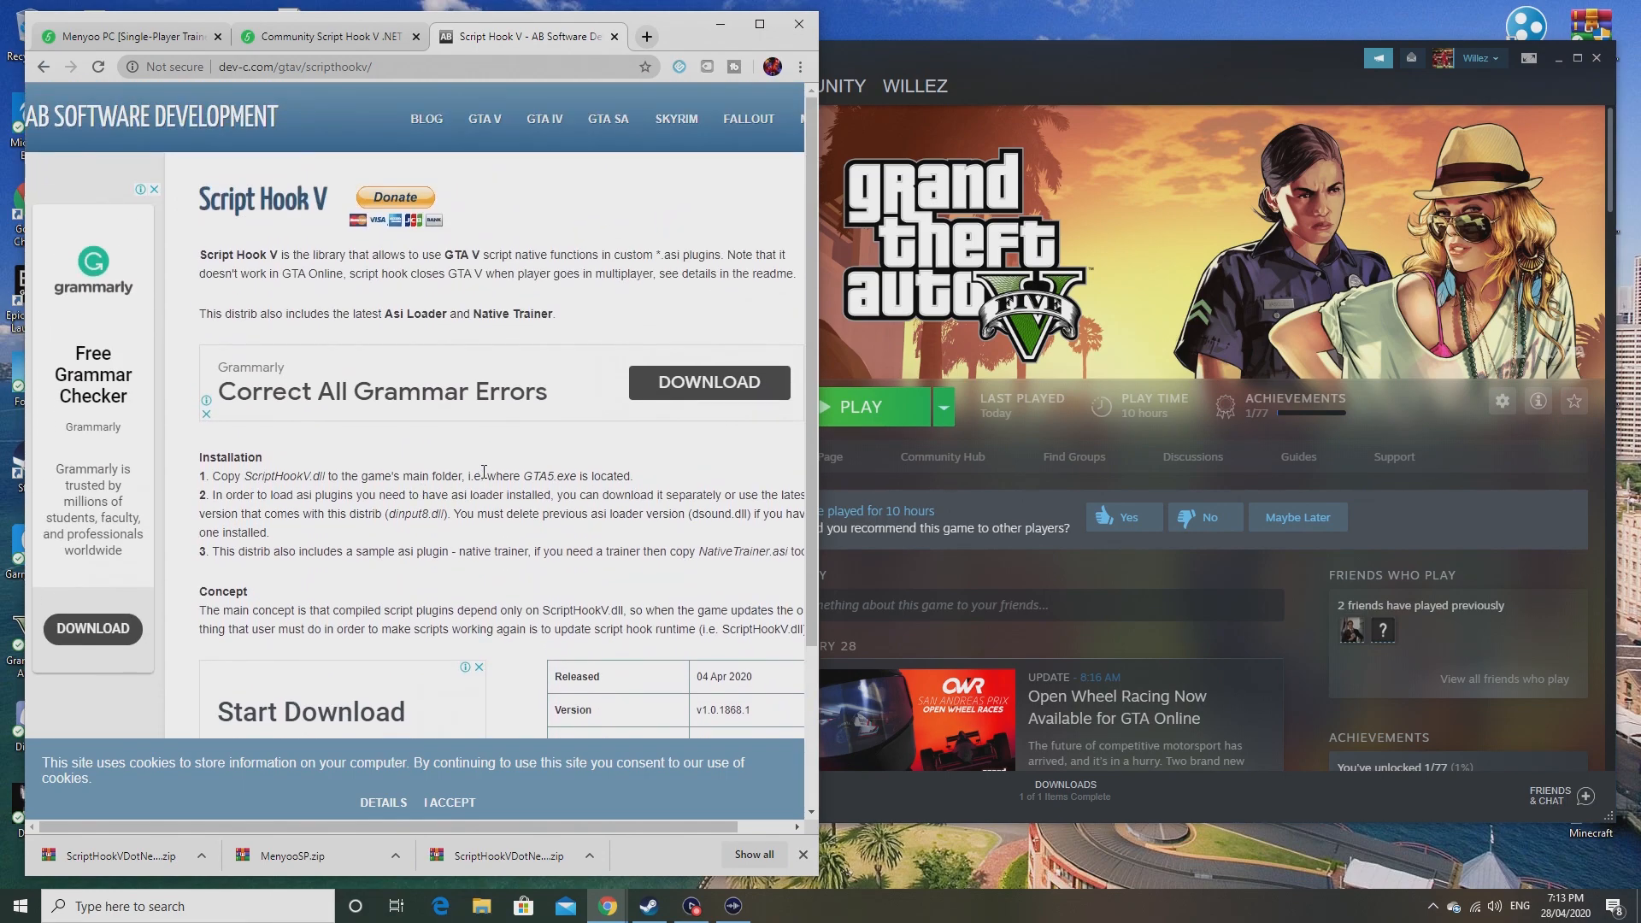
scroll(down, 3)
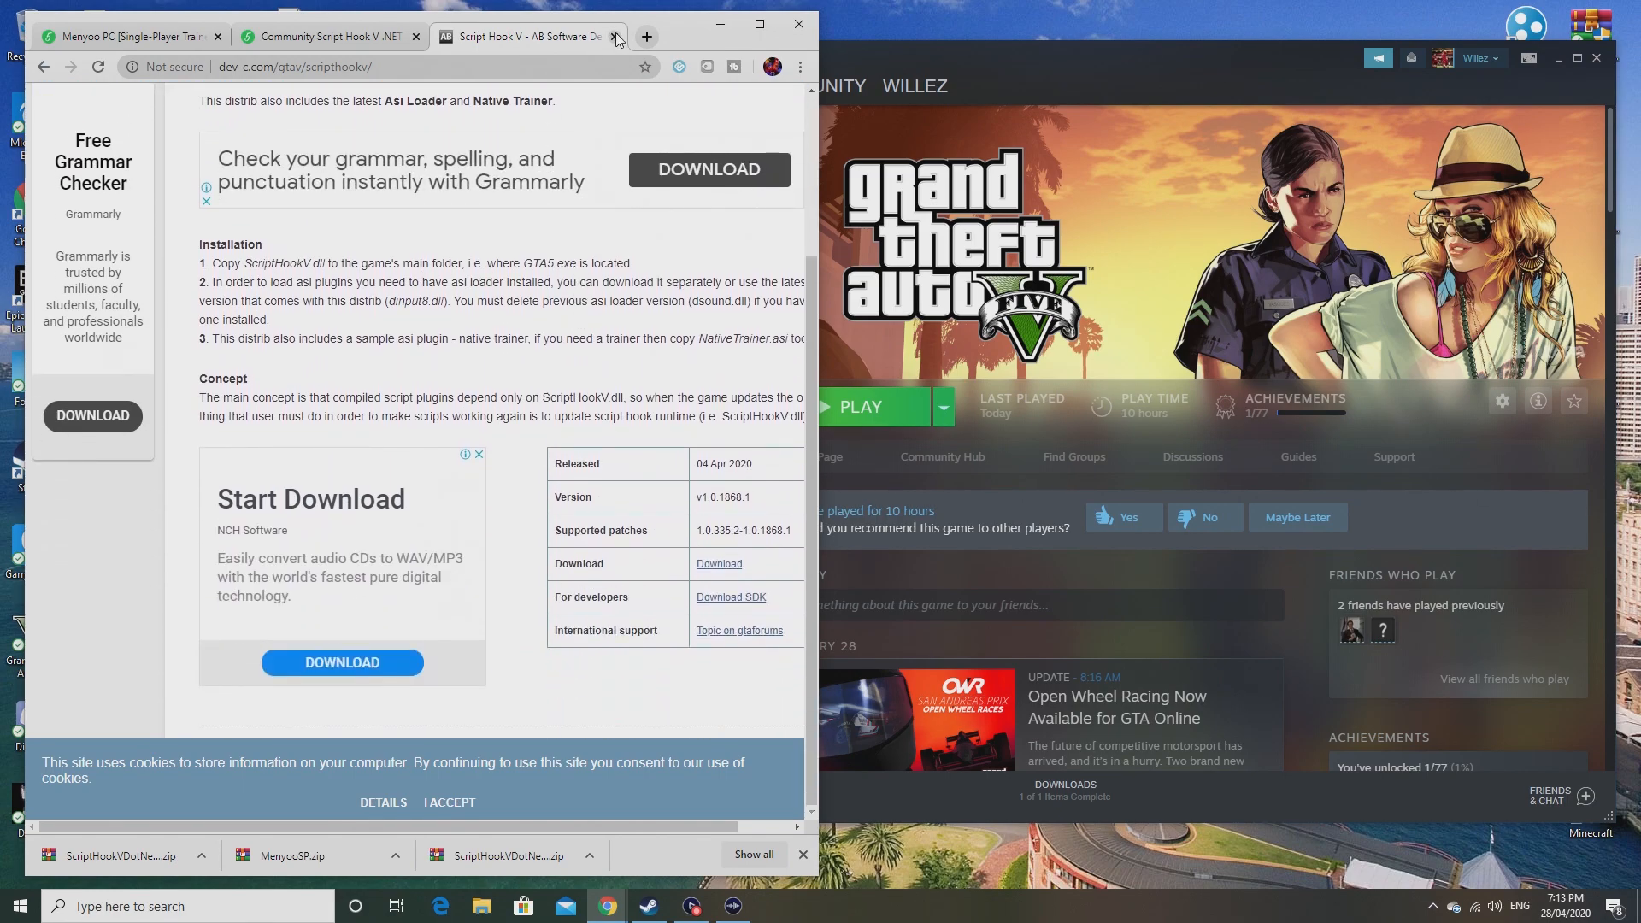
click(616, 36)
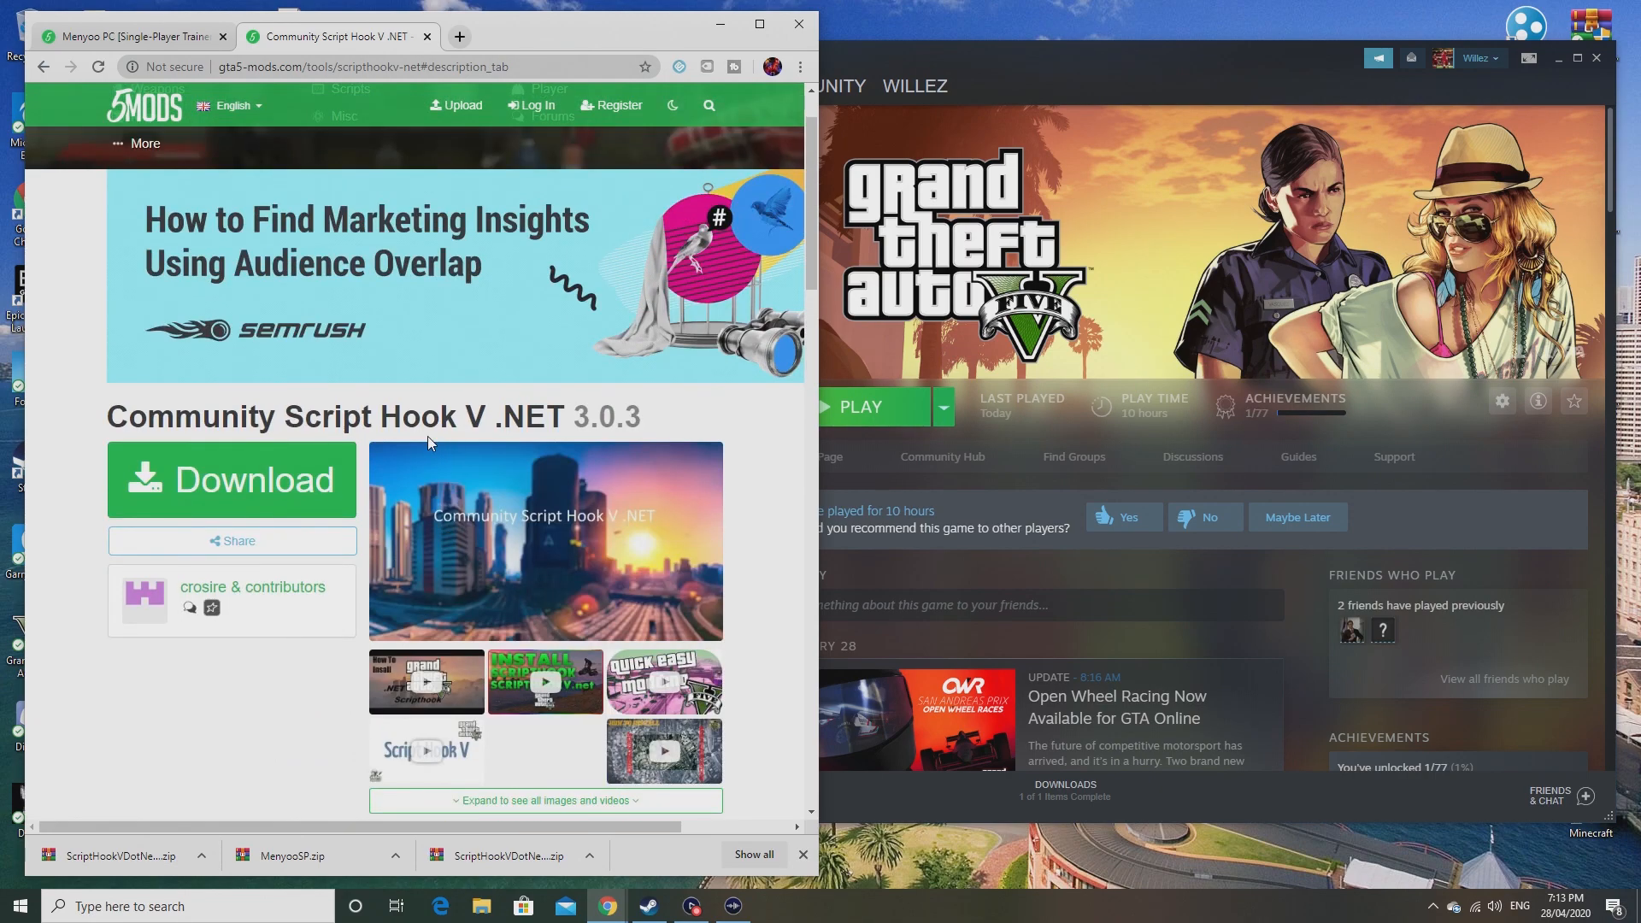
Step: Scroll the Script Hook V .NET page down to its Installation section and prerequisites
scroll(down, 3)
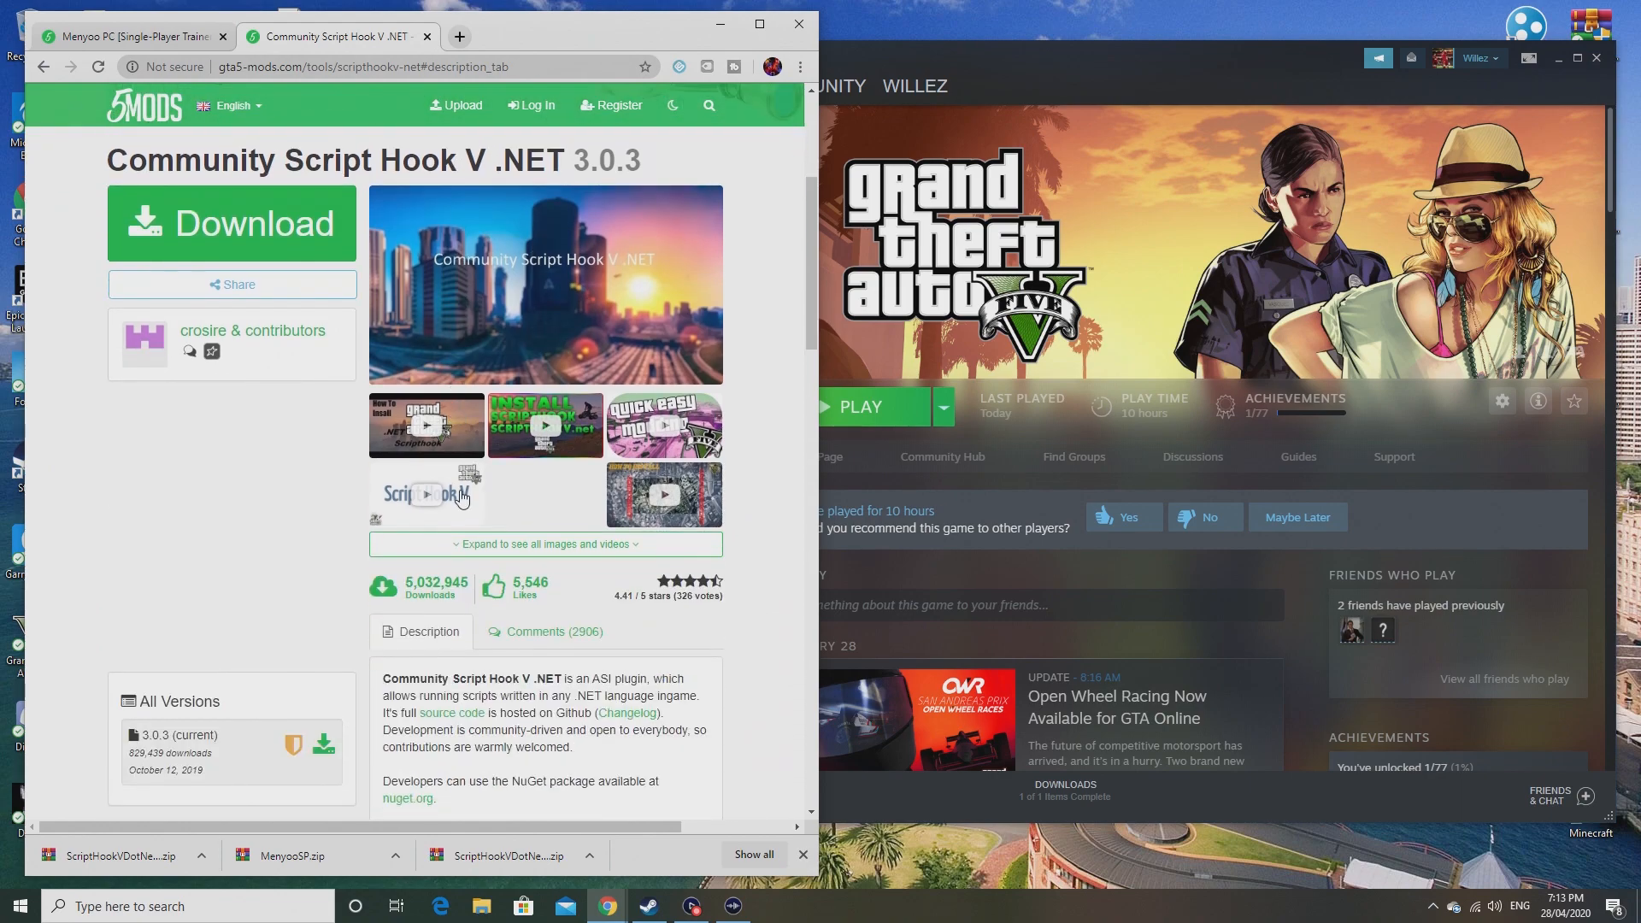
scroll(down, 3)
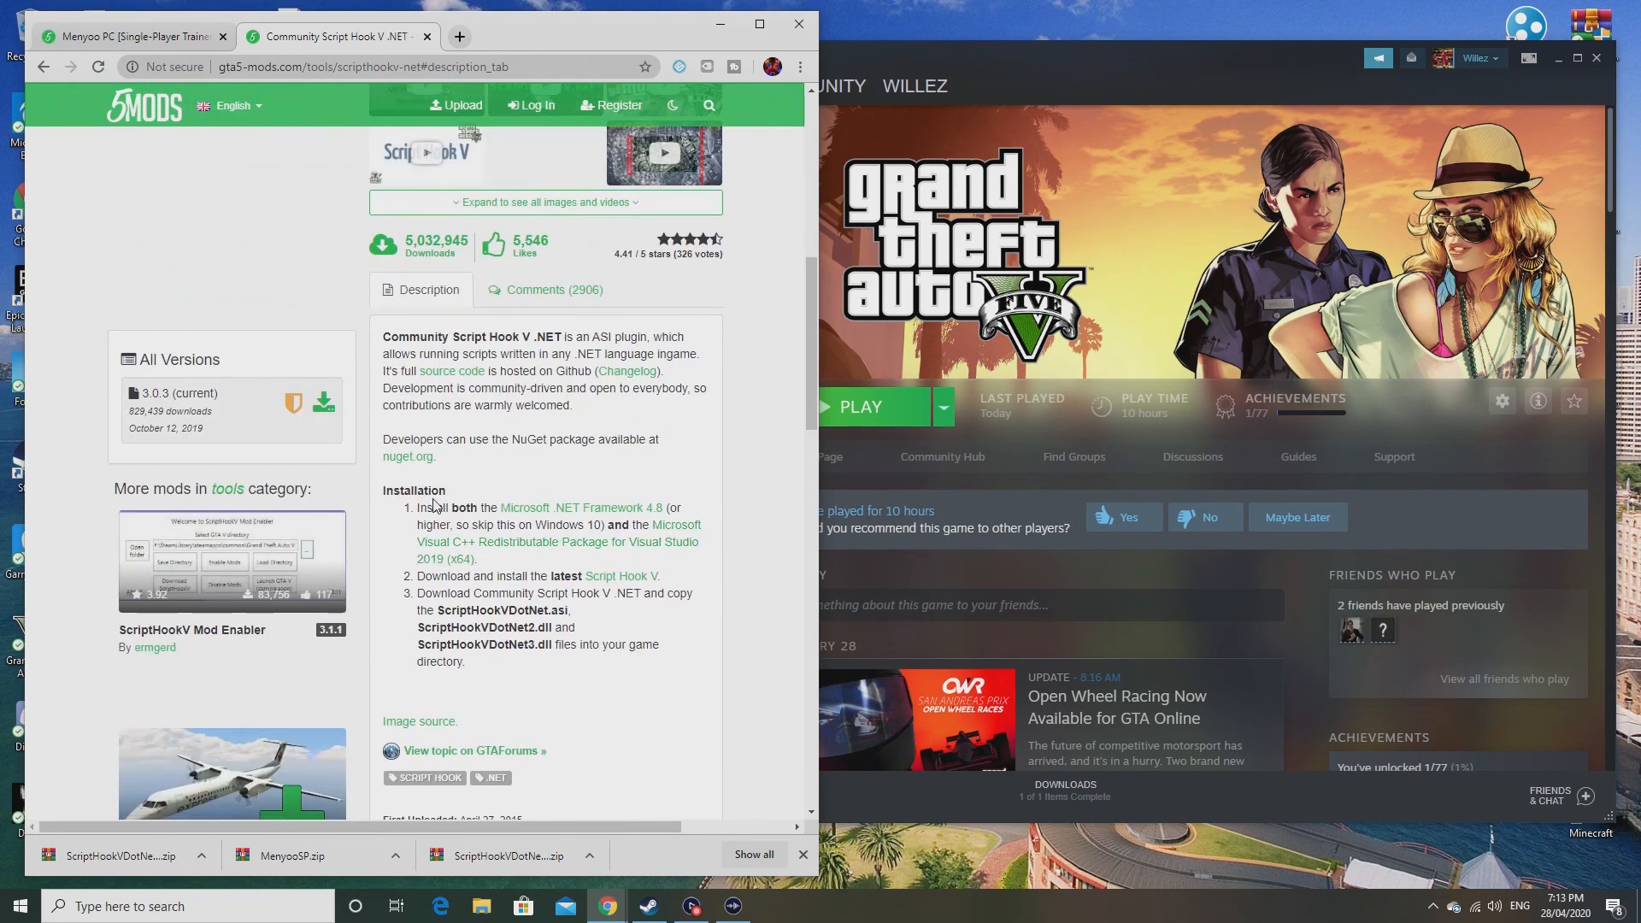
scroll(down, 3)
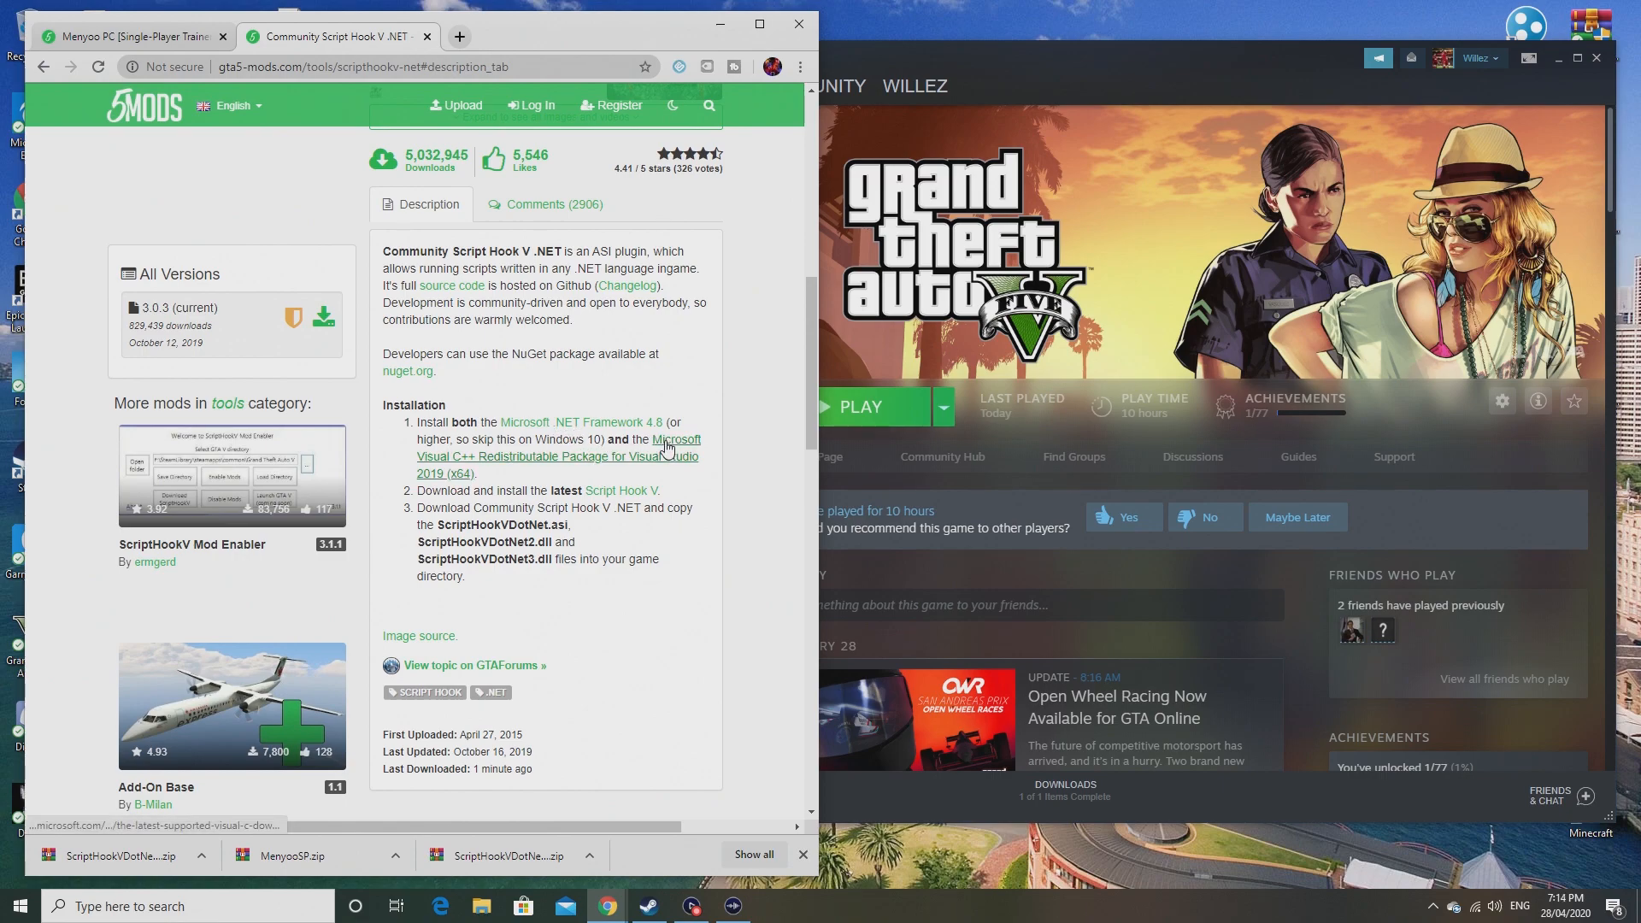
mouse_move(649, 460)
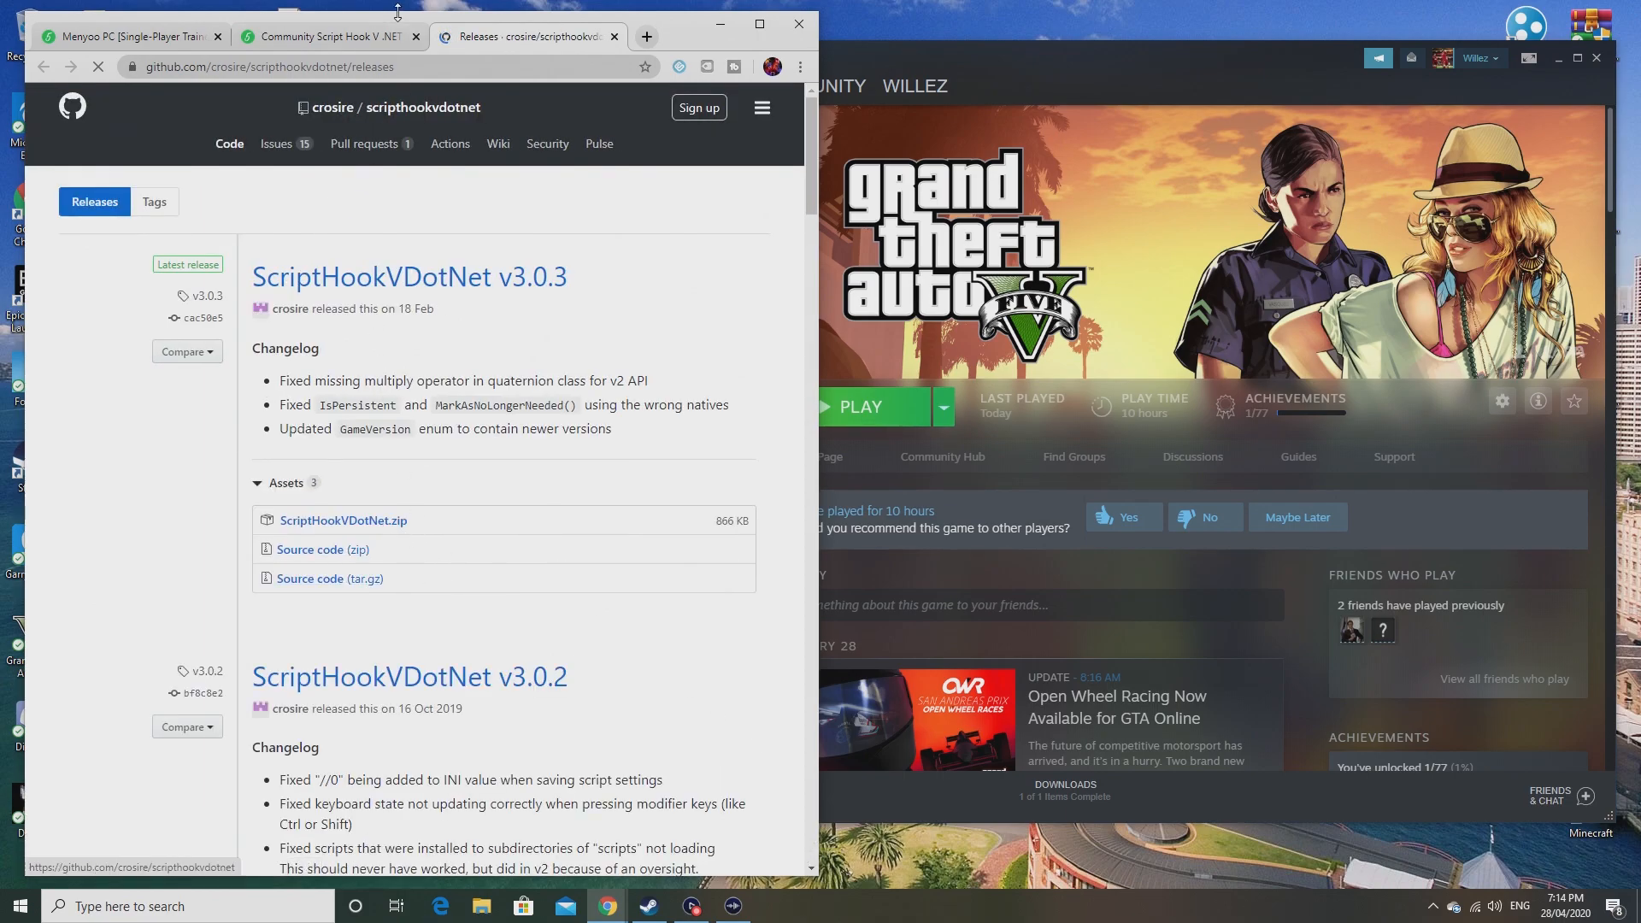
Step: Download ScriptHookVDotNet.zip from the v3.0.3 GitHub release and return to the mod page
click(325, 36)
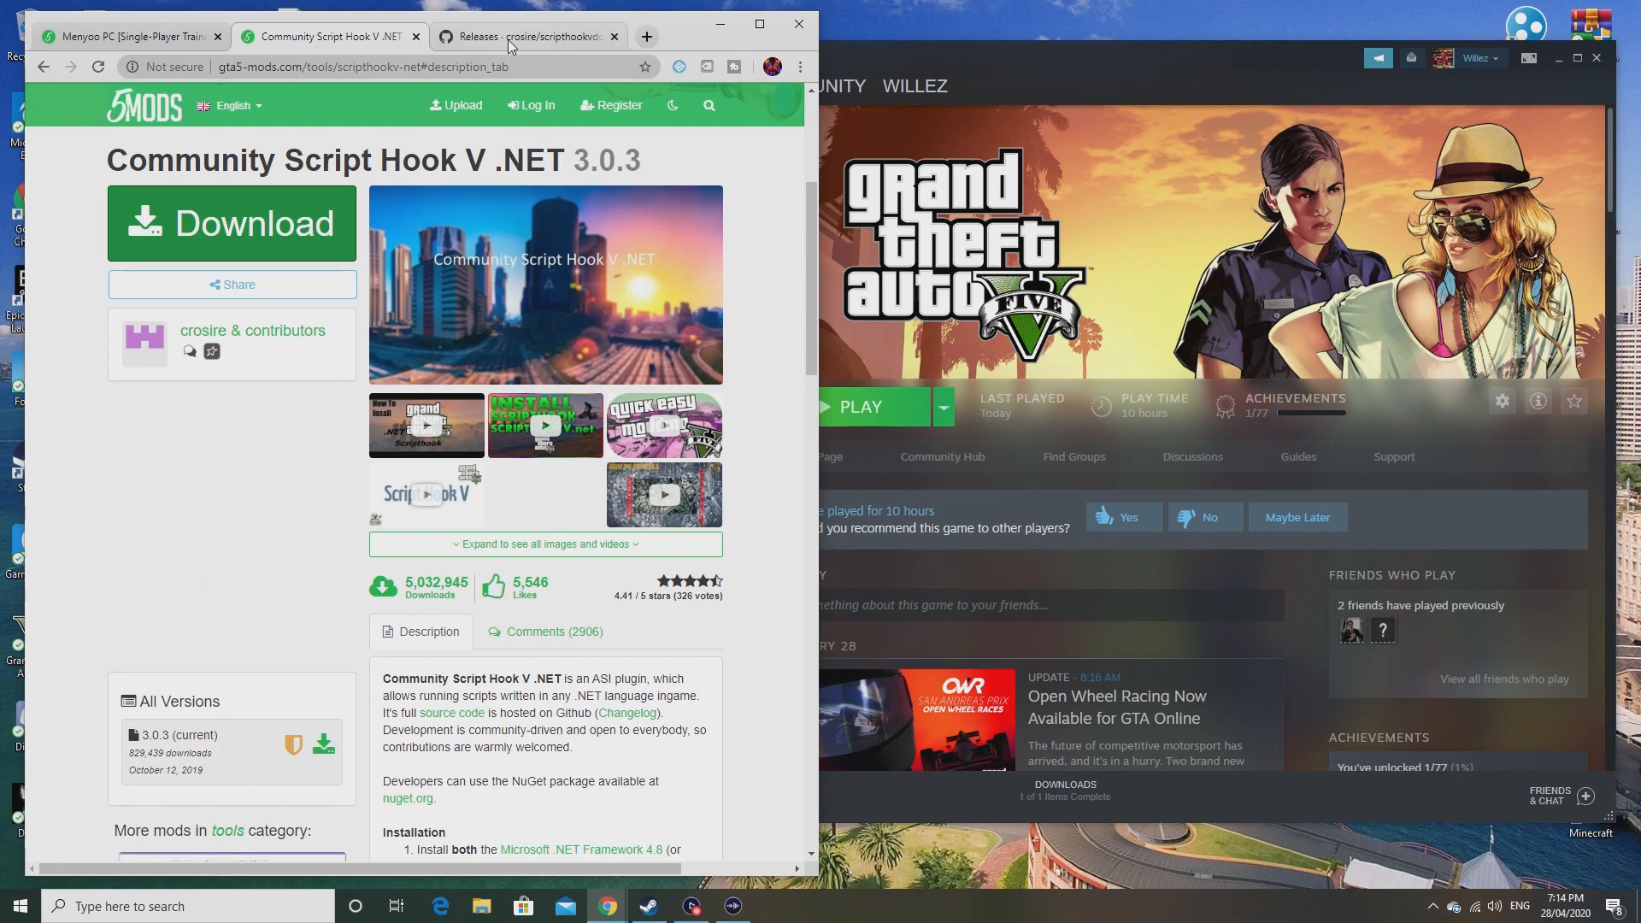
click(529, 36)
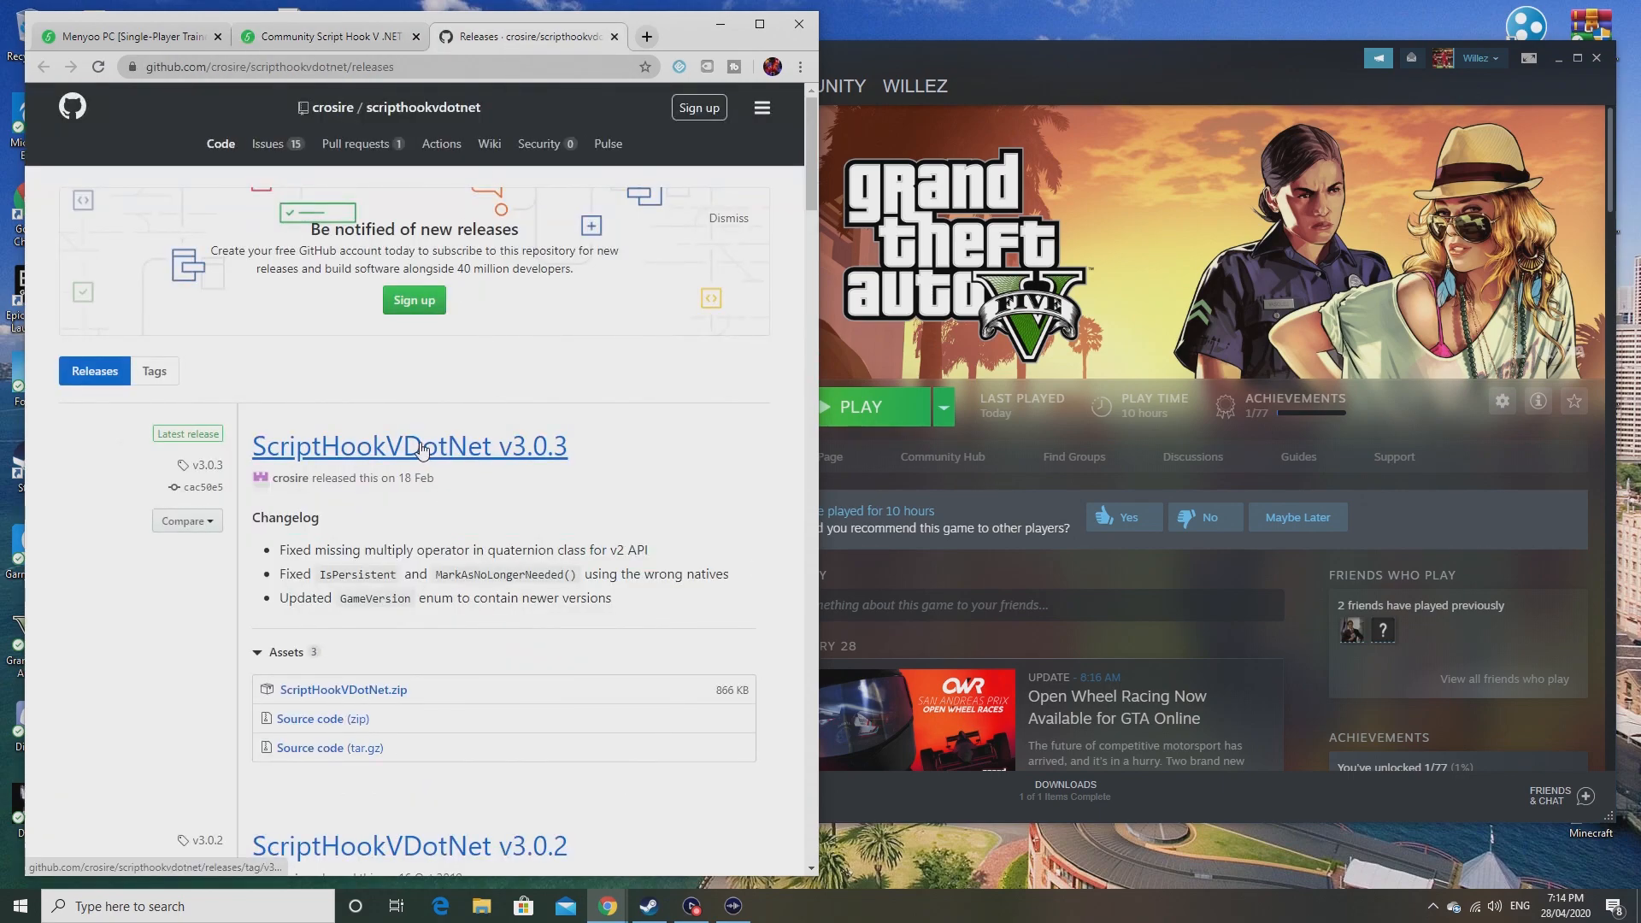
mouse_move(429, 431)
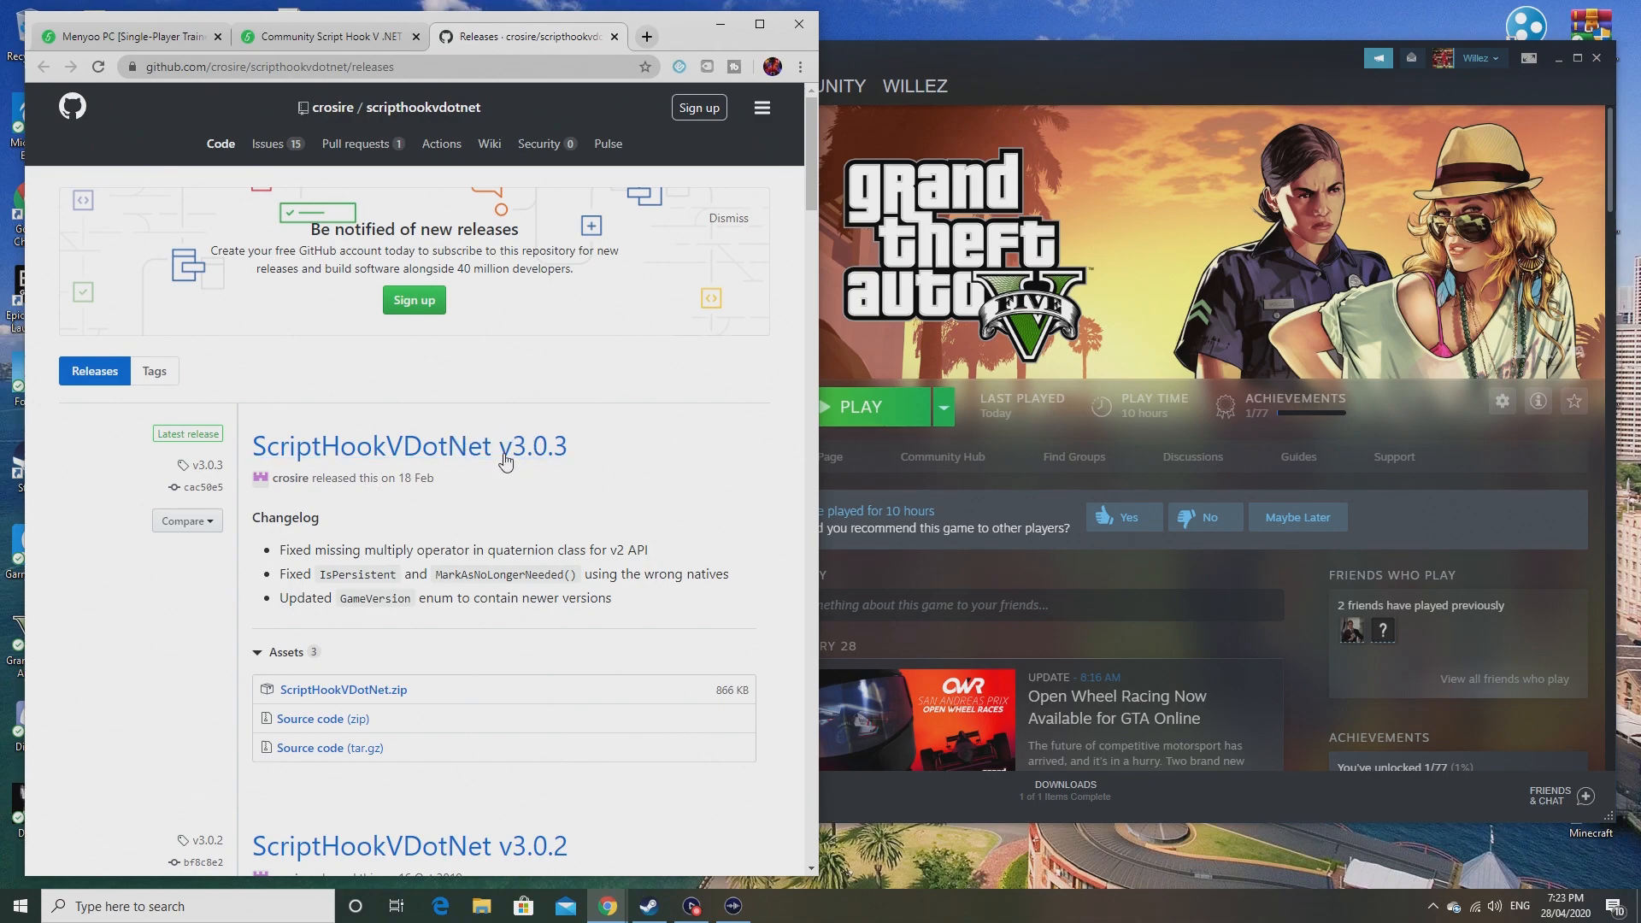
mouse_move(408, 446)
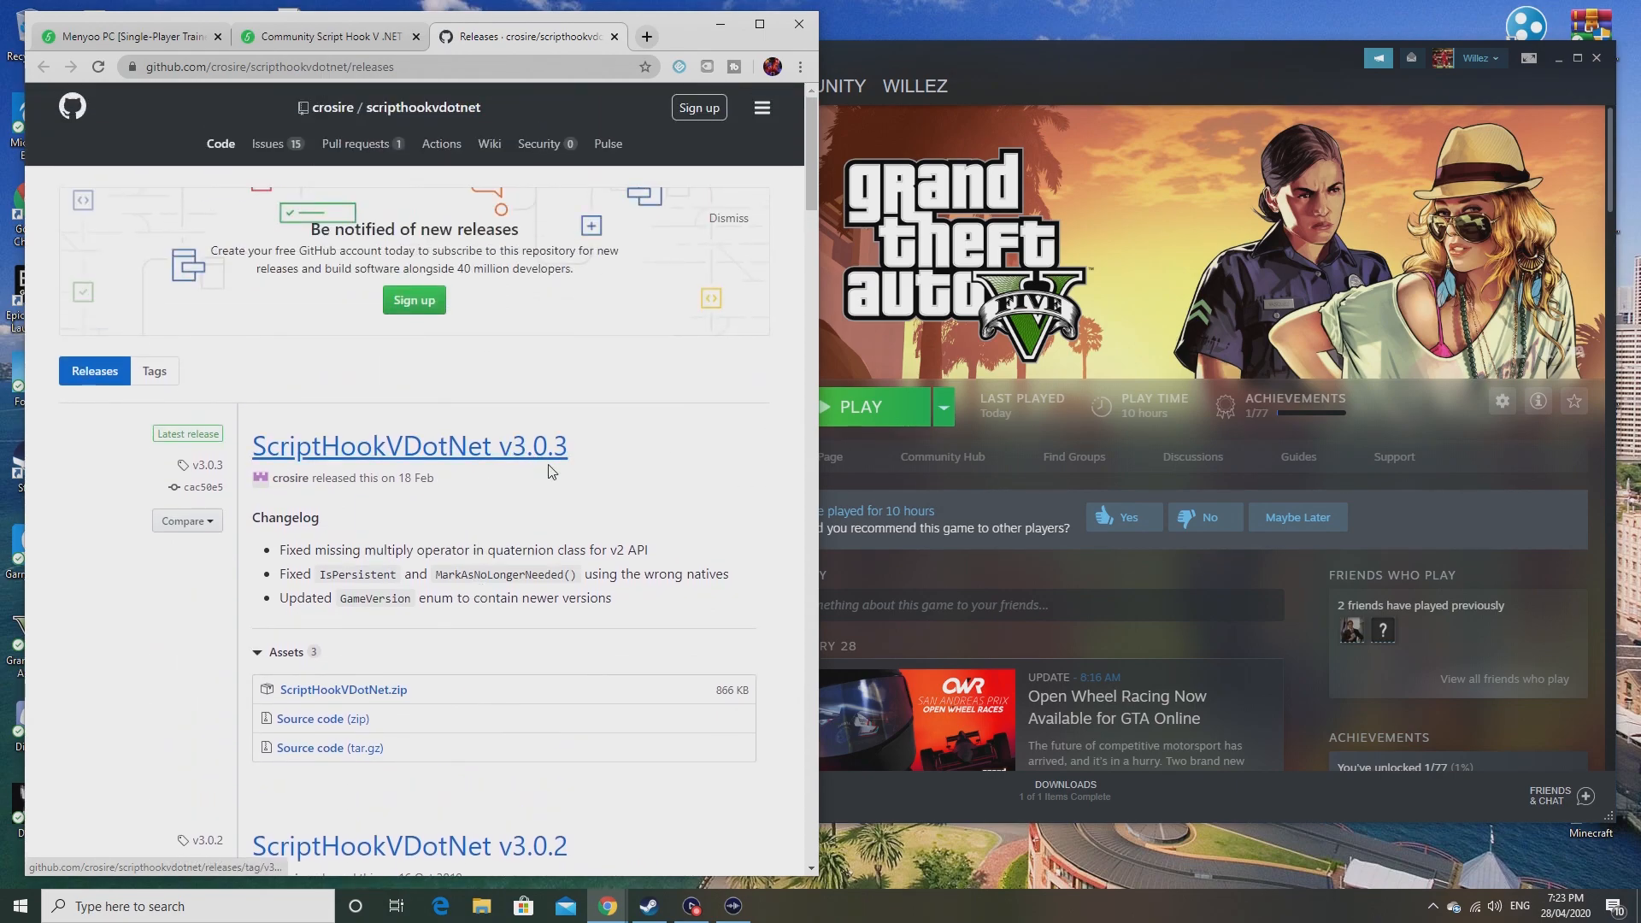
mouse_move(503, 444)
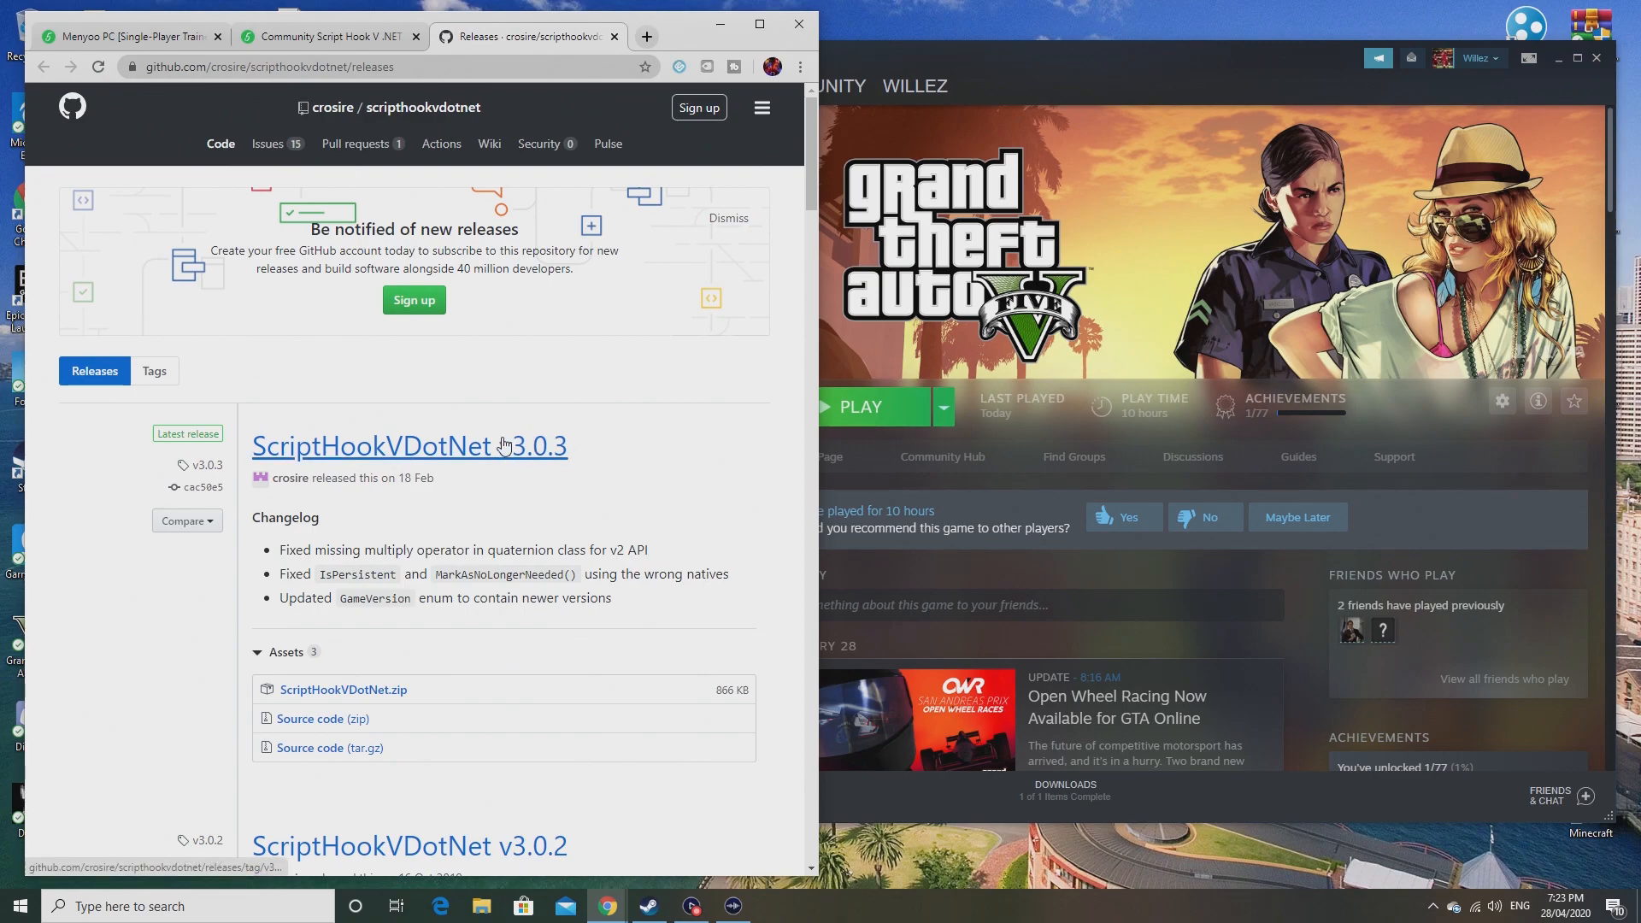
scroll(down, 3)
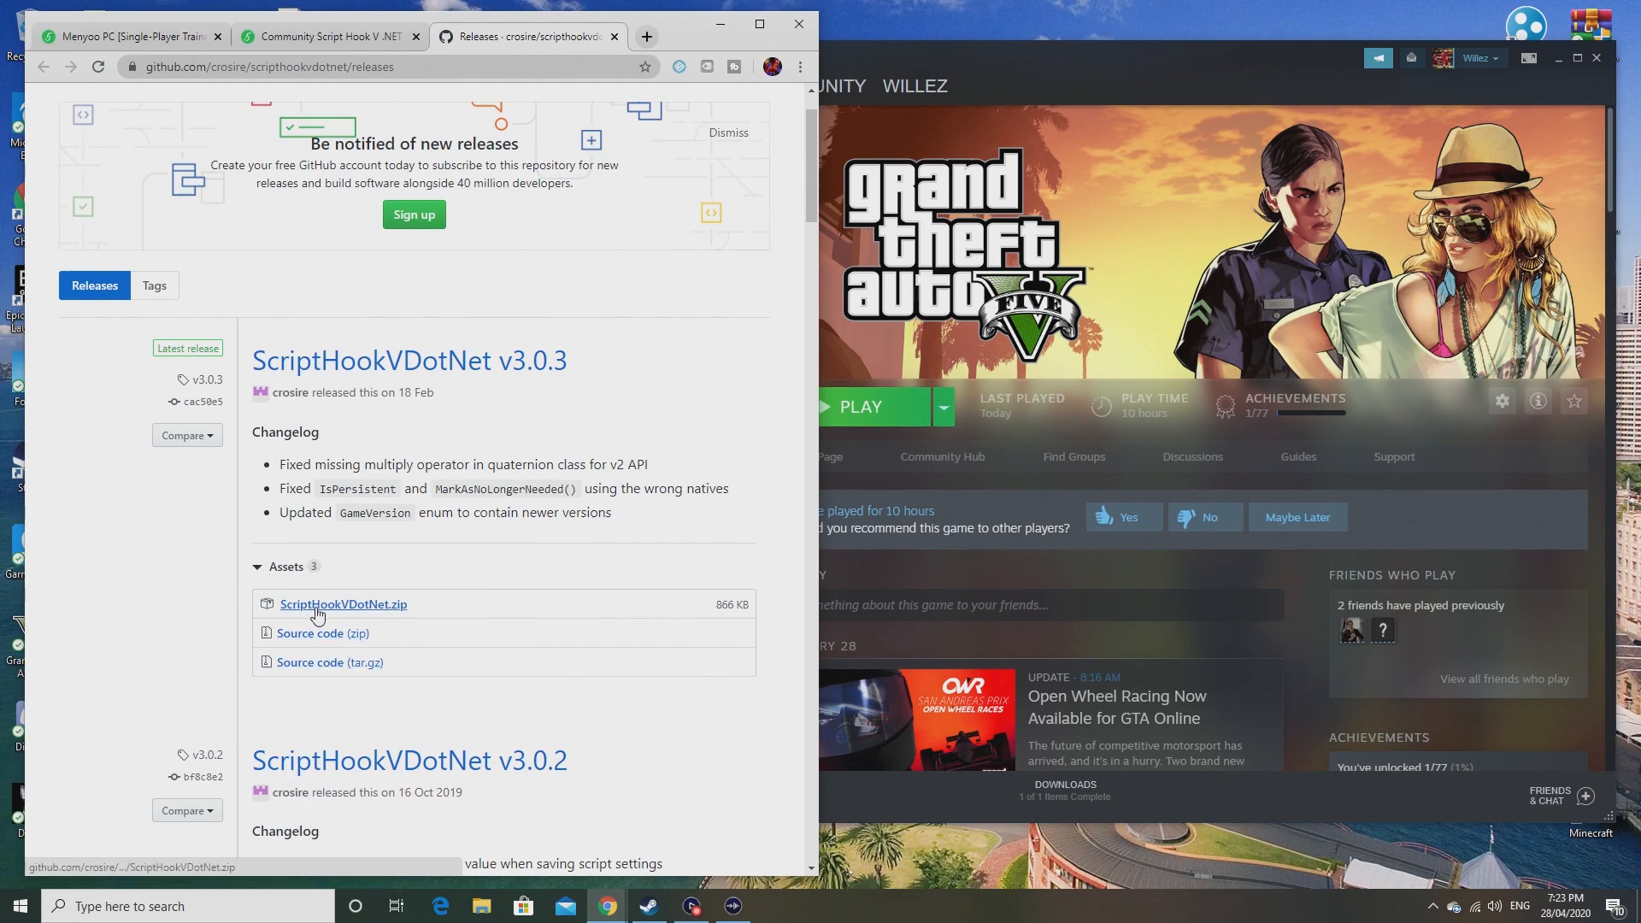
click(344, 604)
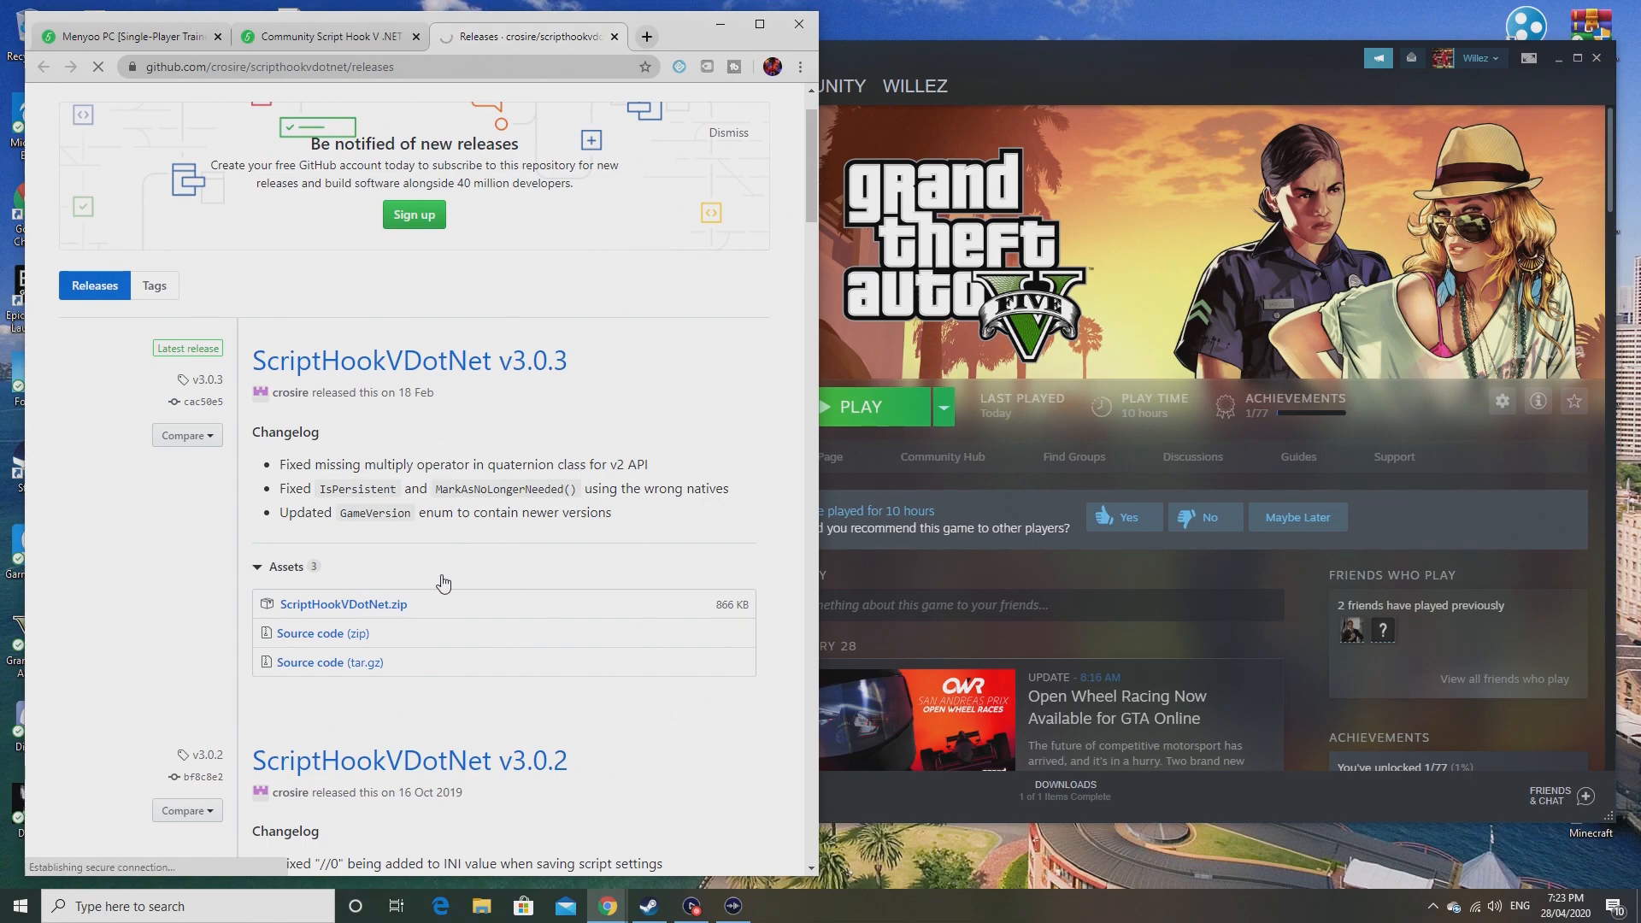
click(342, 603)
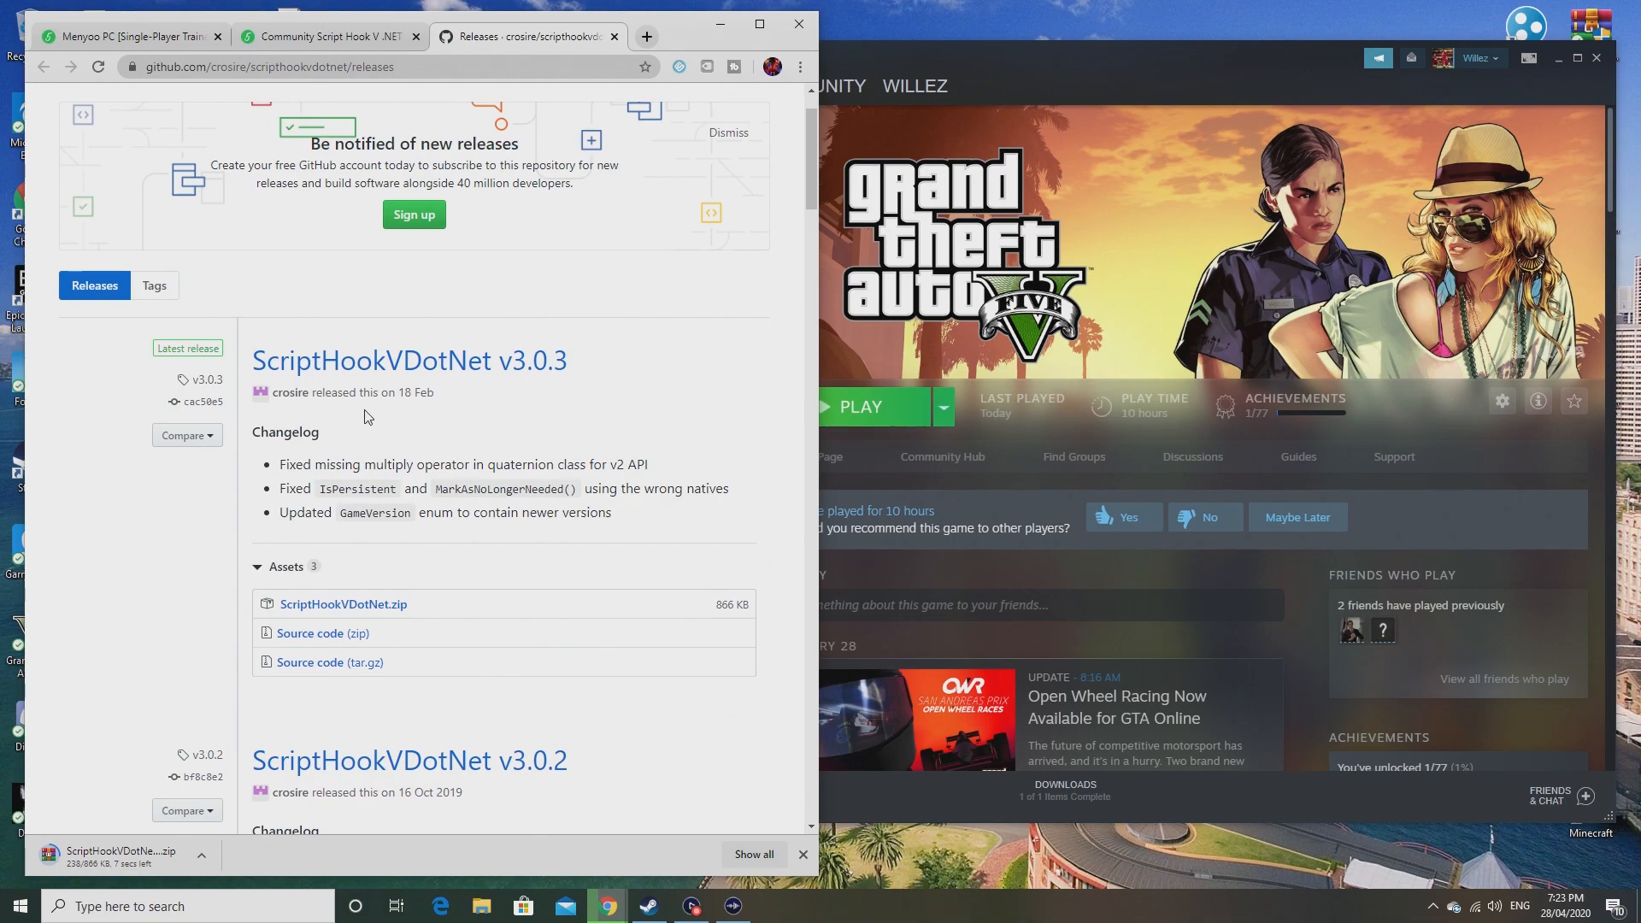
click(324, 36)
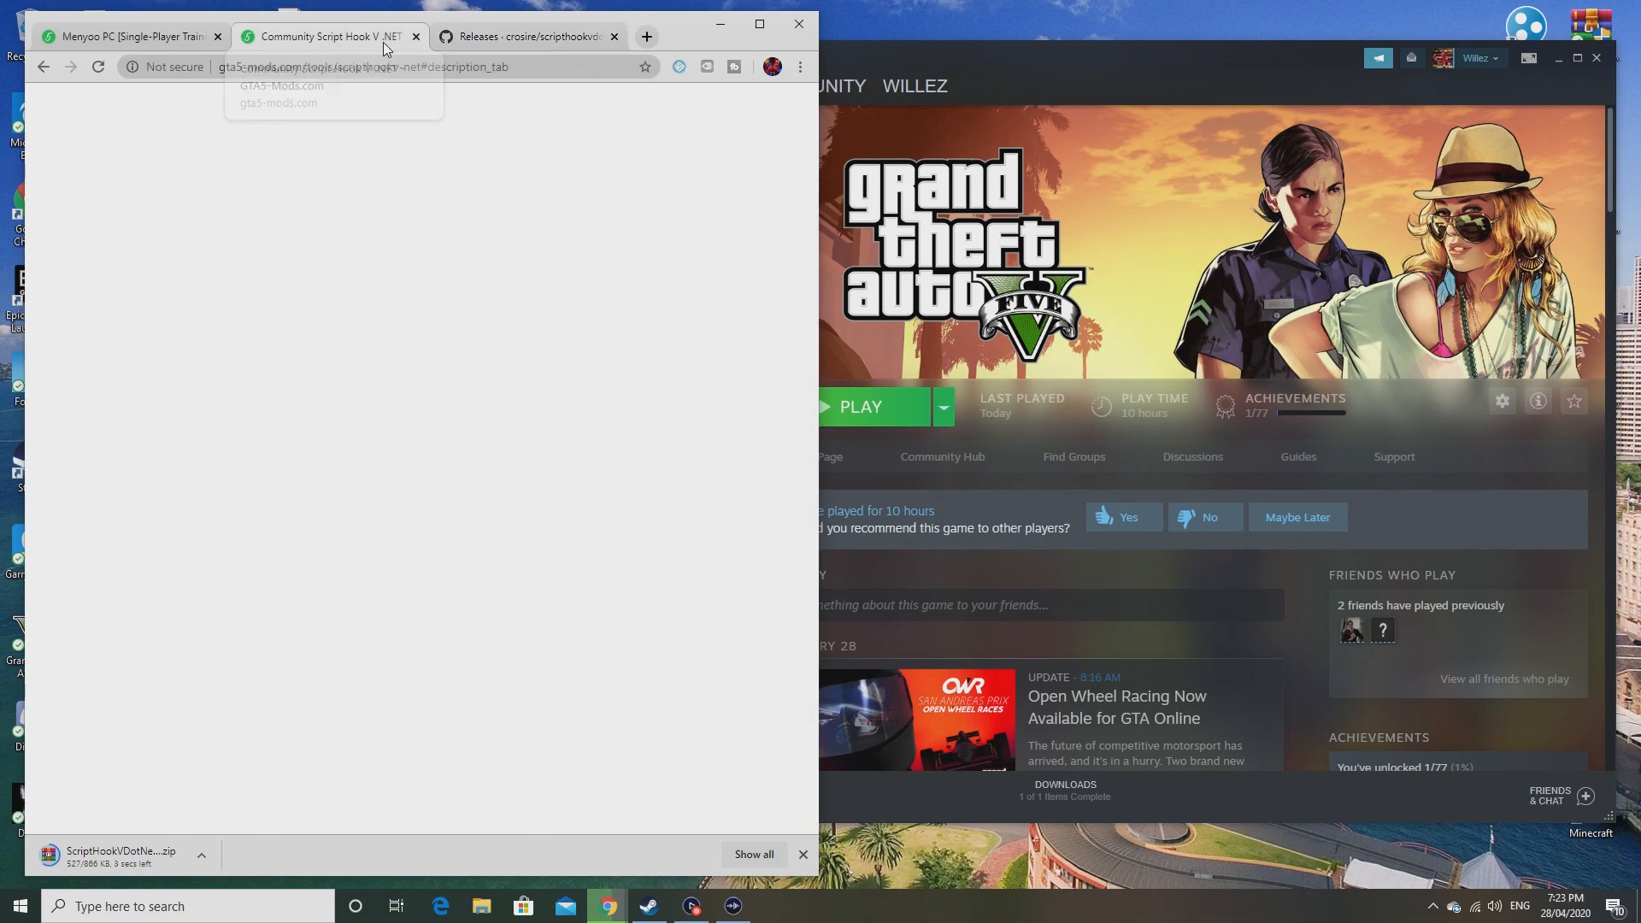
Step: Read through the Menyoo PC trainer page's version list and description
click(124, 36)
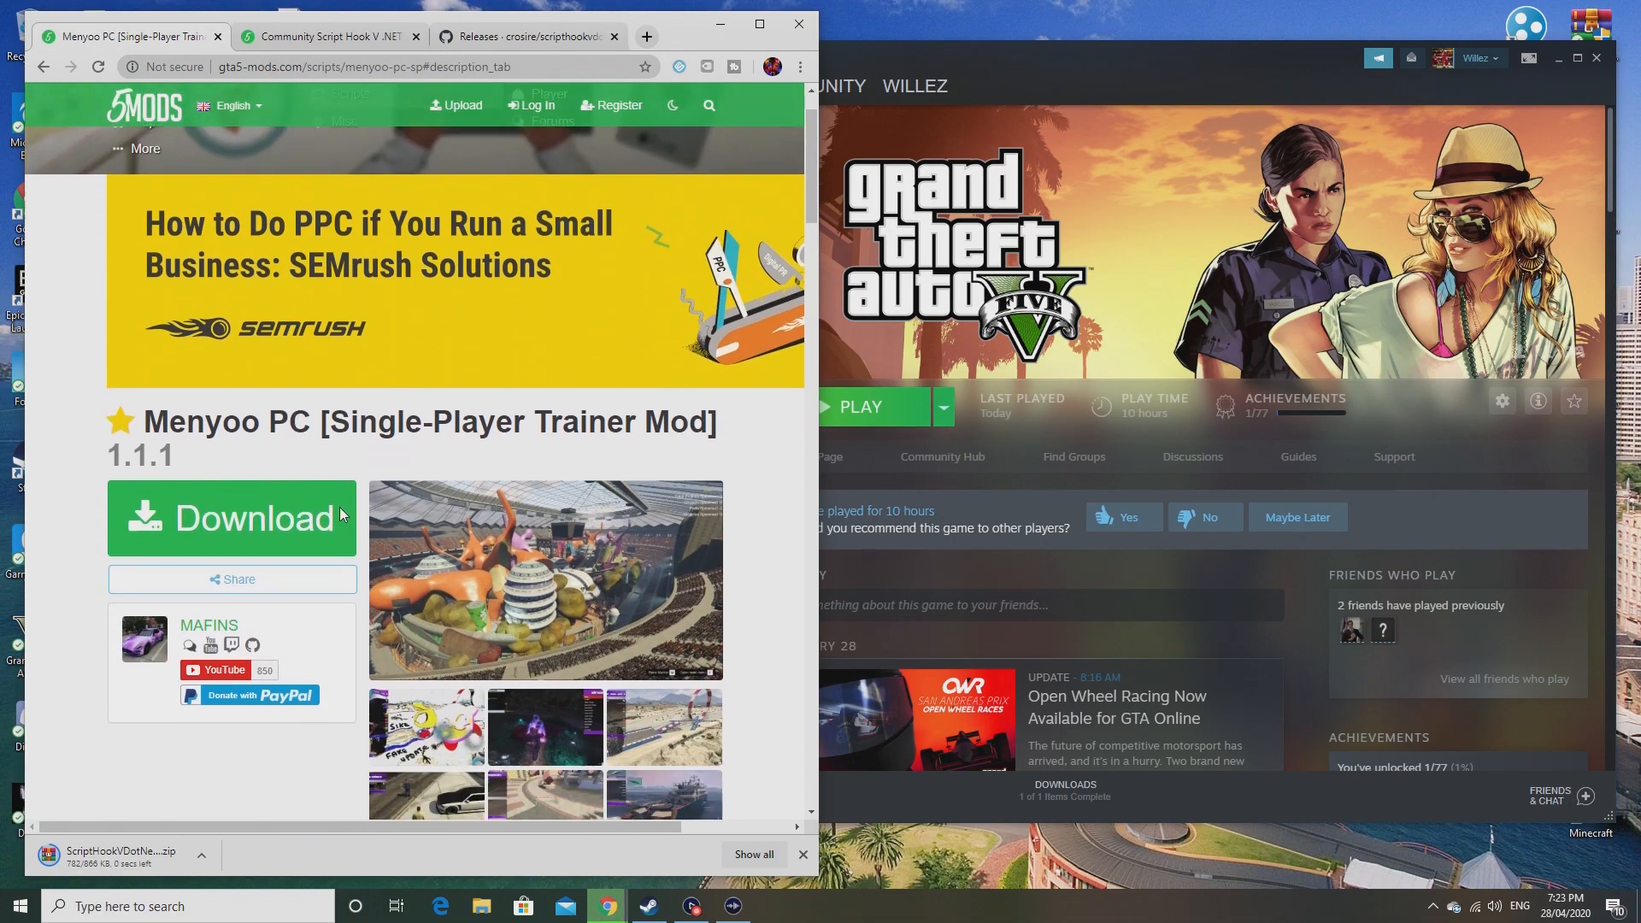
scroll(down, 3)
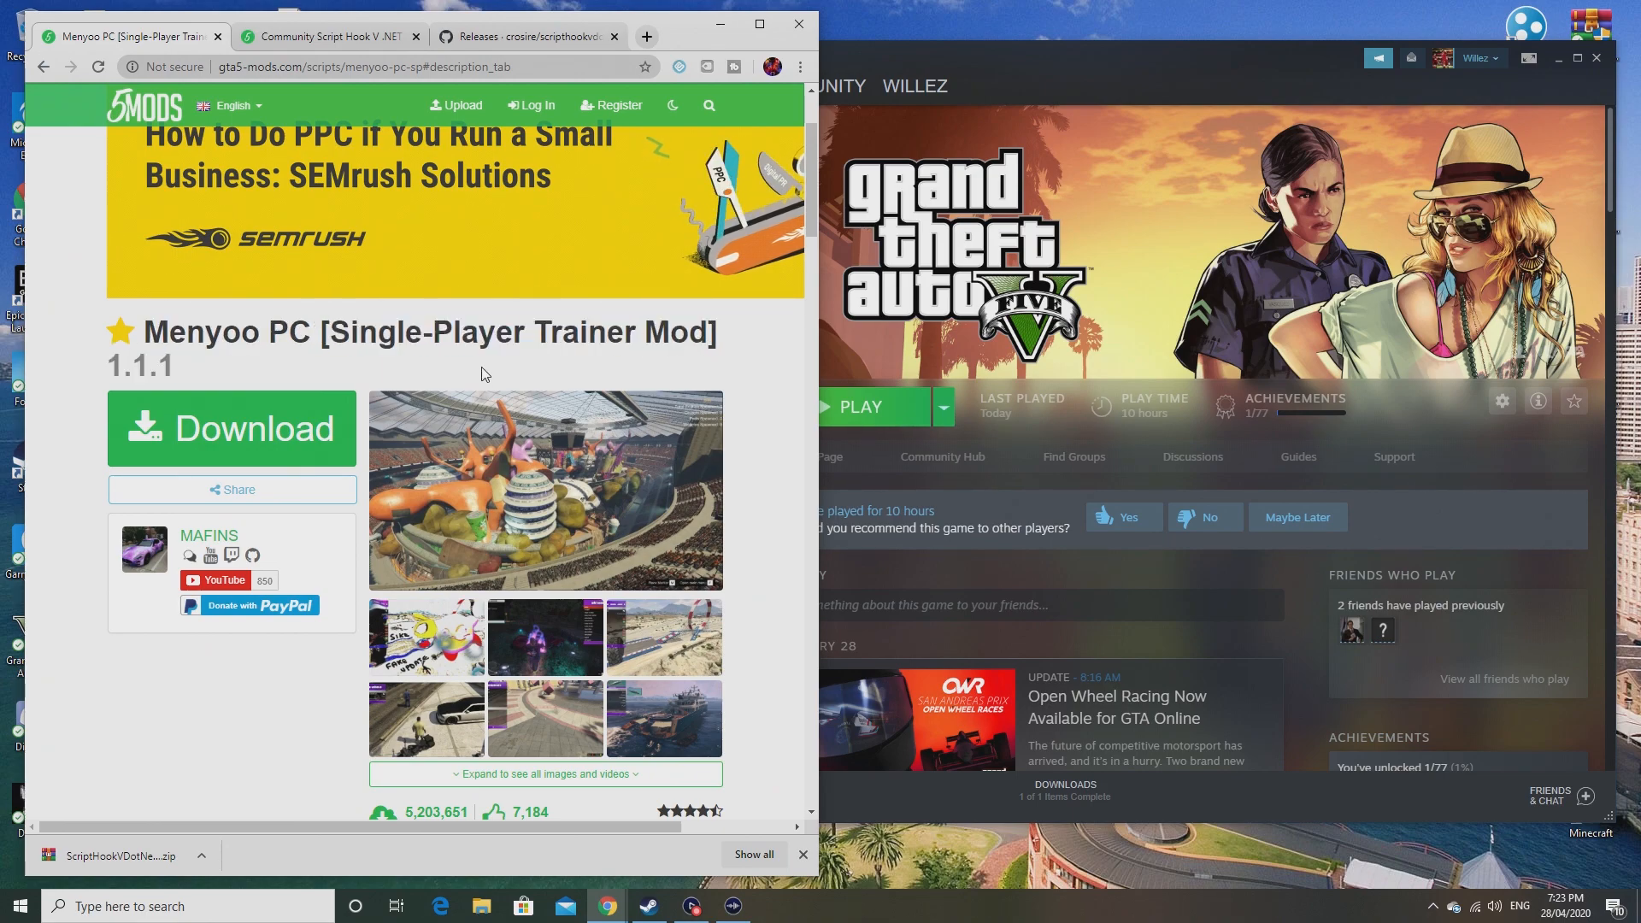
scroll(down, 3)
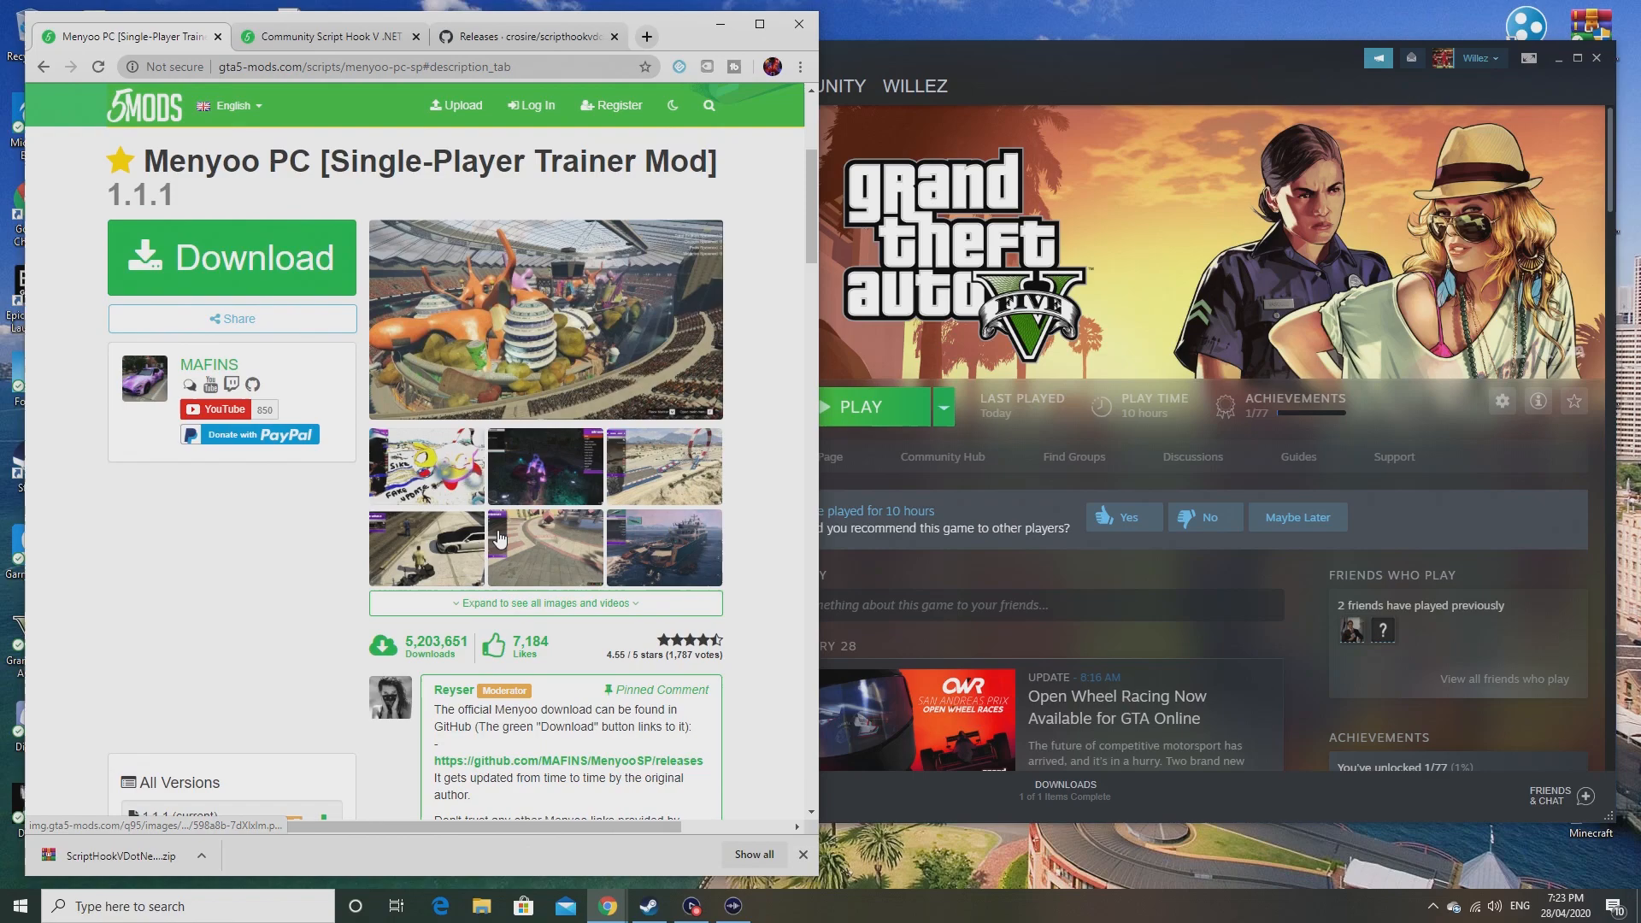
scroll(down, 3)
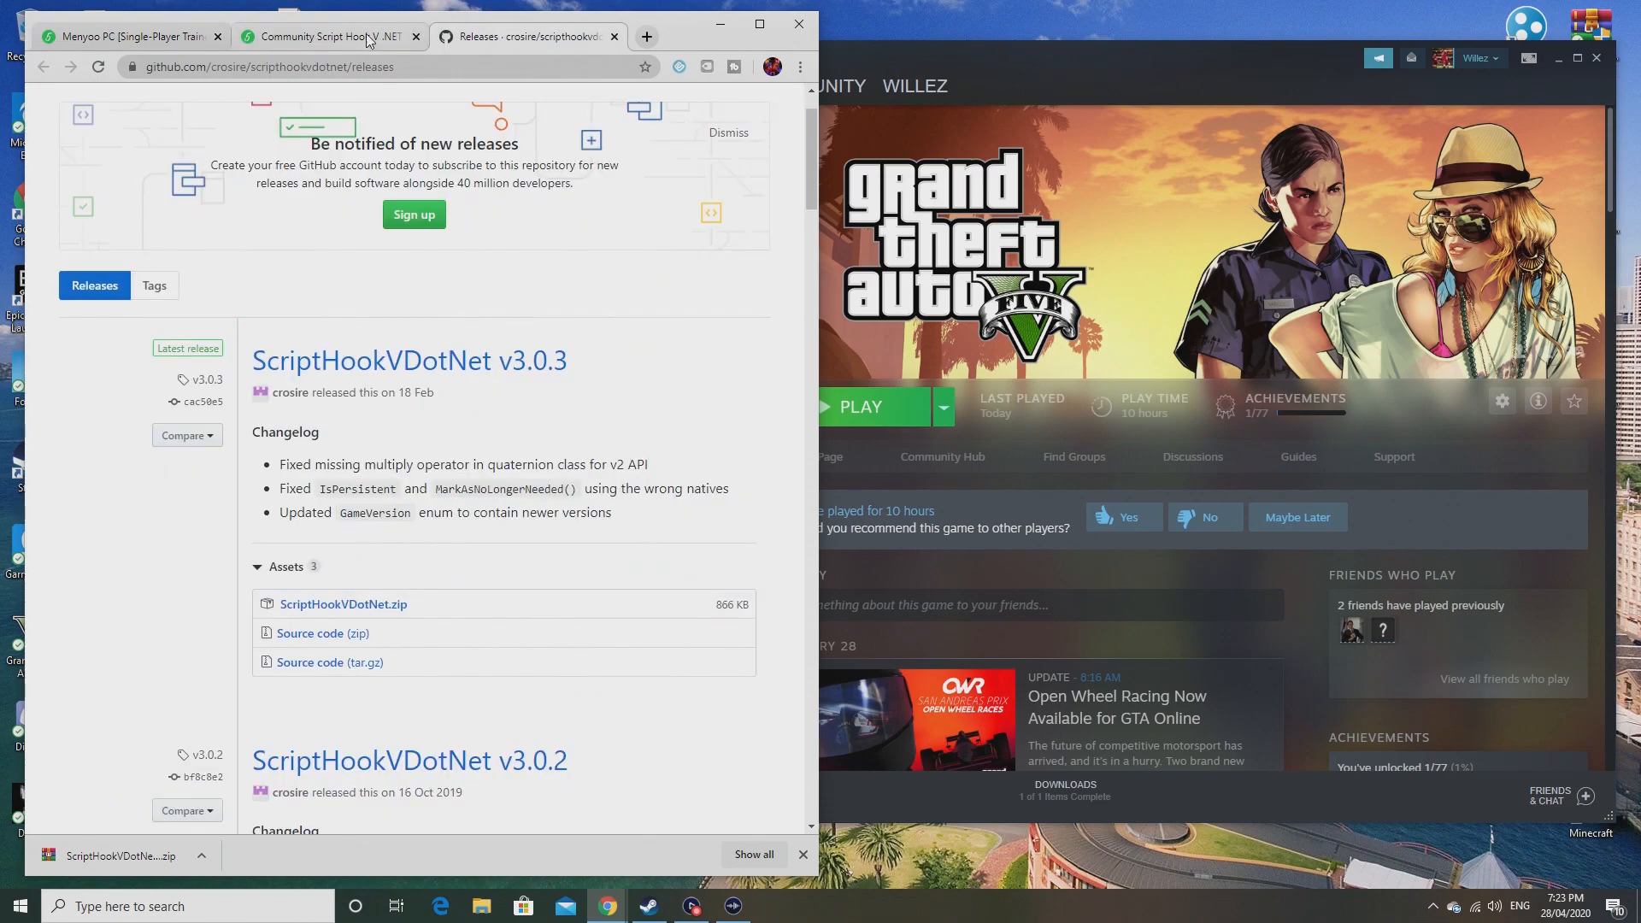
Step: Return to the Menyoo page and review its description and controls further down
click(328, 36)
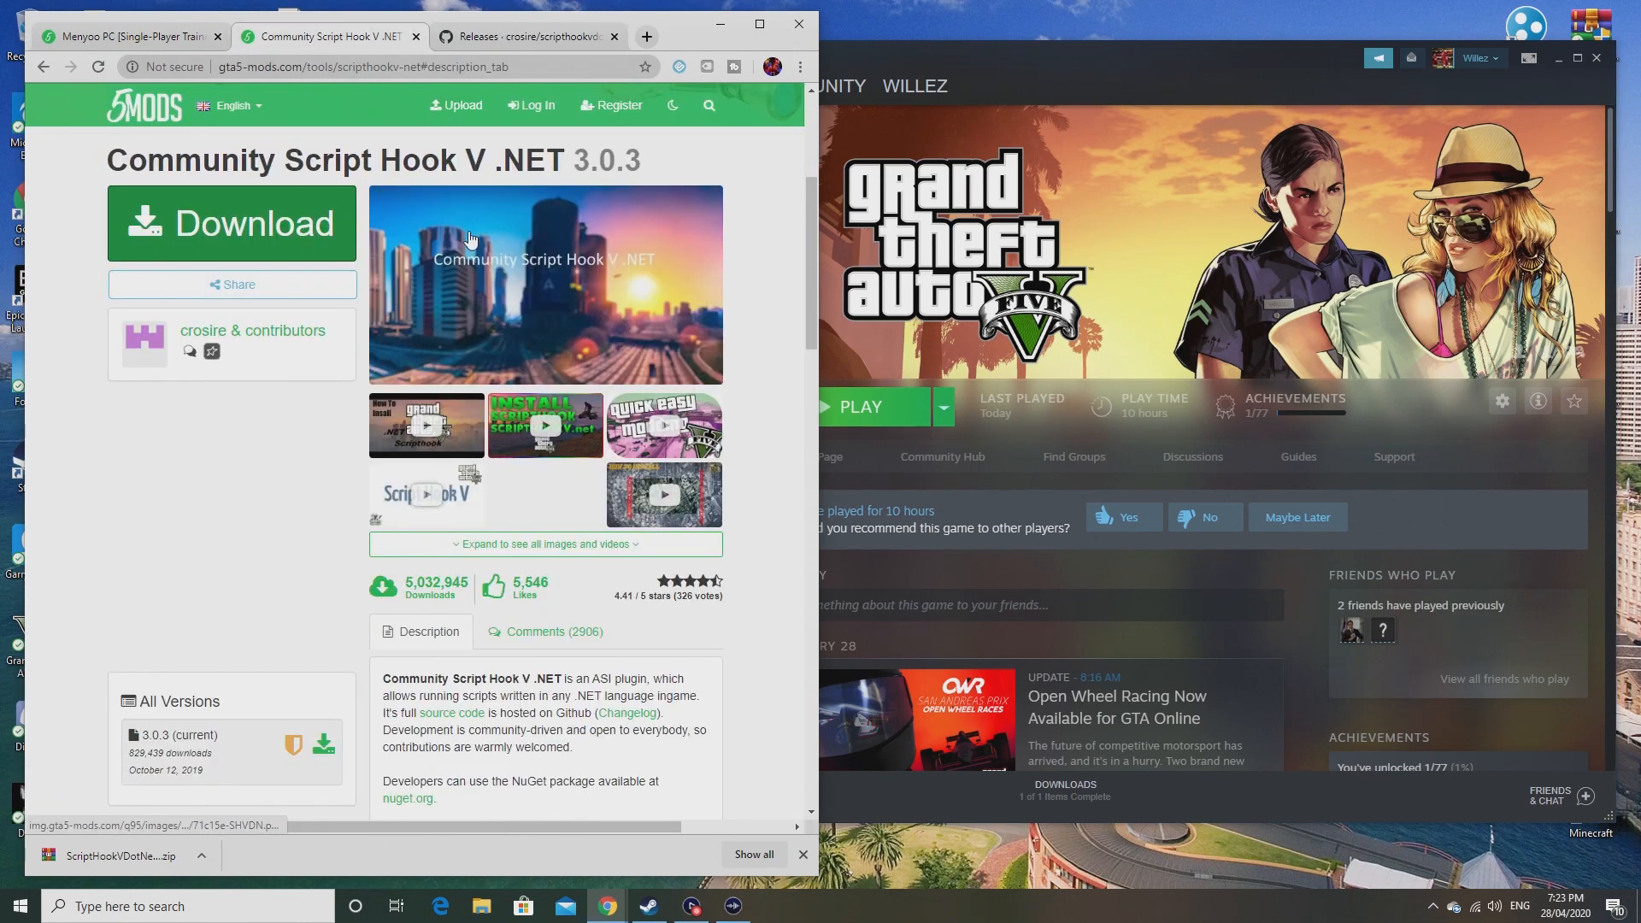
click(125, 36)
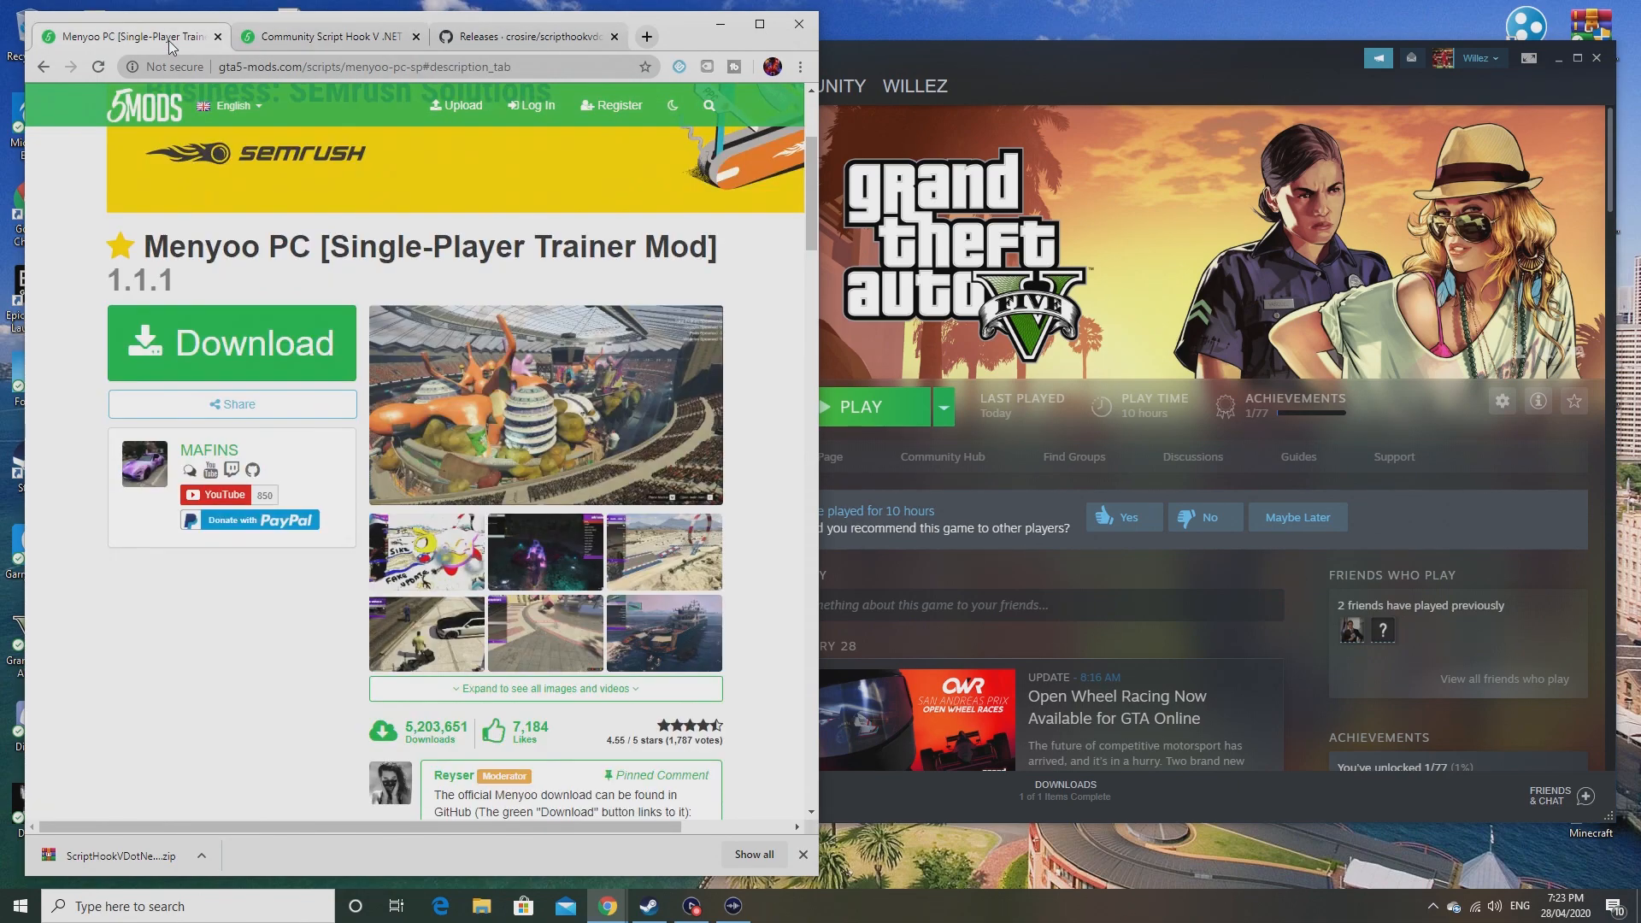
scroll(down, 3)
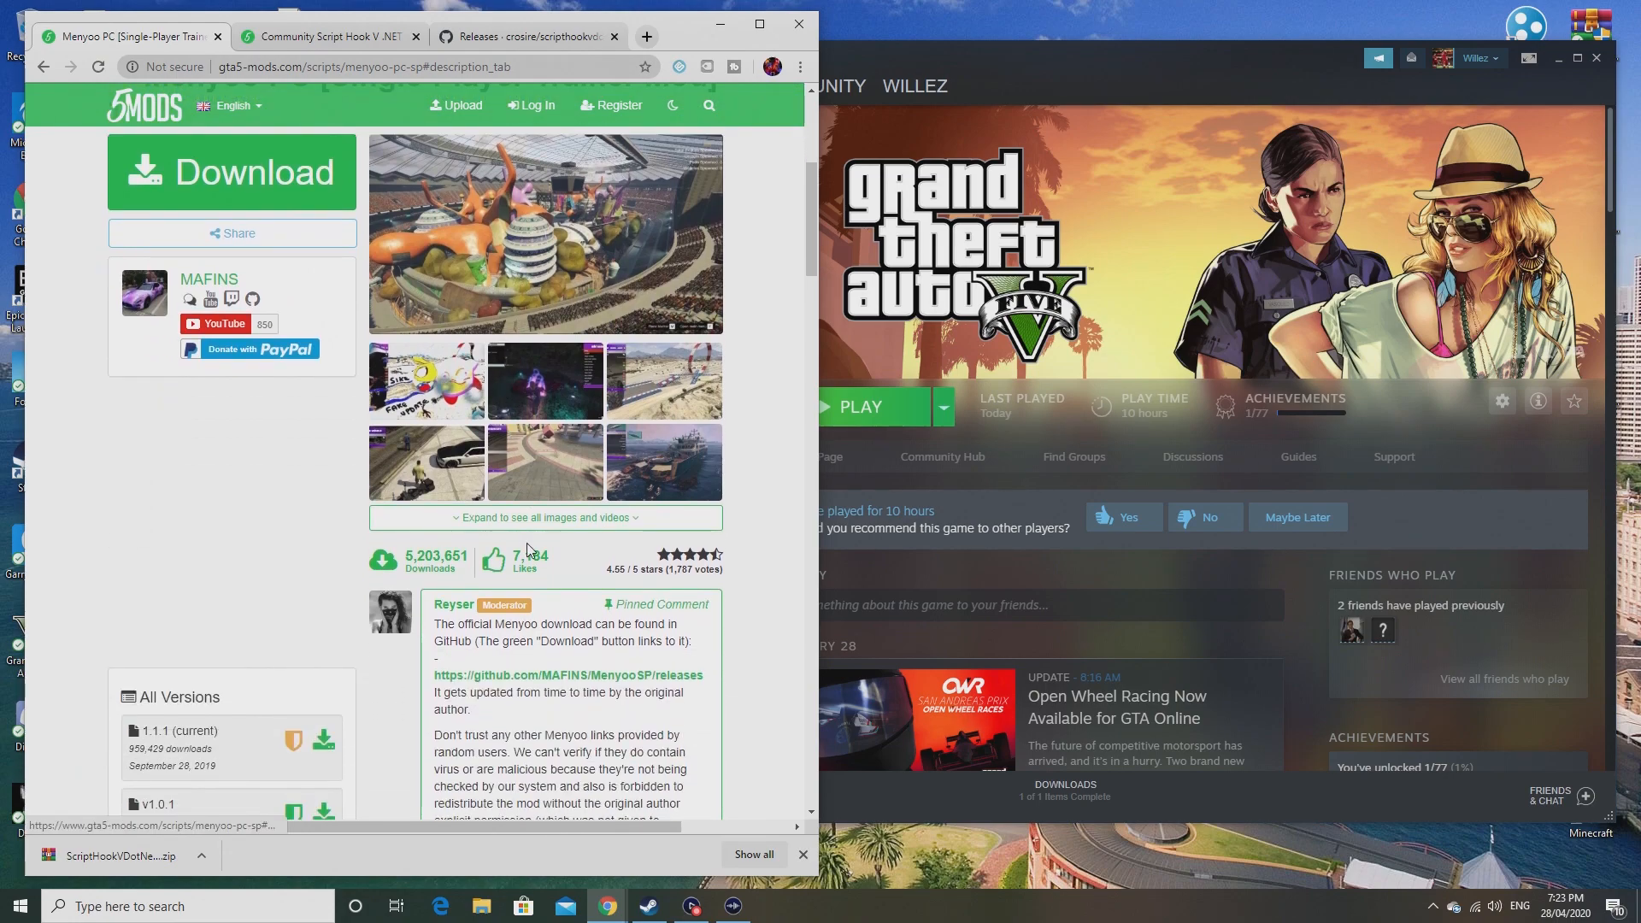
scroll(down, 3)
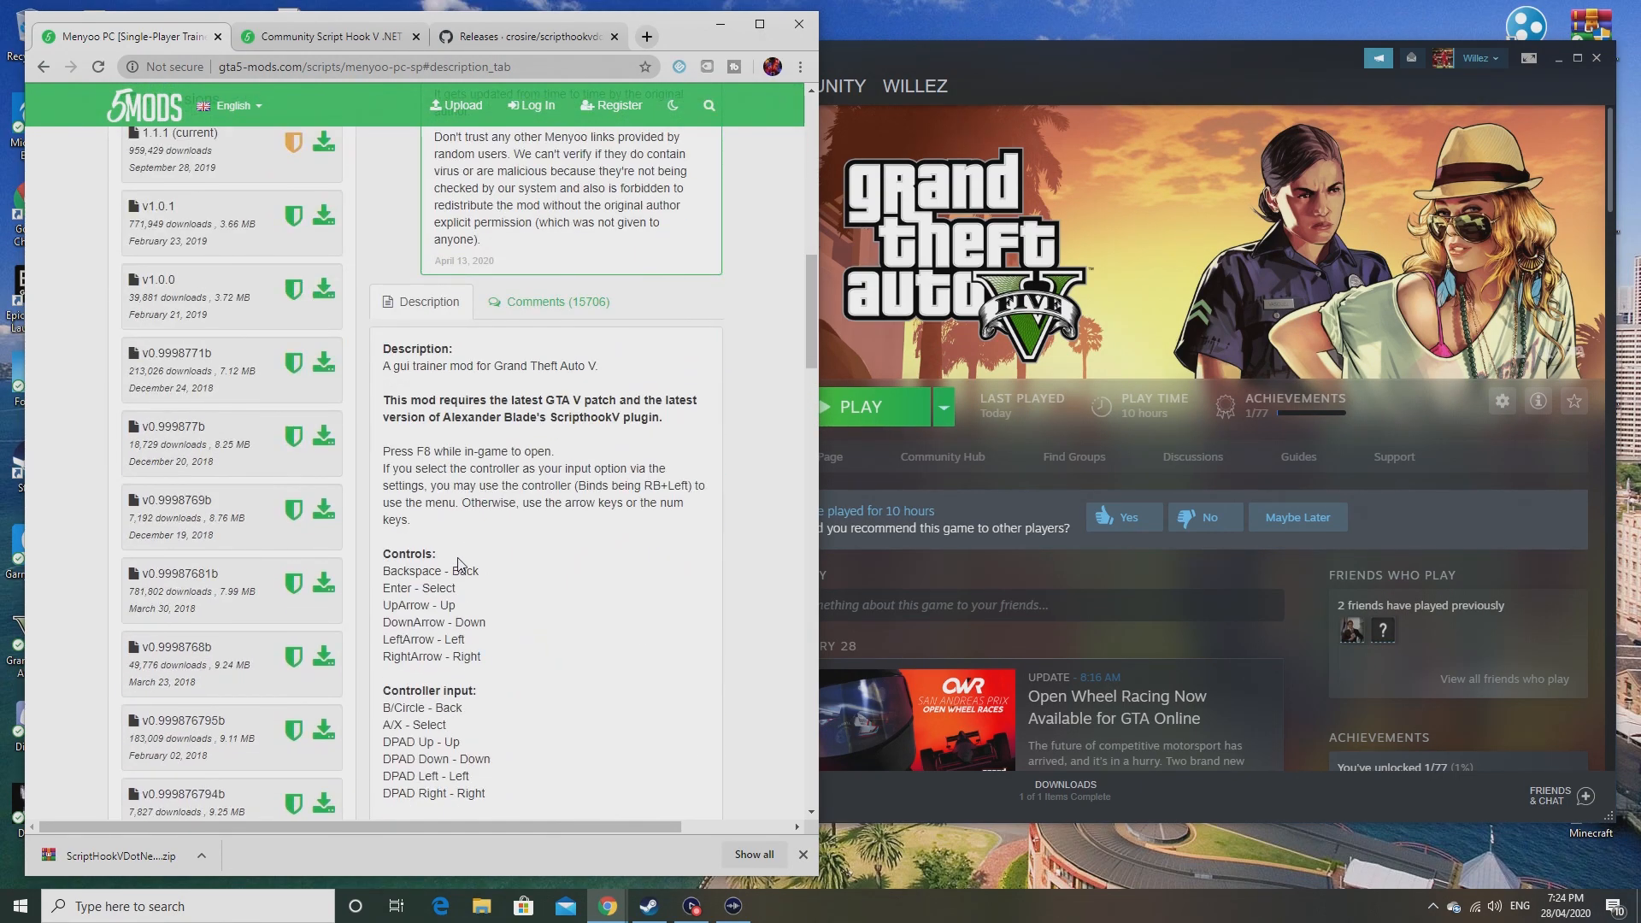
scroll(down, 3)
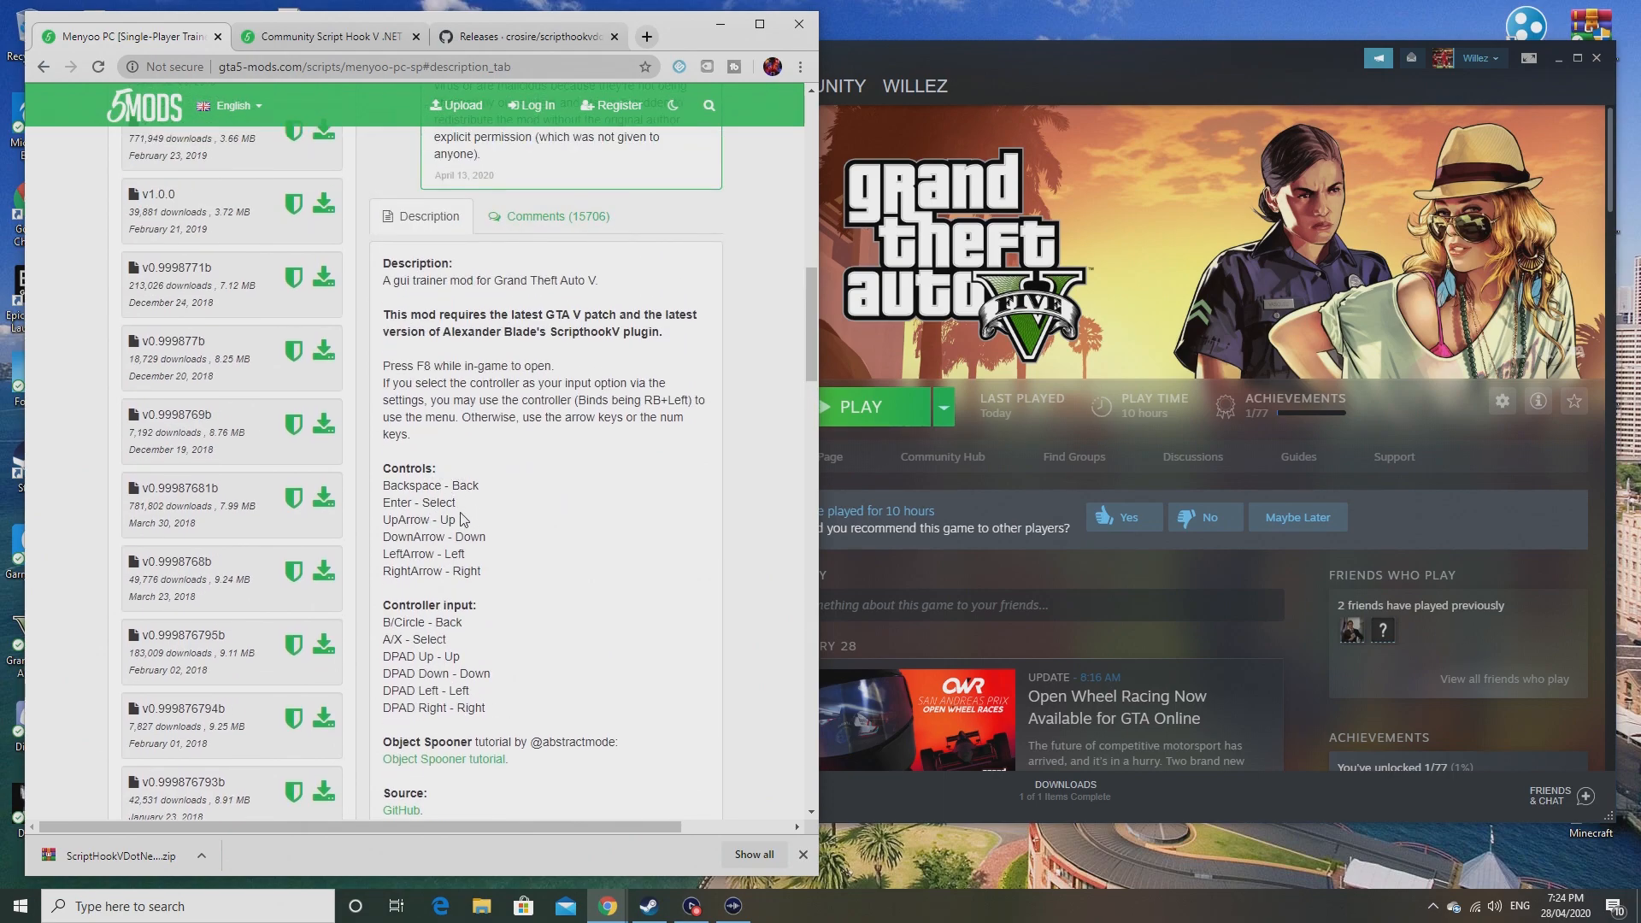
mouse_move(514, 554)
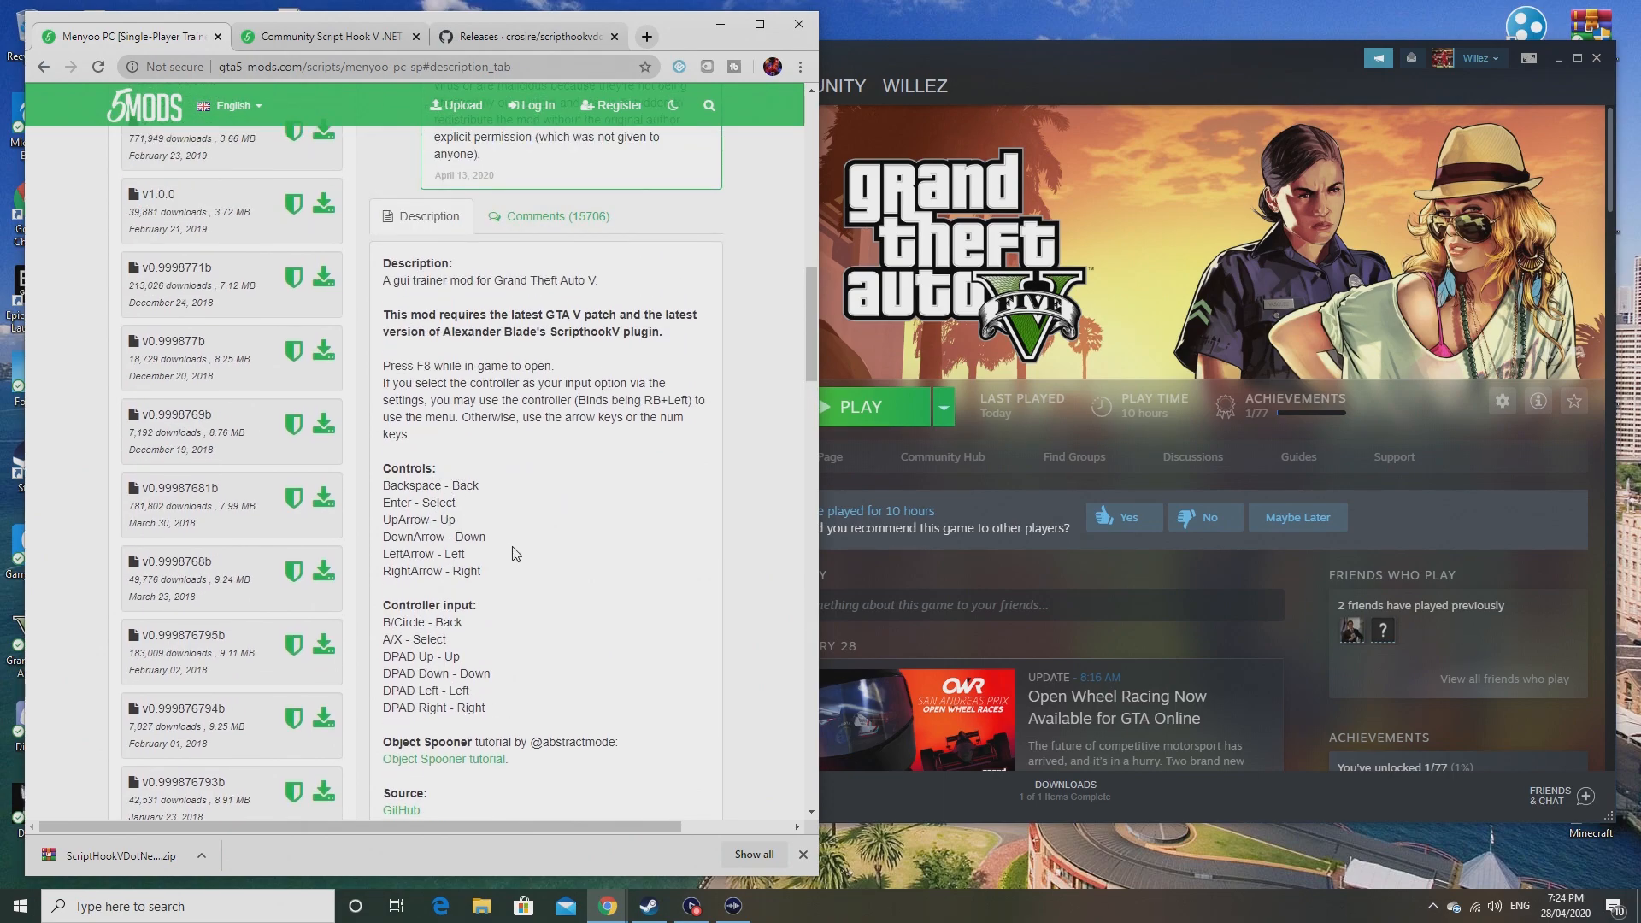
mouse_move(484, 584)
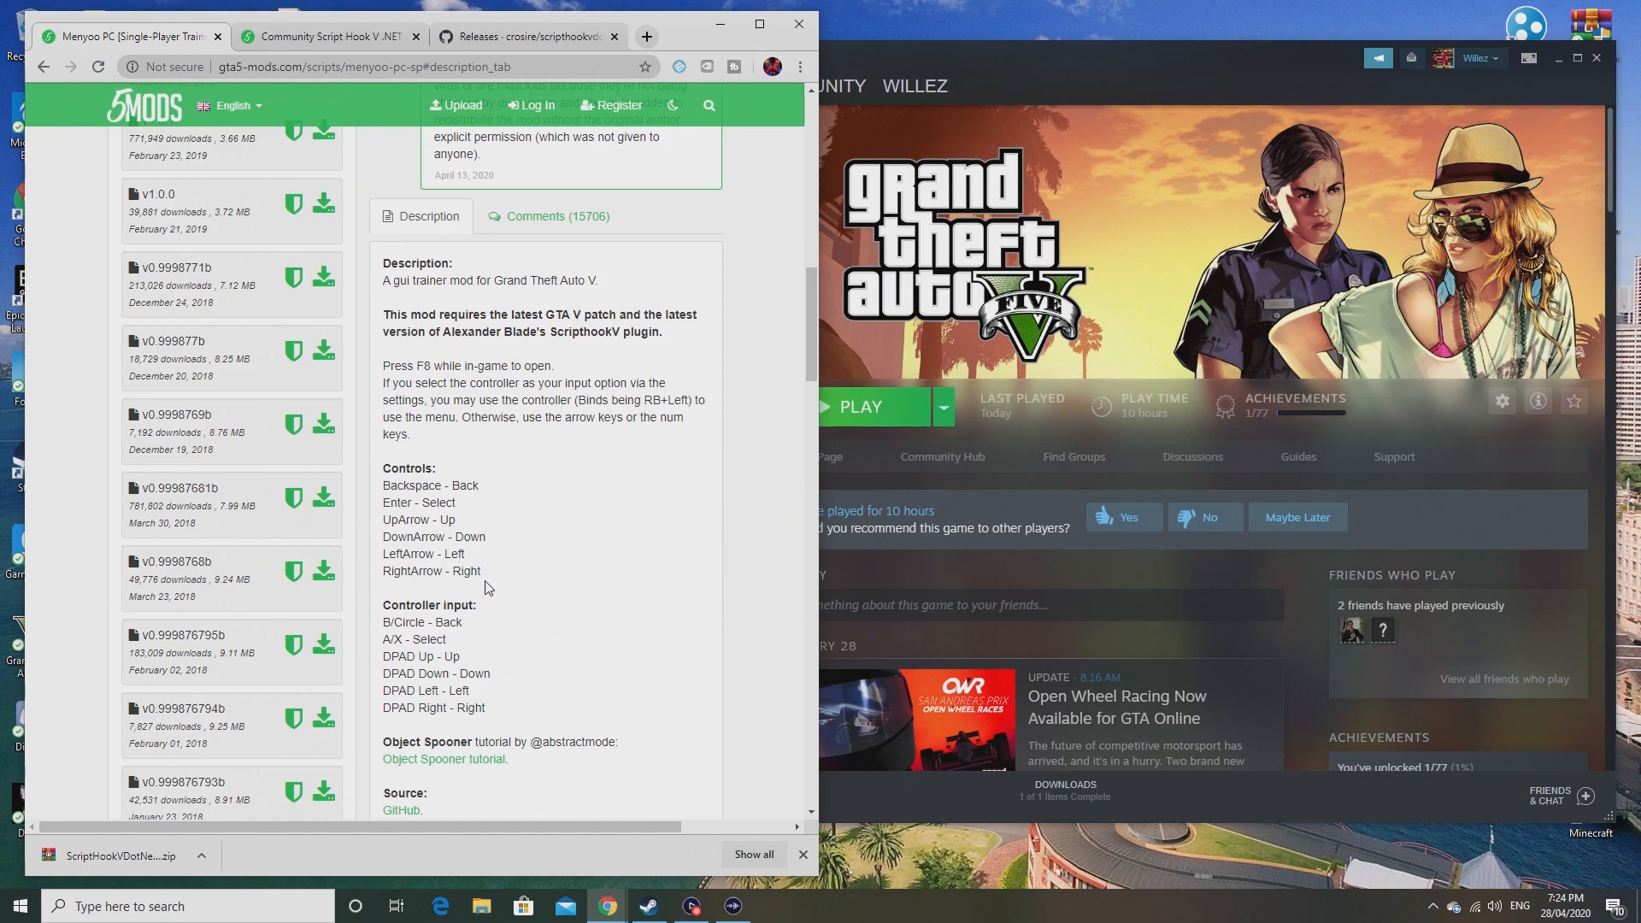
mouse_move(383, 490)
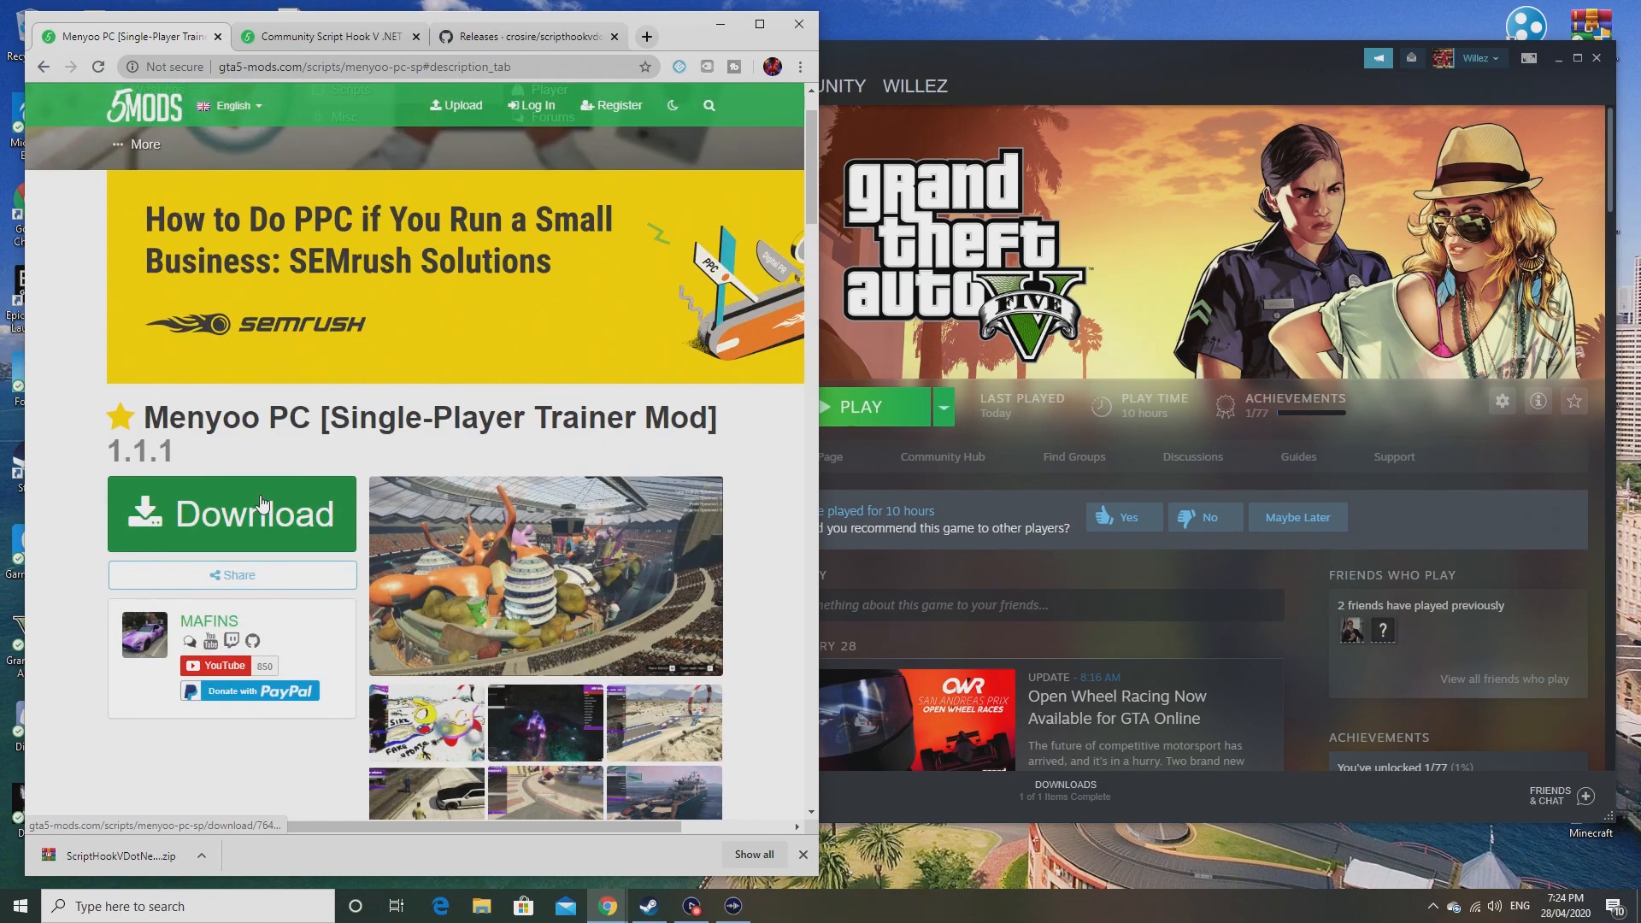
Step: Reach the Menyoo PC v1.3.0 GitHub release and download the MenyooSP.zip asset
click(233, 515)
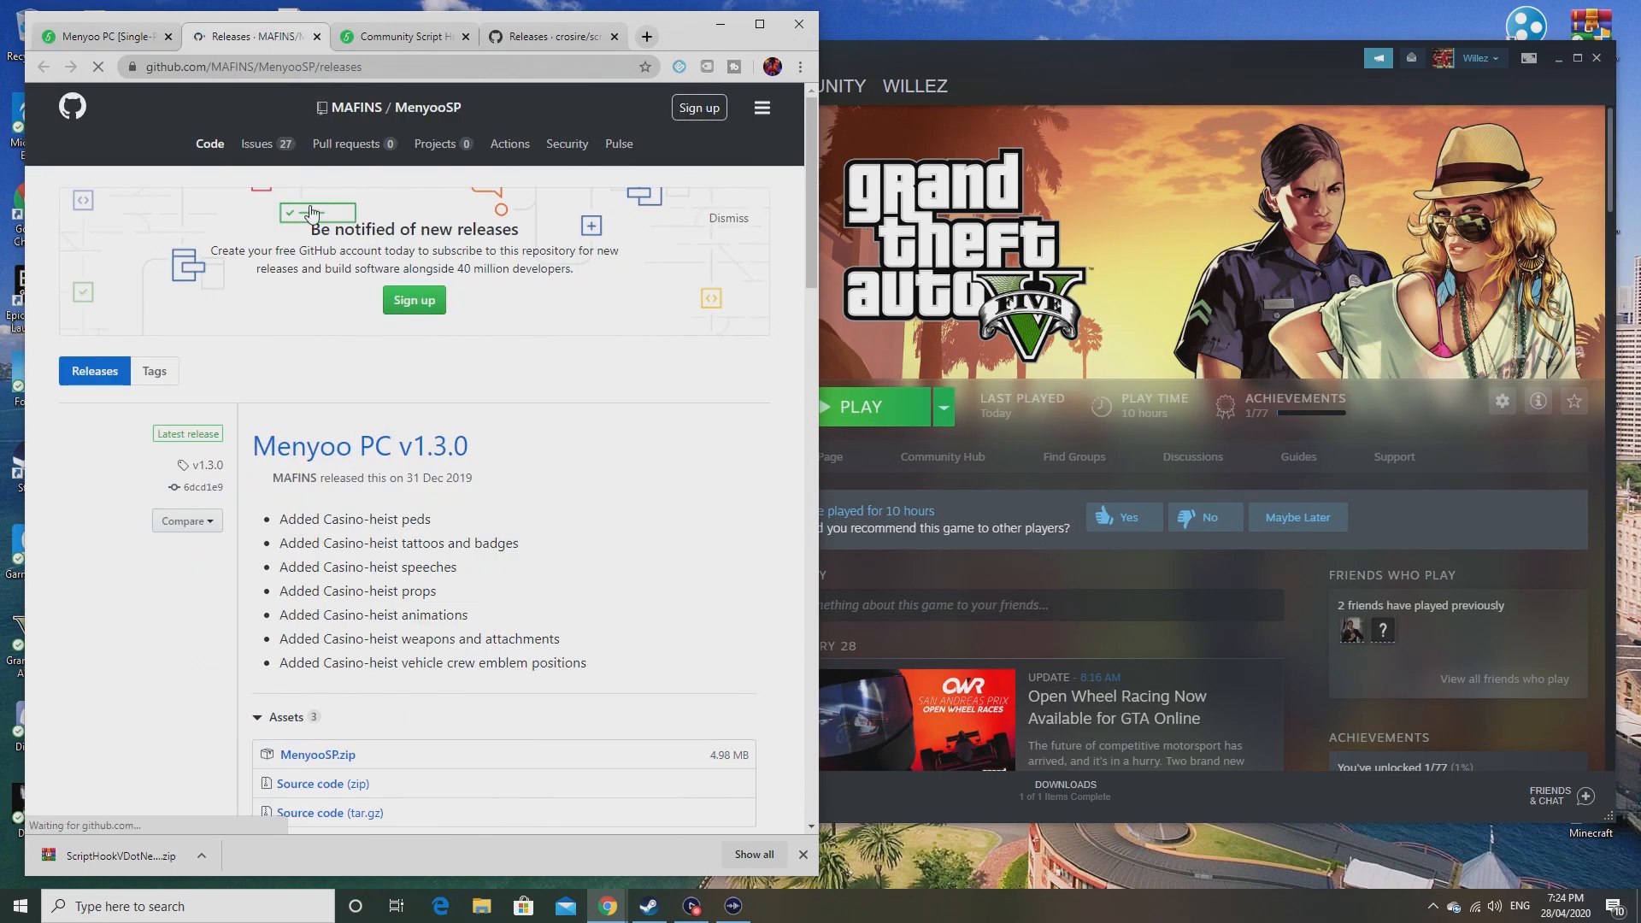
scroll(down, 3)
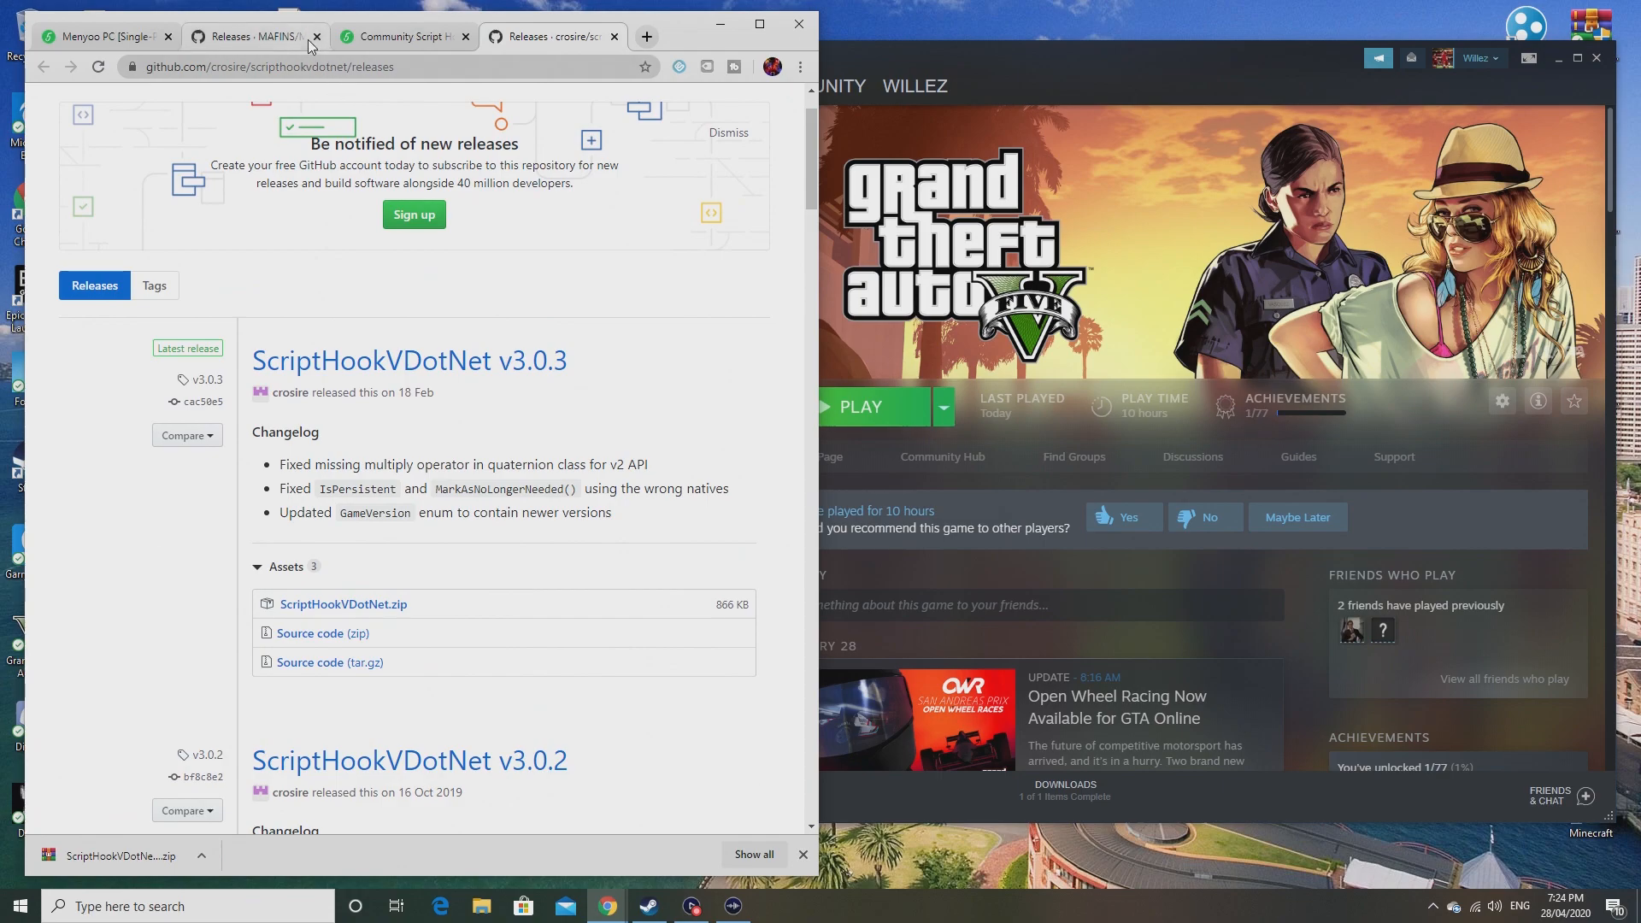
click(251, 36)
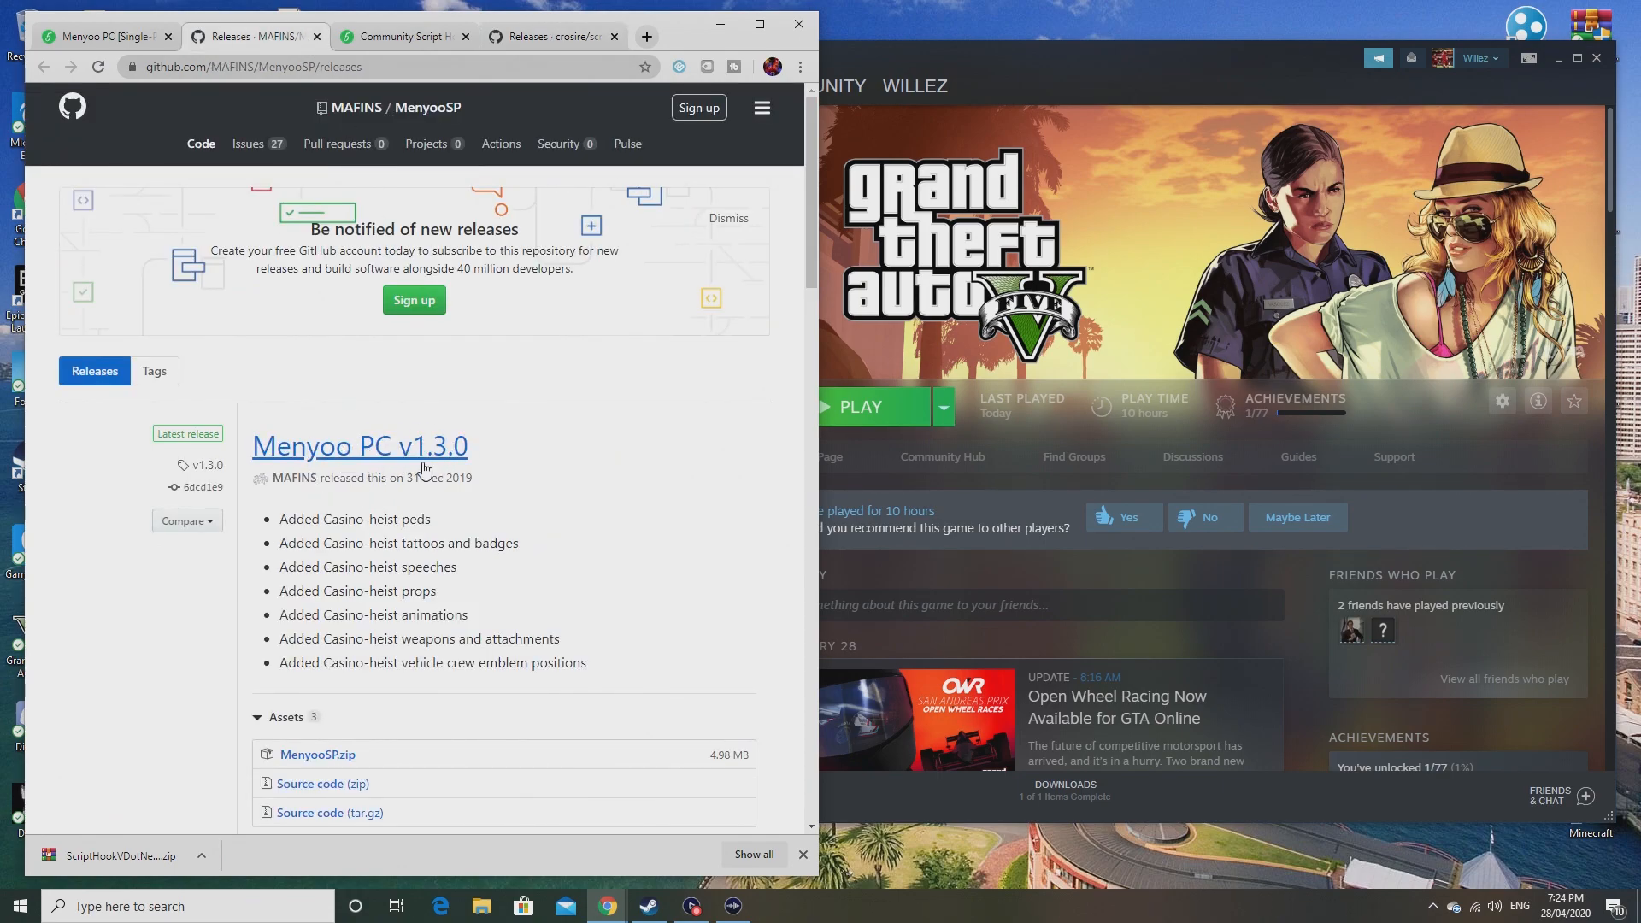
scroll(down, 3)
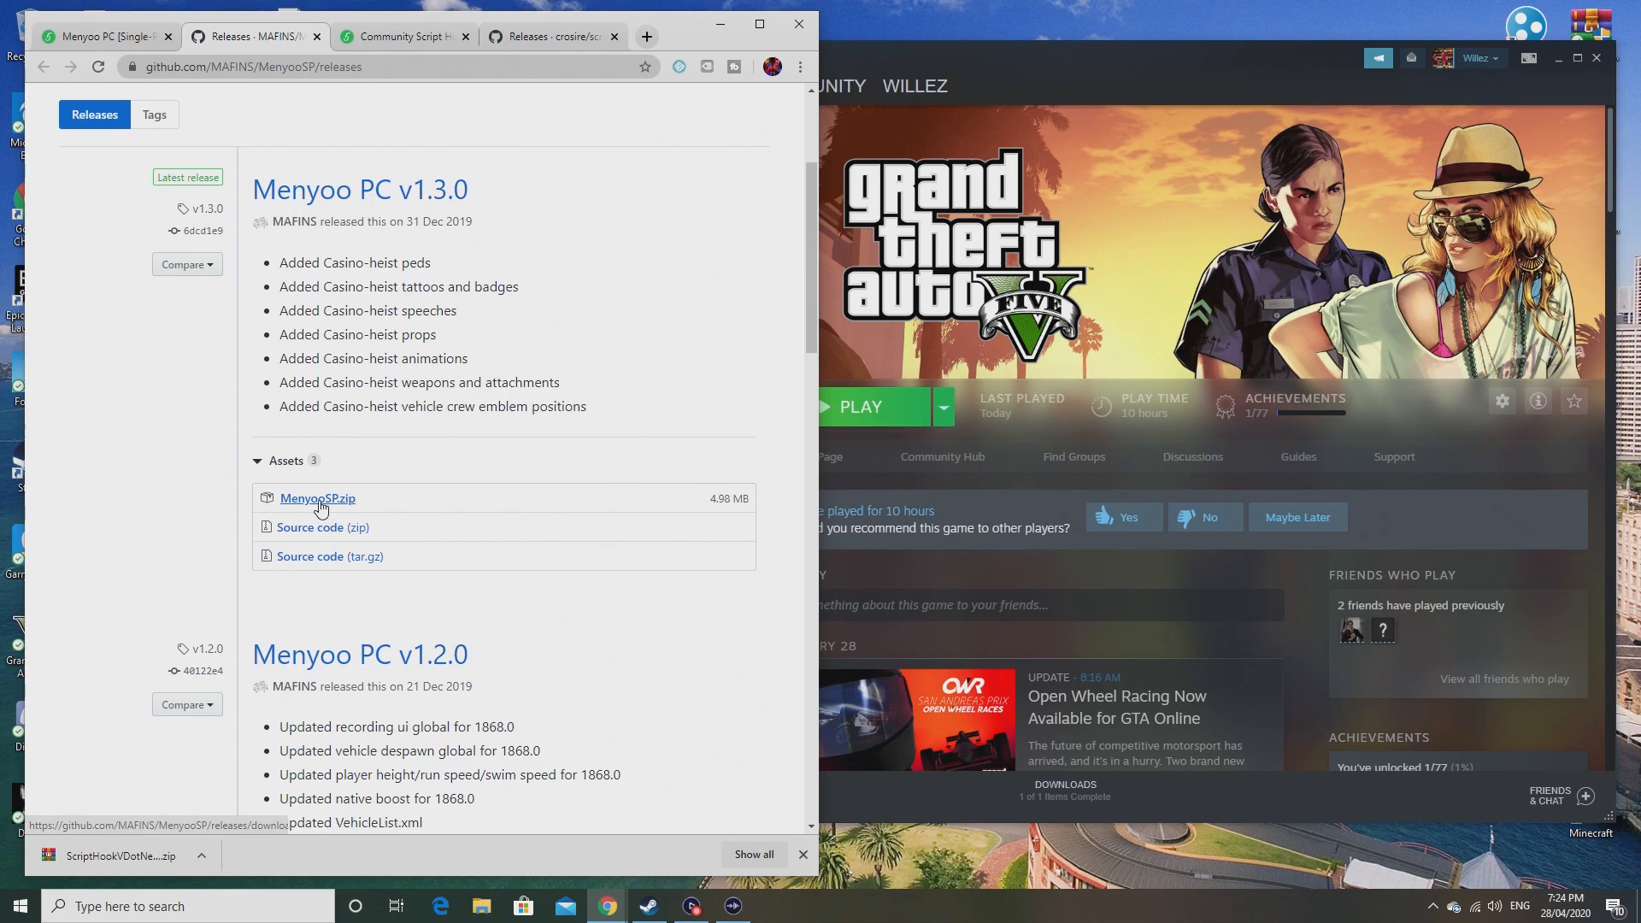
click(316, 498)
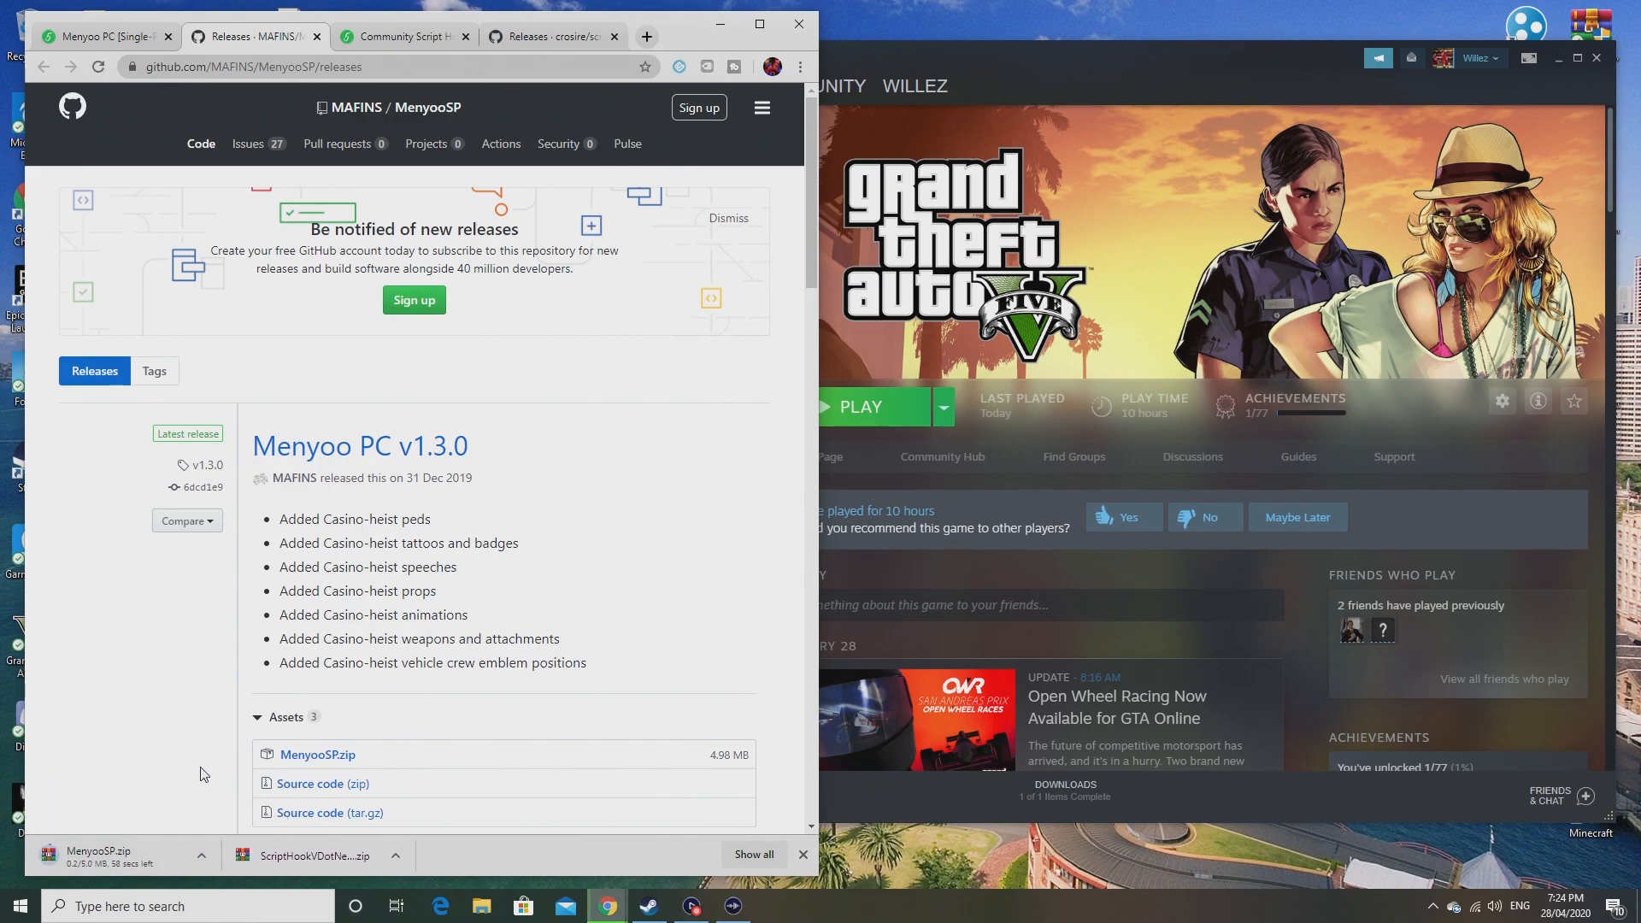
mouse_move(370, 697)
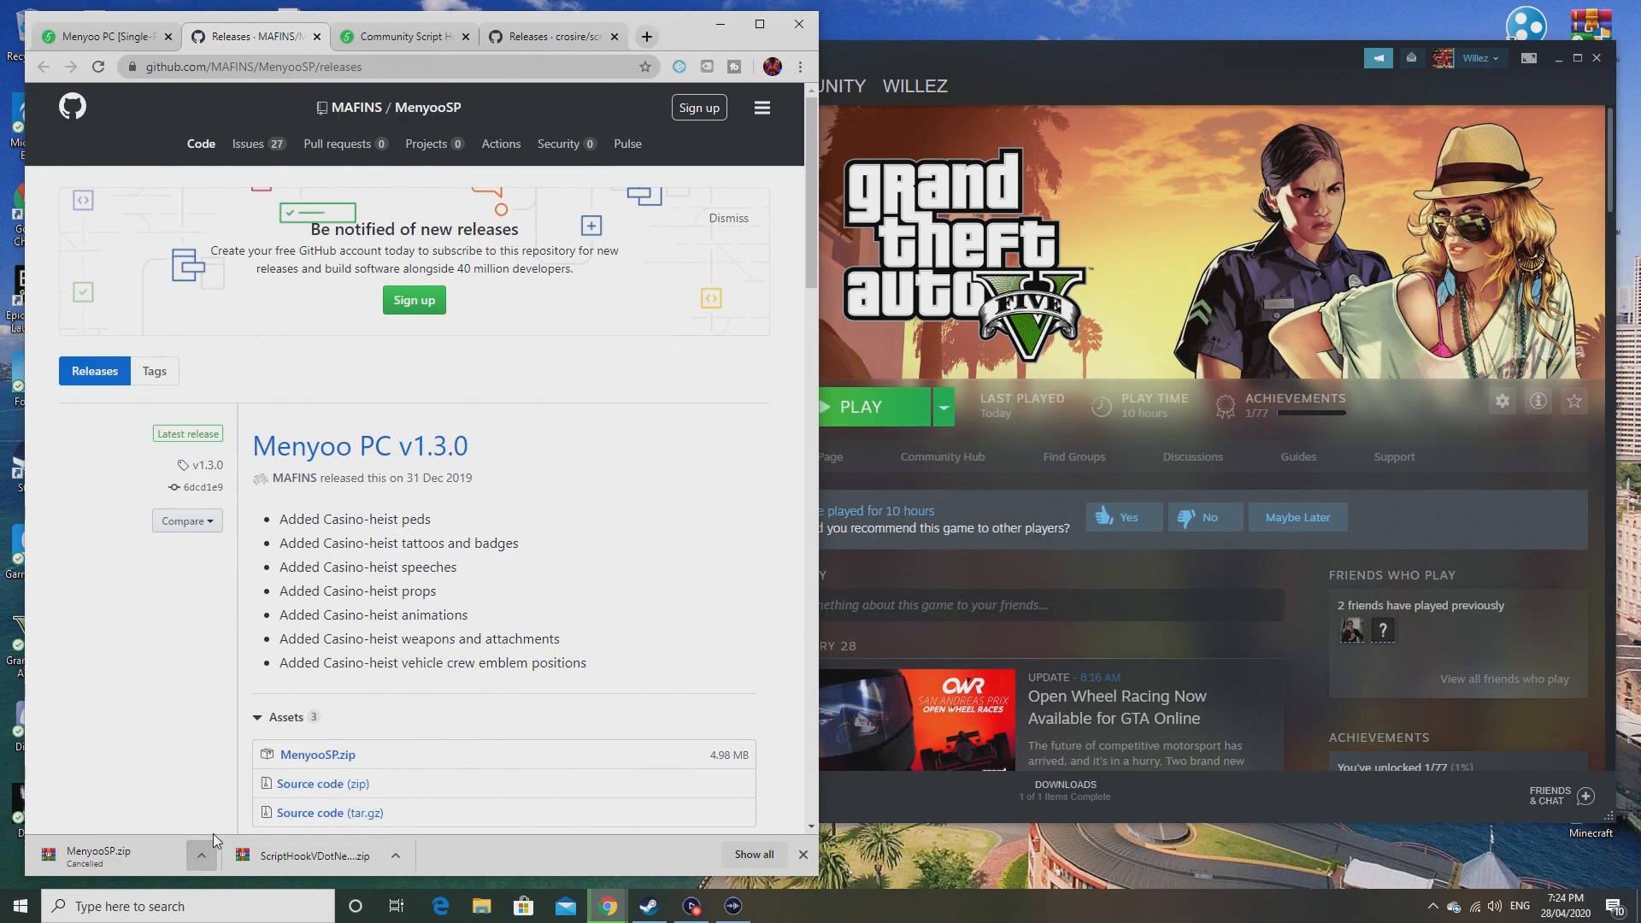
mouse_move(518, 612)
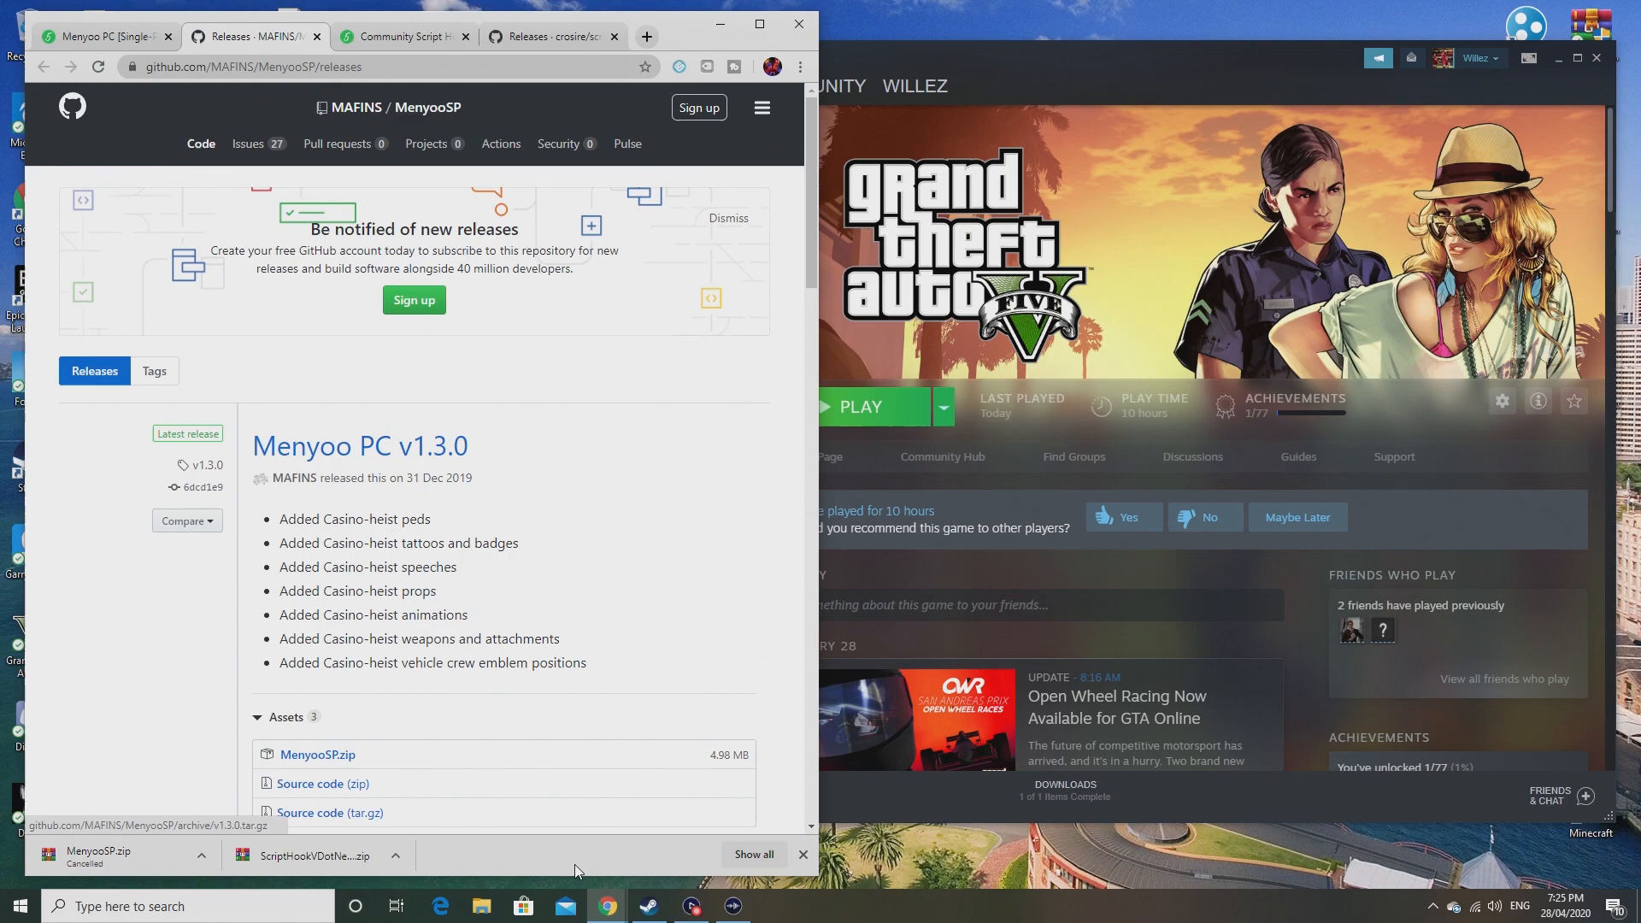
mouse_move(473, 870)
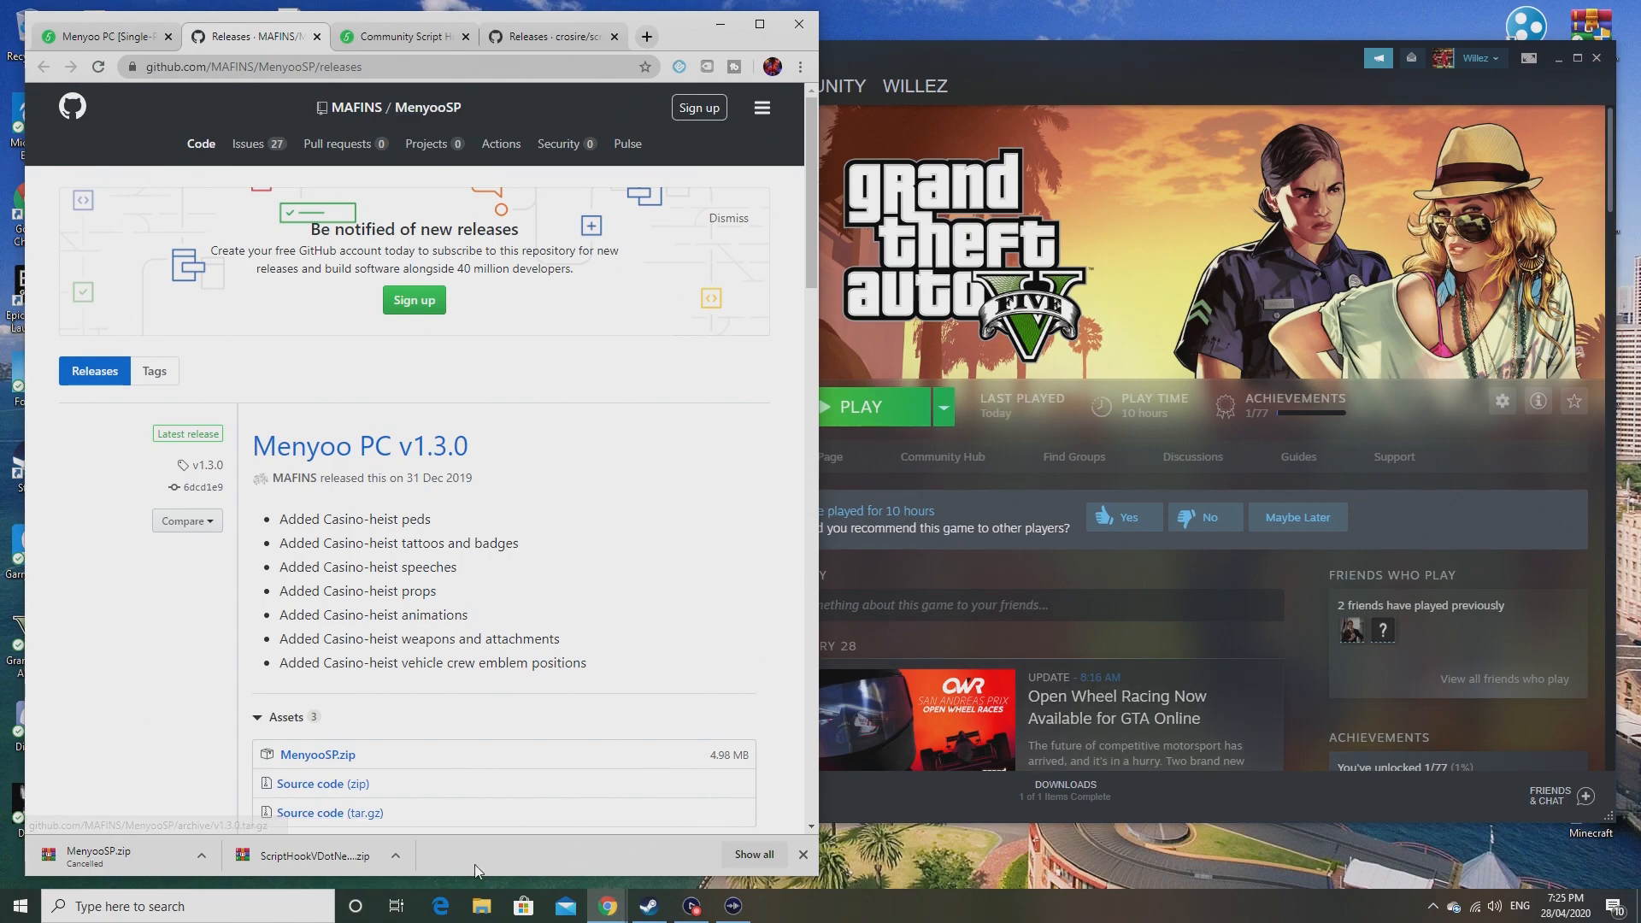
mouse_move(340, 865)
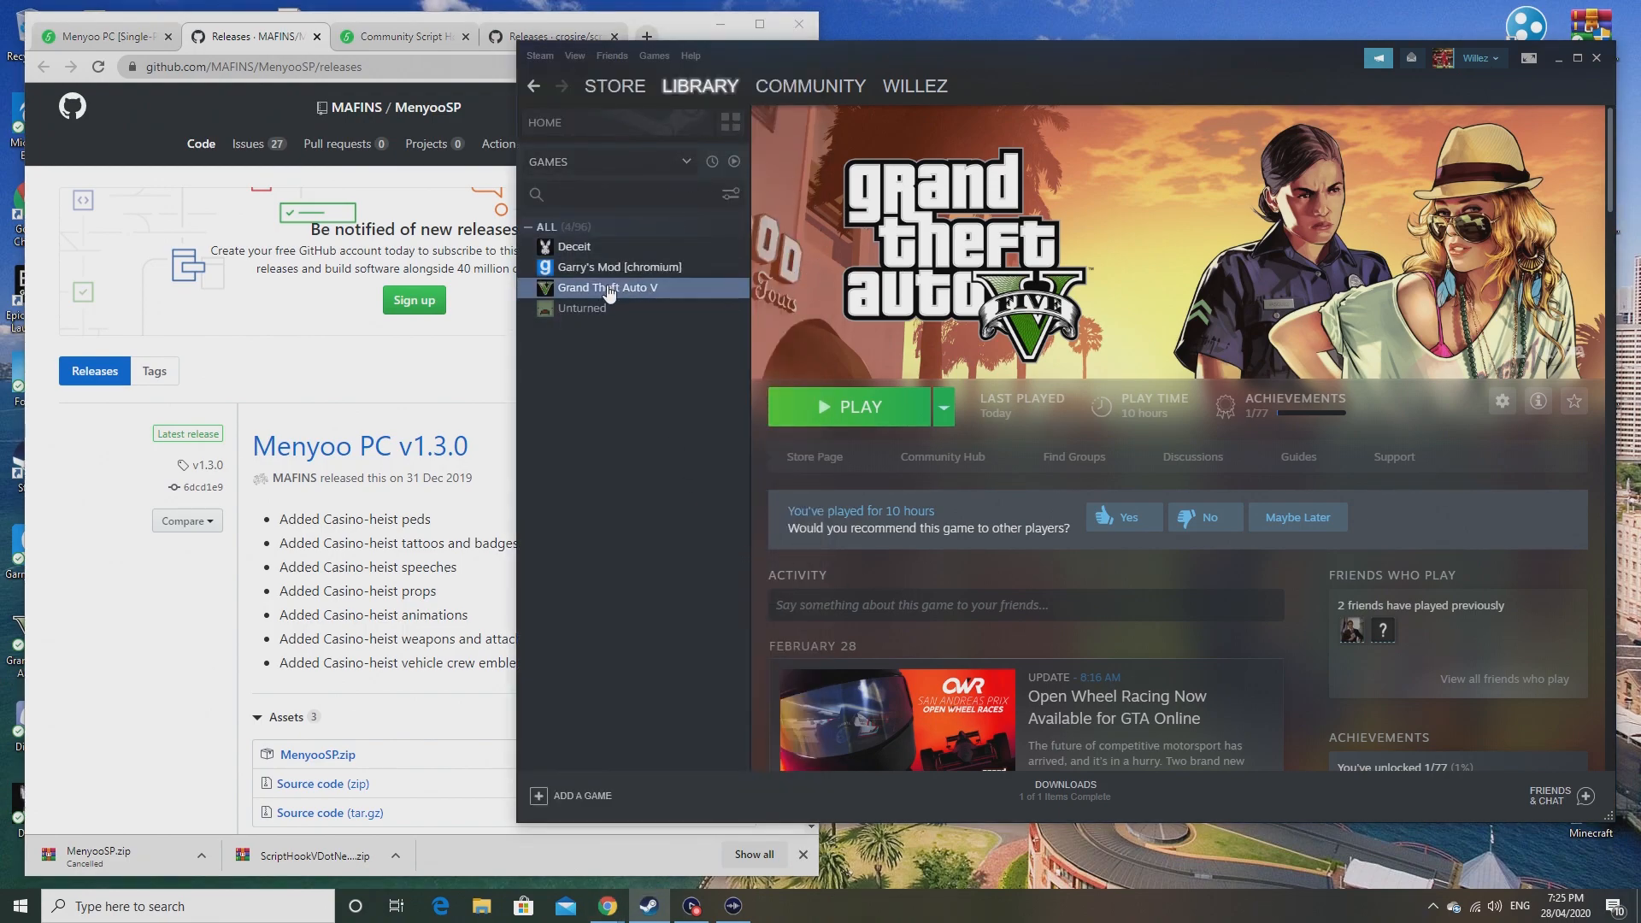
Step: From Grand Theft Auto V's Steam properties, browse its installed local files
right_click(606, 287)
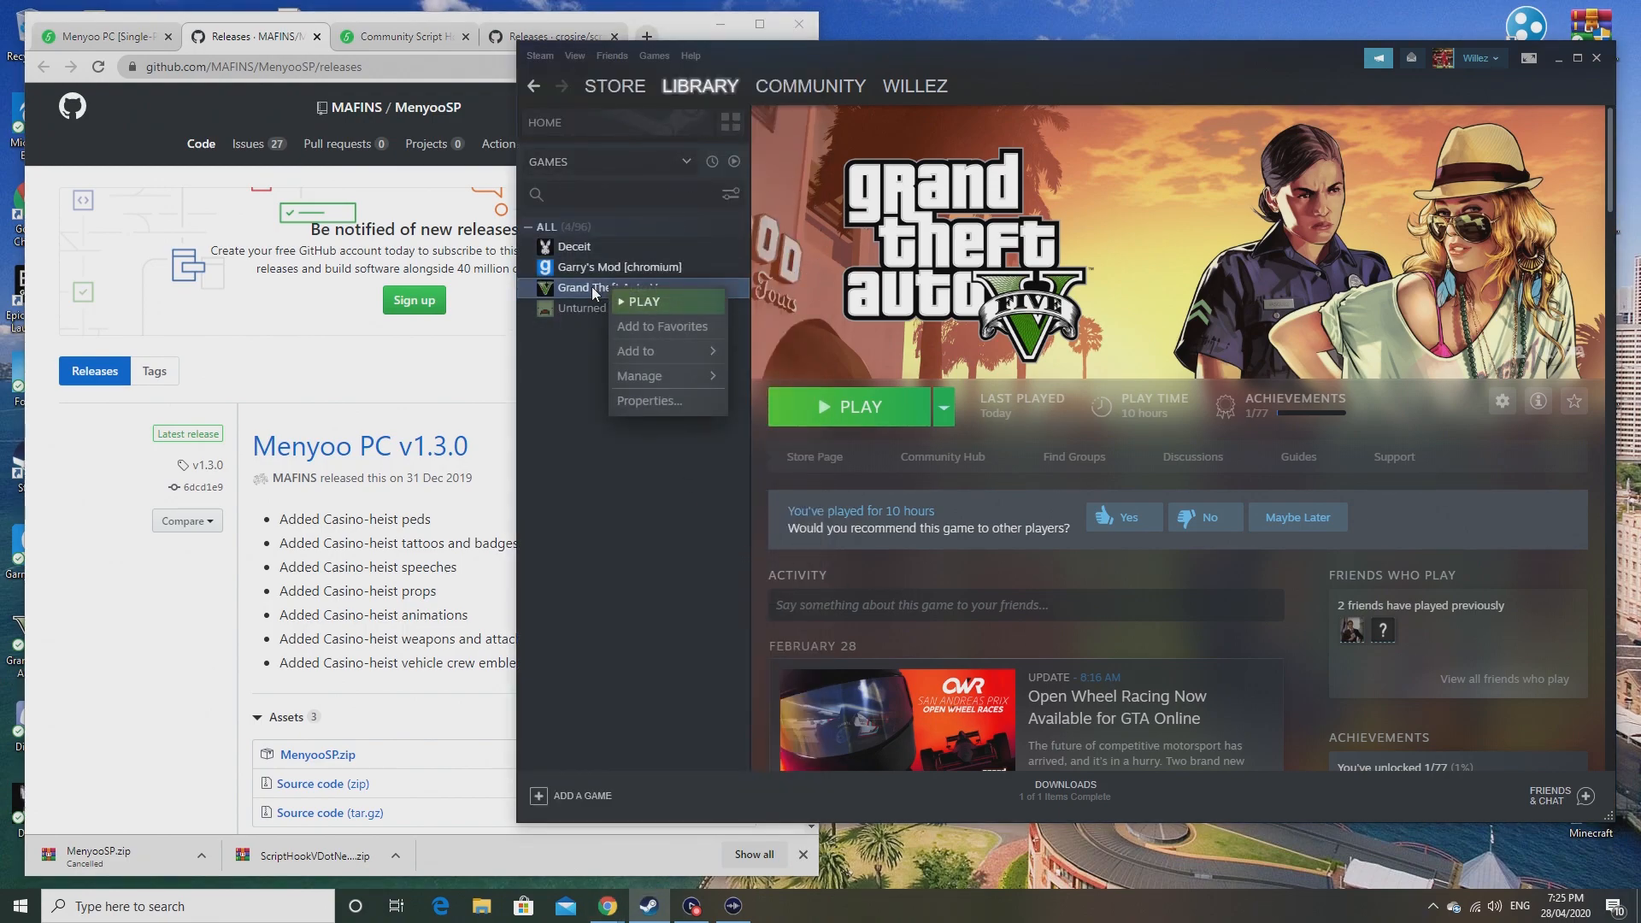
mouse_move(650, 399)
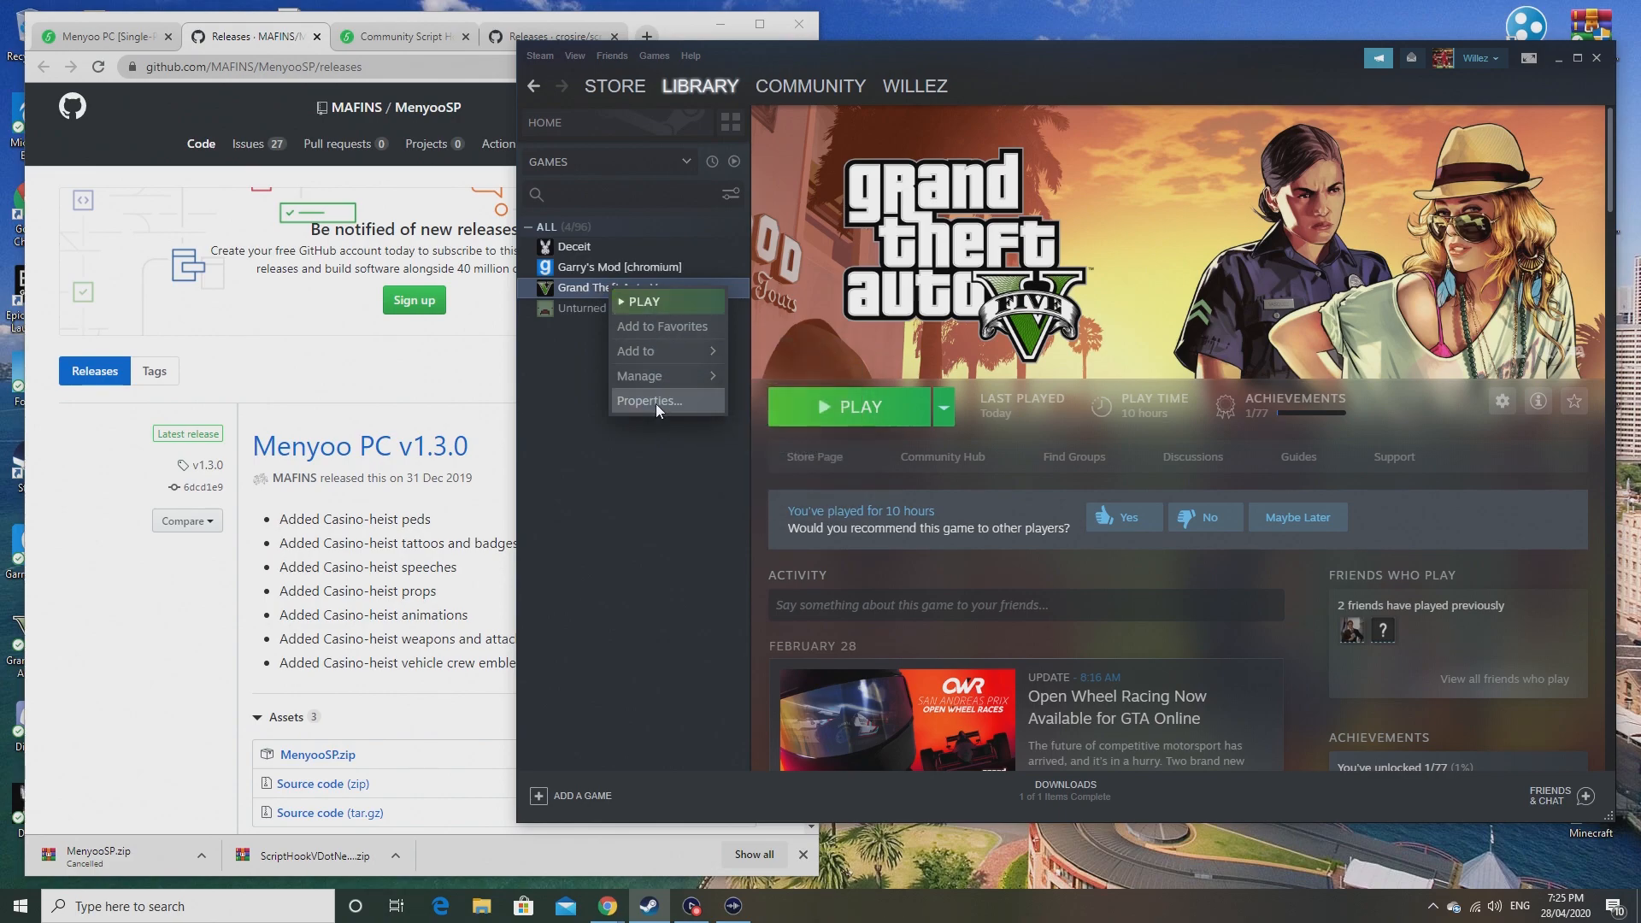
click(648, 400)
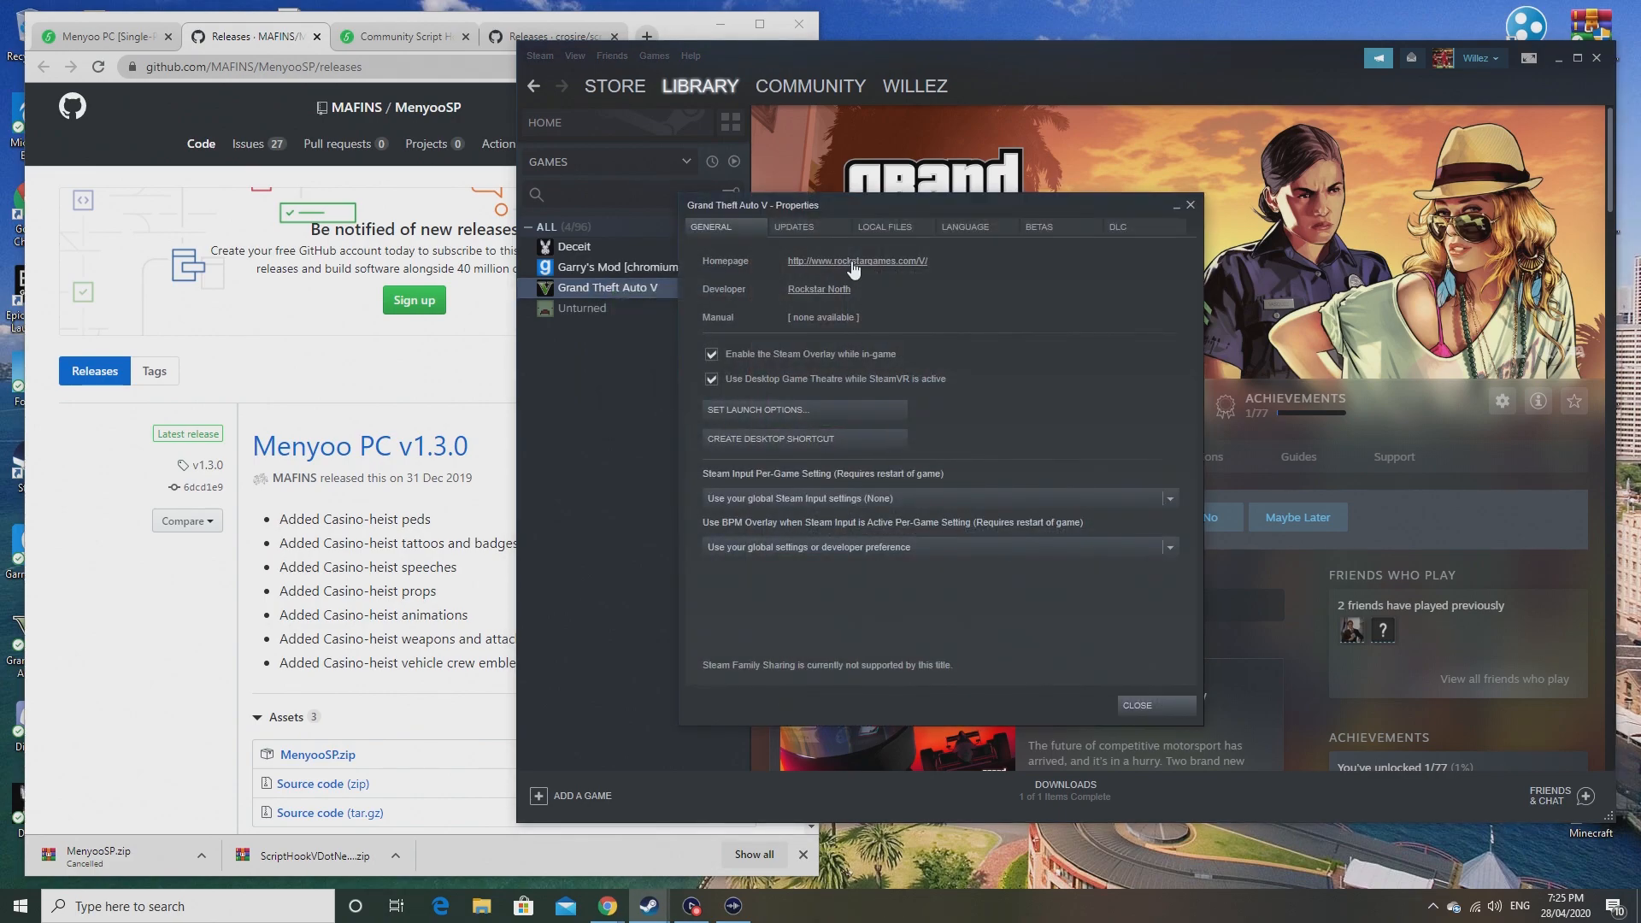
click(884, 226)
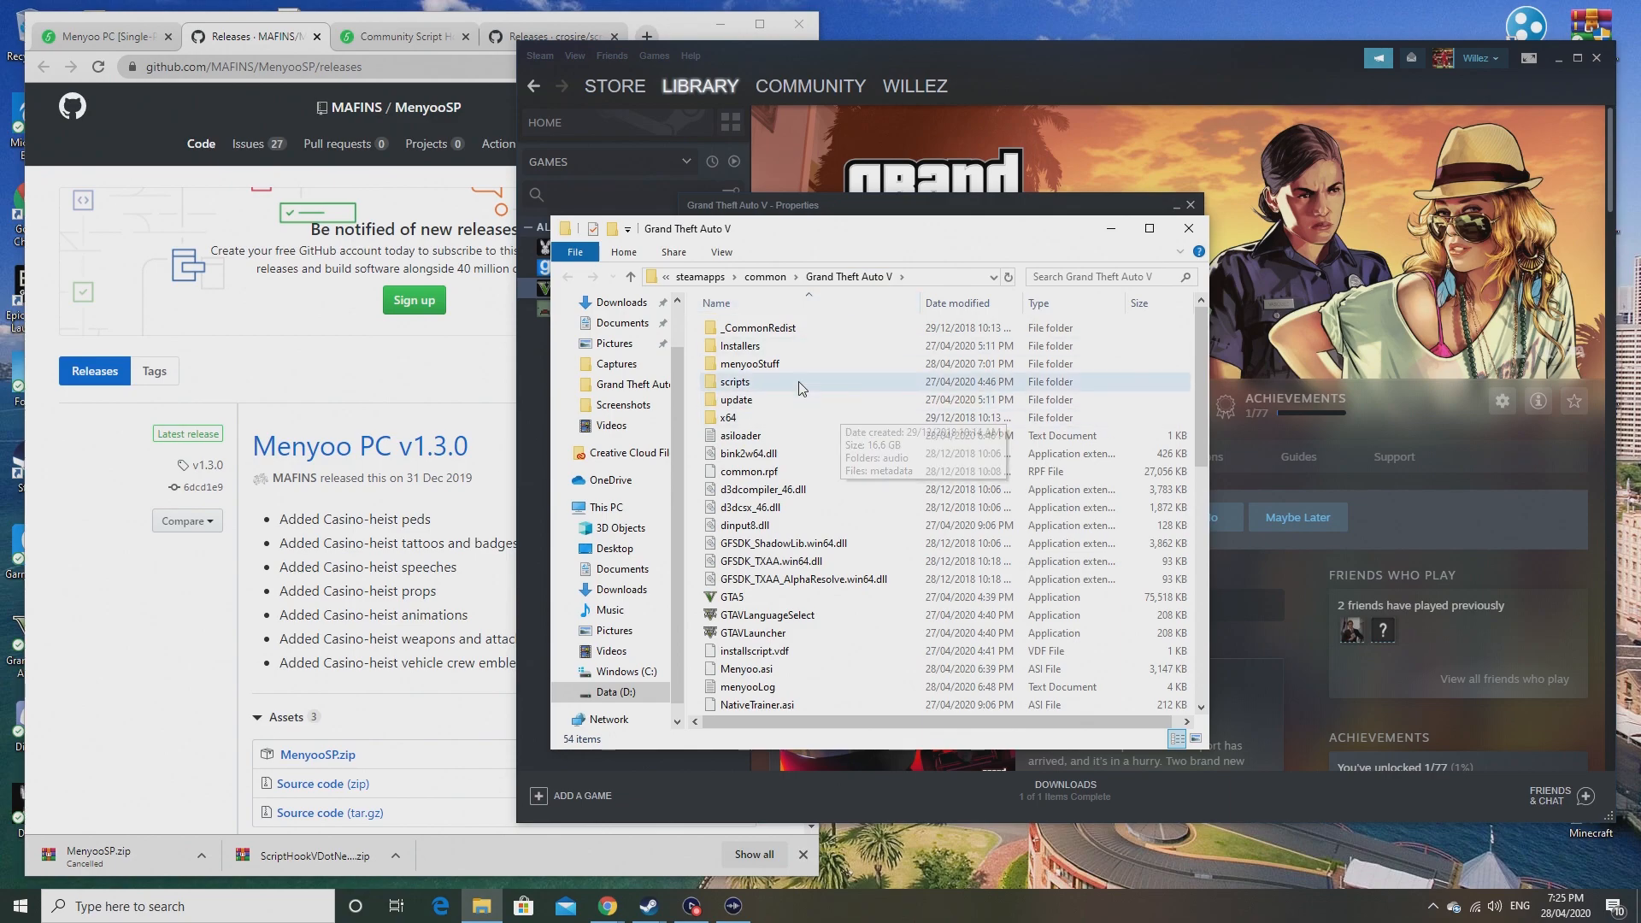
Step: Scroll through the Grand Theft Auto V installation folder contents
scroll(down, 3)
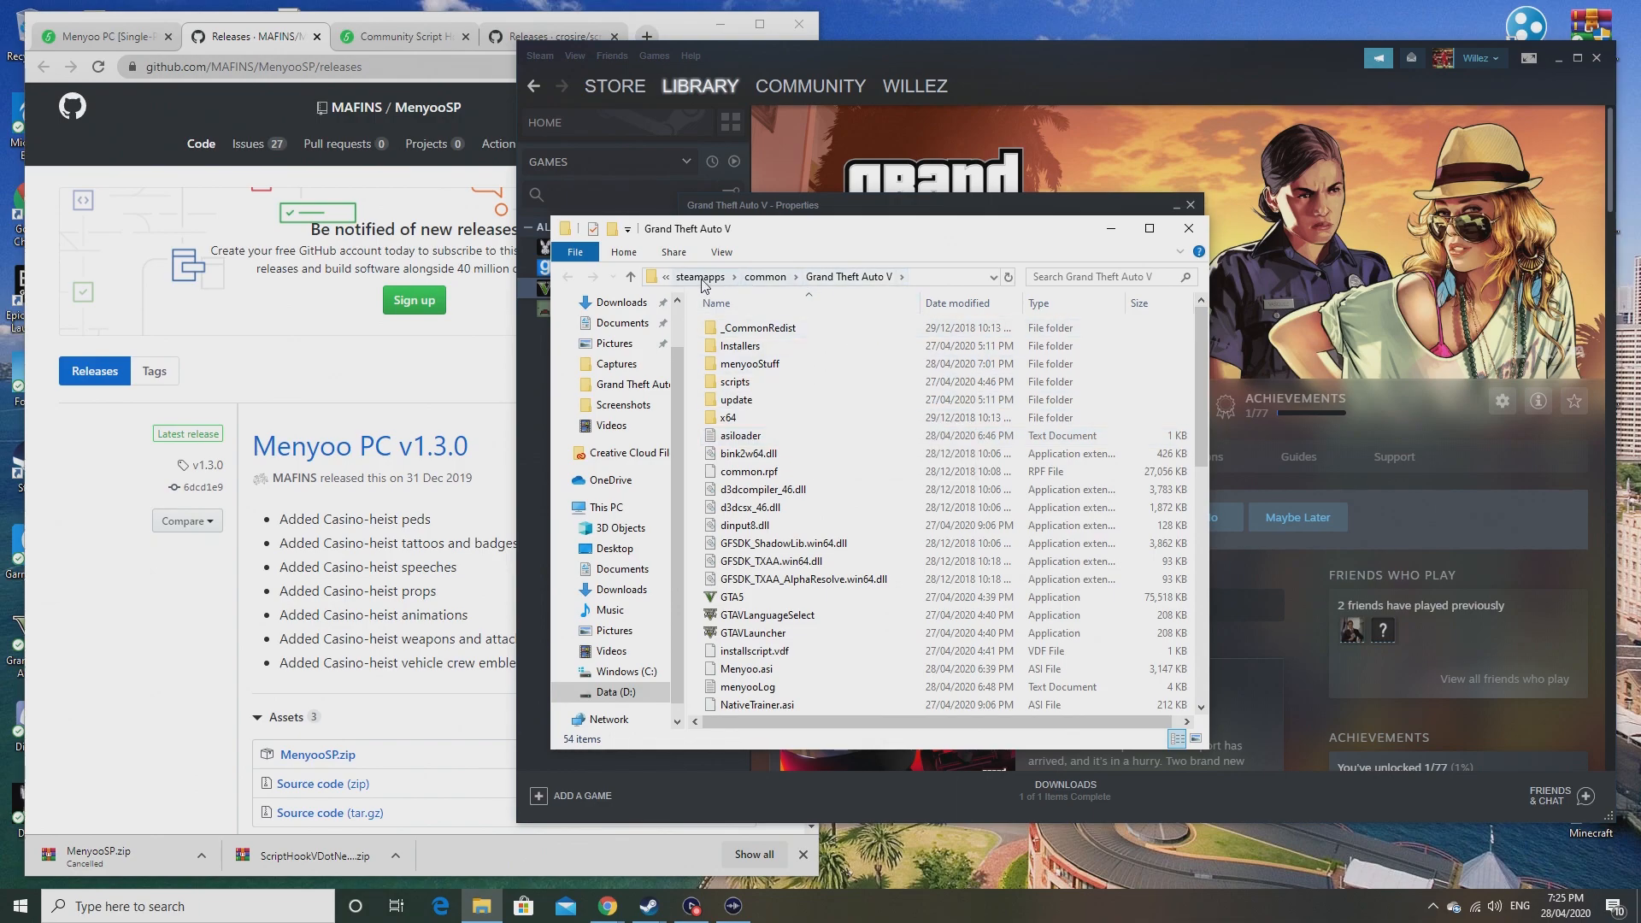
scroll(down, 3)
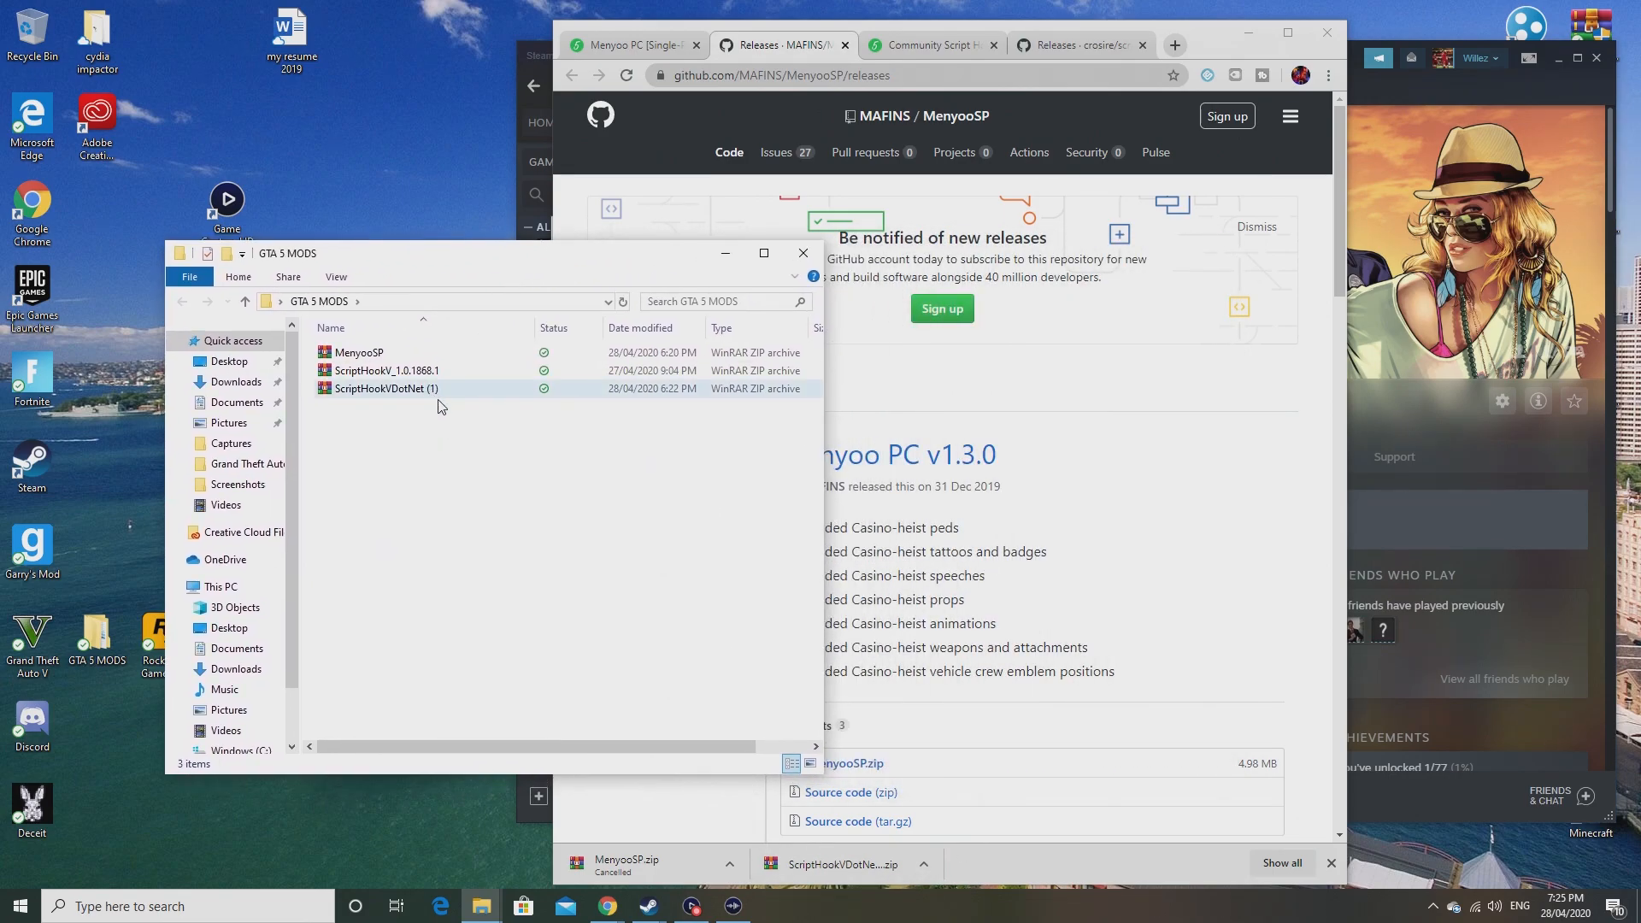
Step: Select the ScriptHookV_1.0.1868.1 archive in GTA 5 MODS and bring up its actions to open it
click(386, 371)
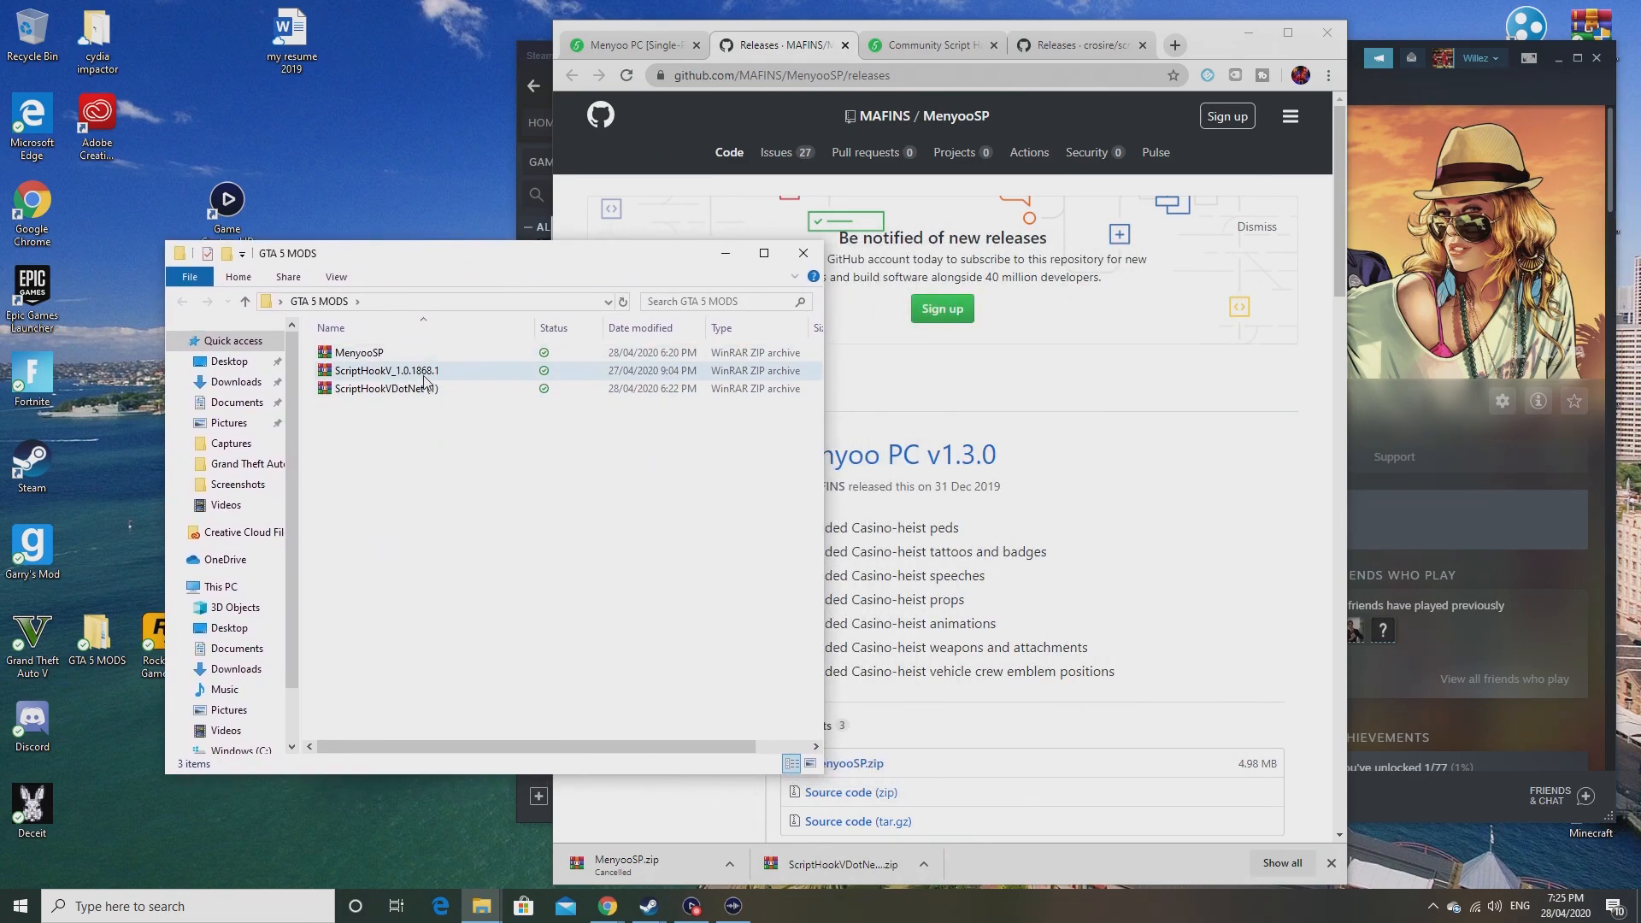
mouse_move(385, 388)
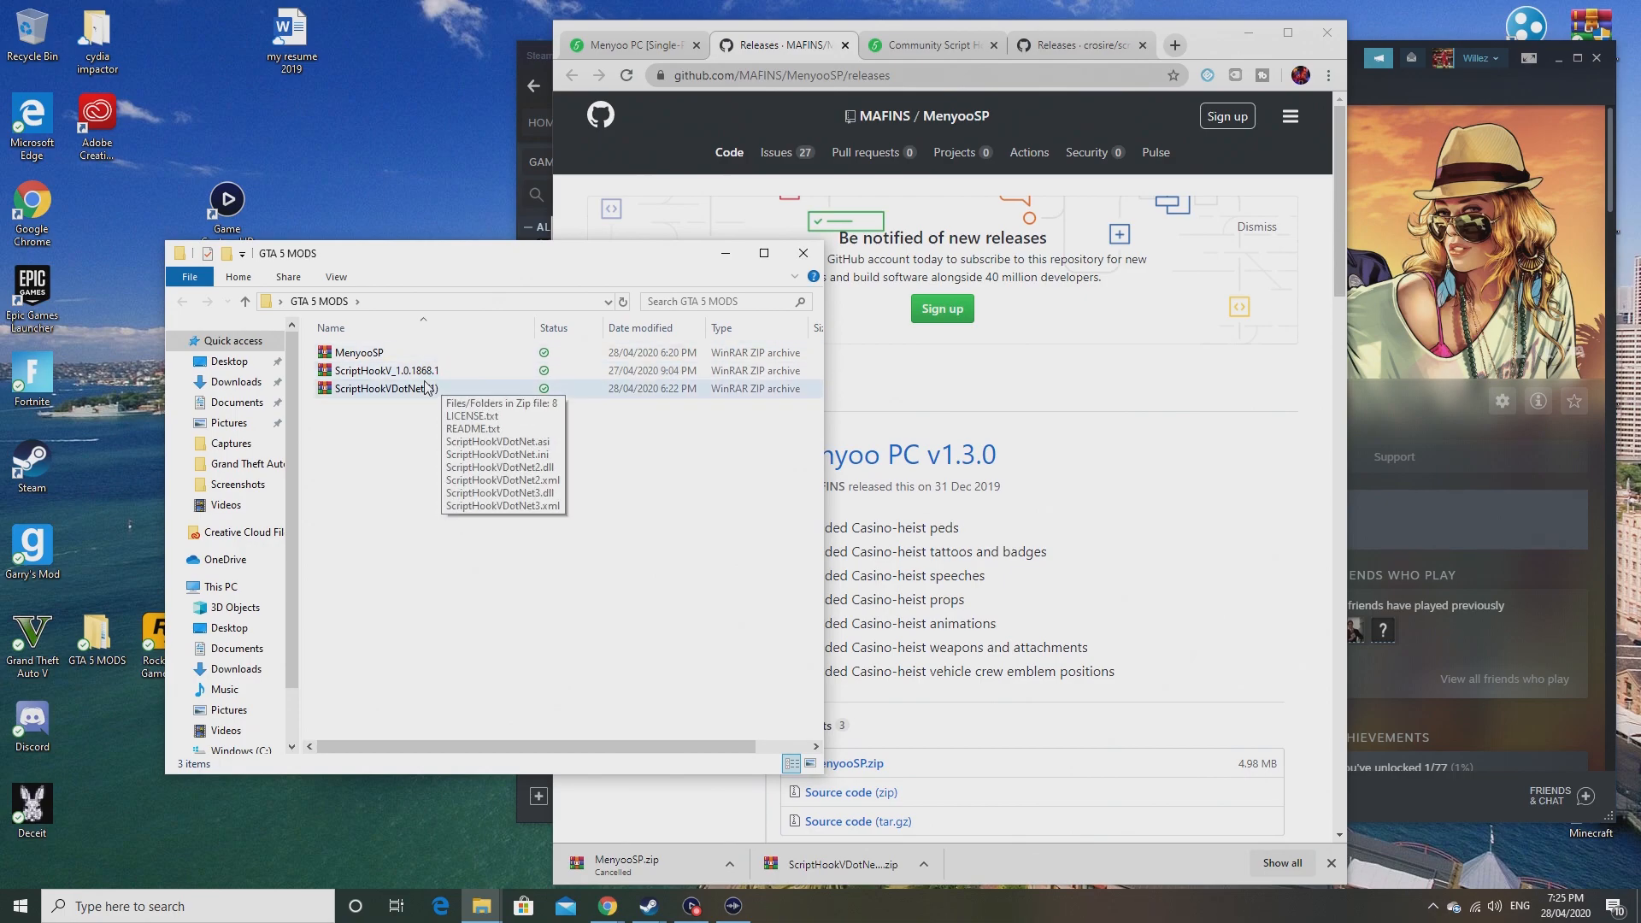
click(385, 388)
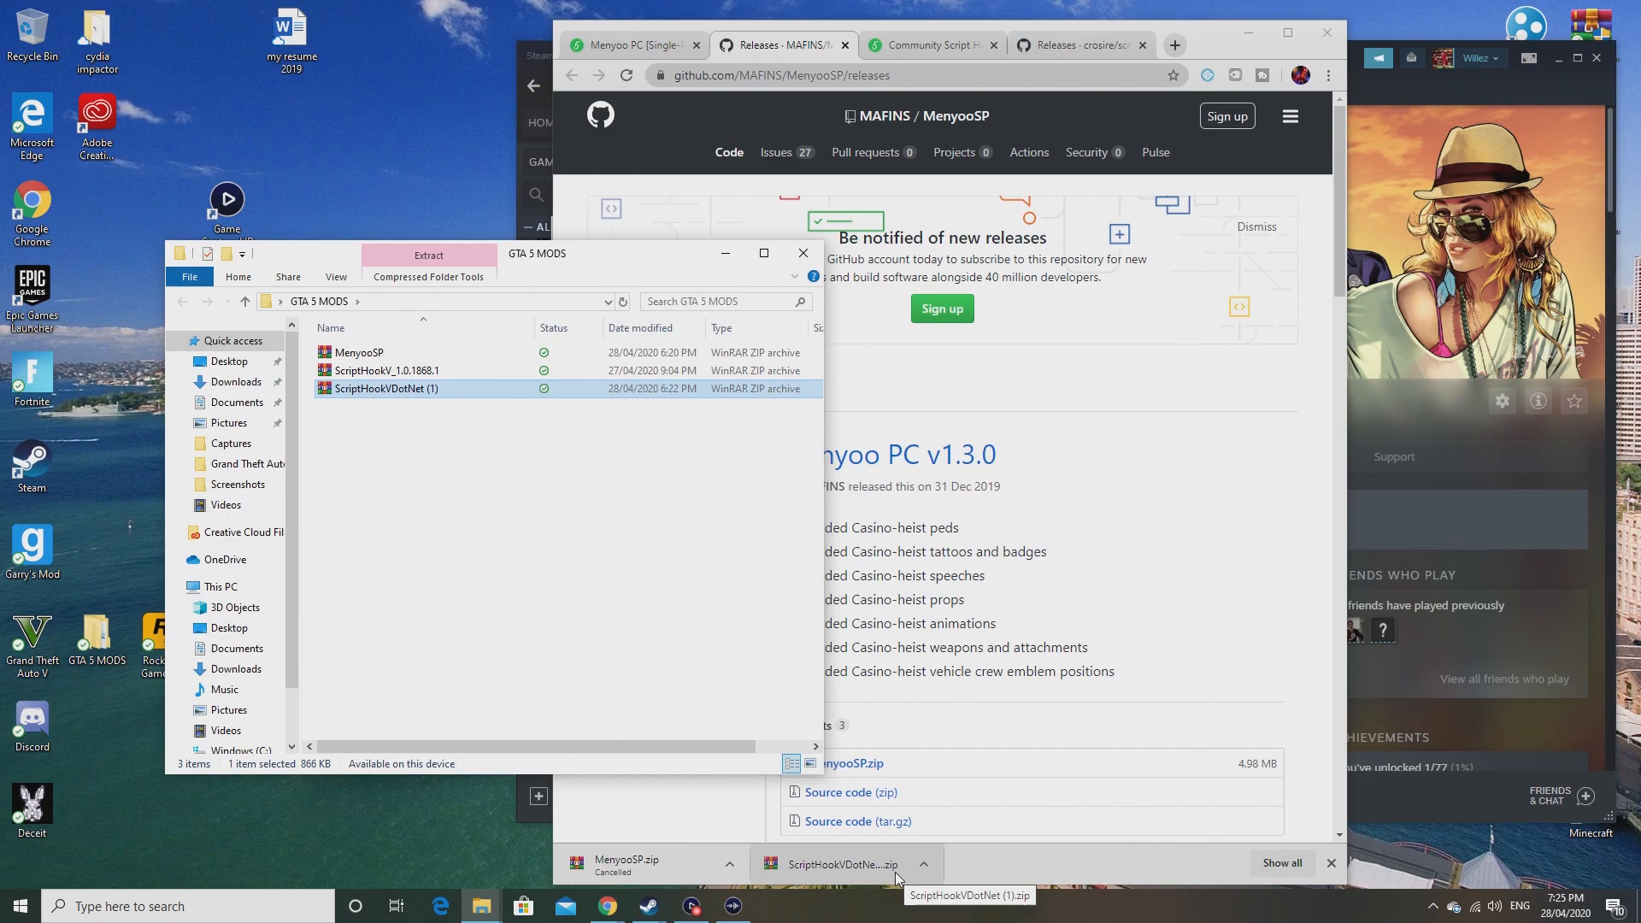
mouse_move(385, 388)
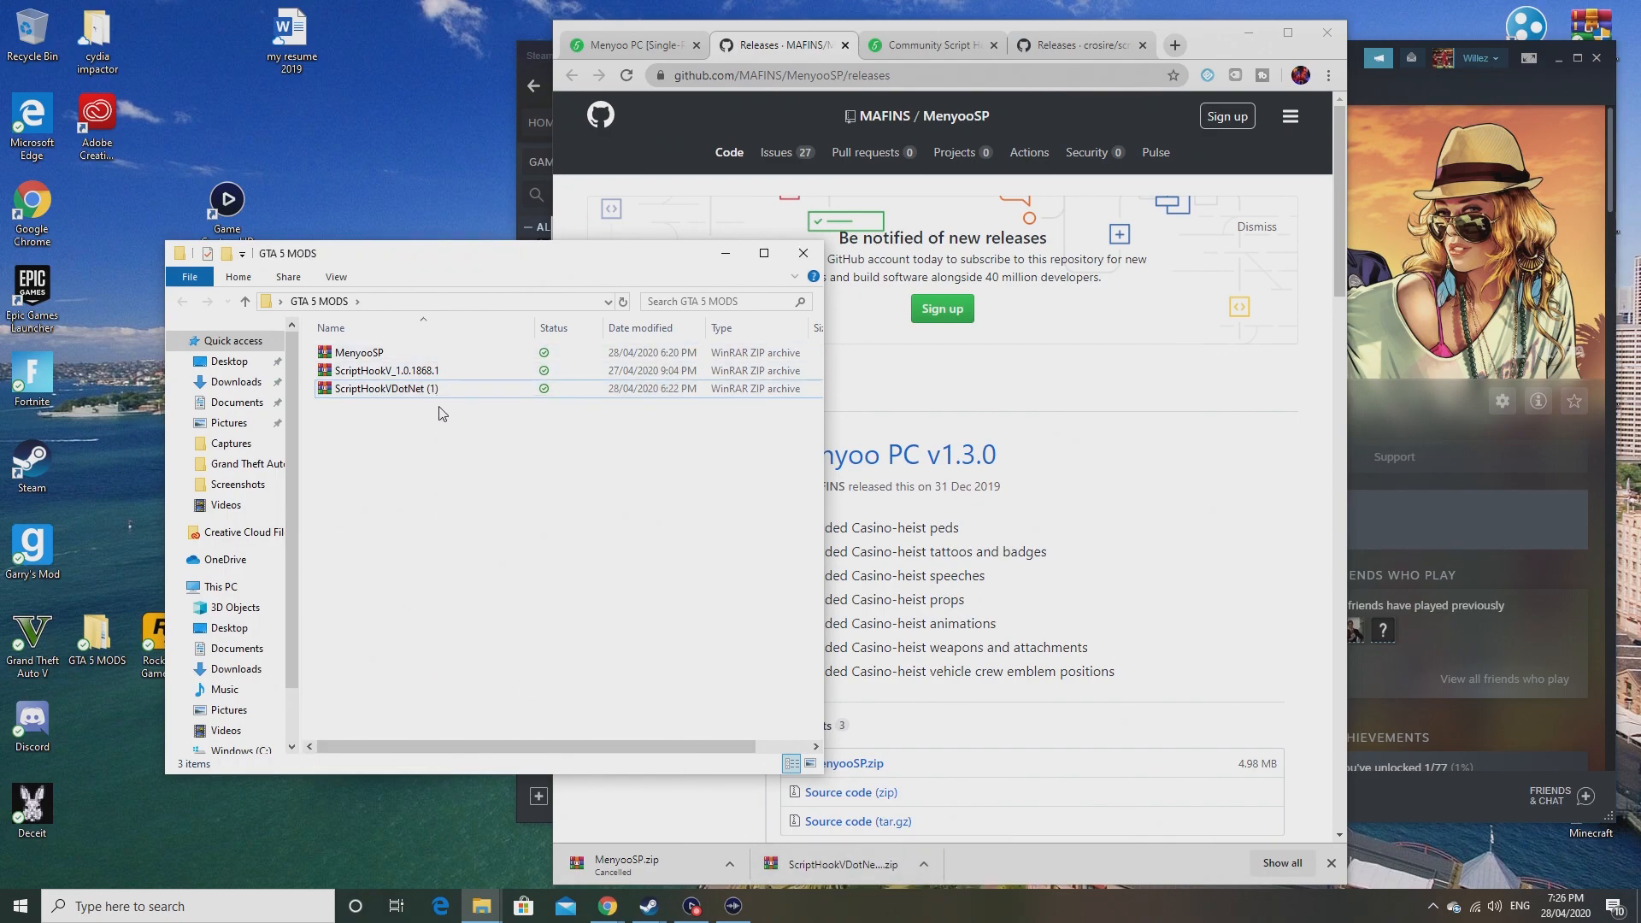
right_click(385, 388)
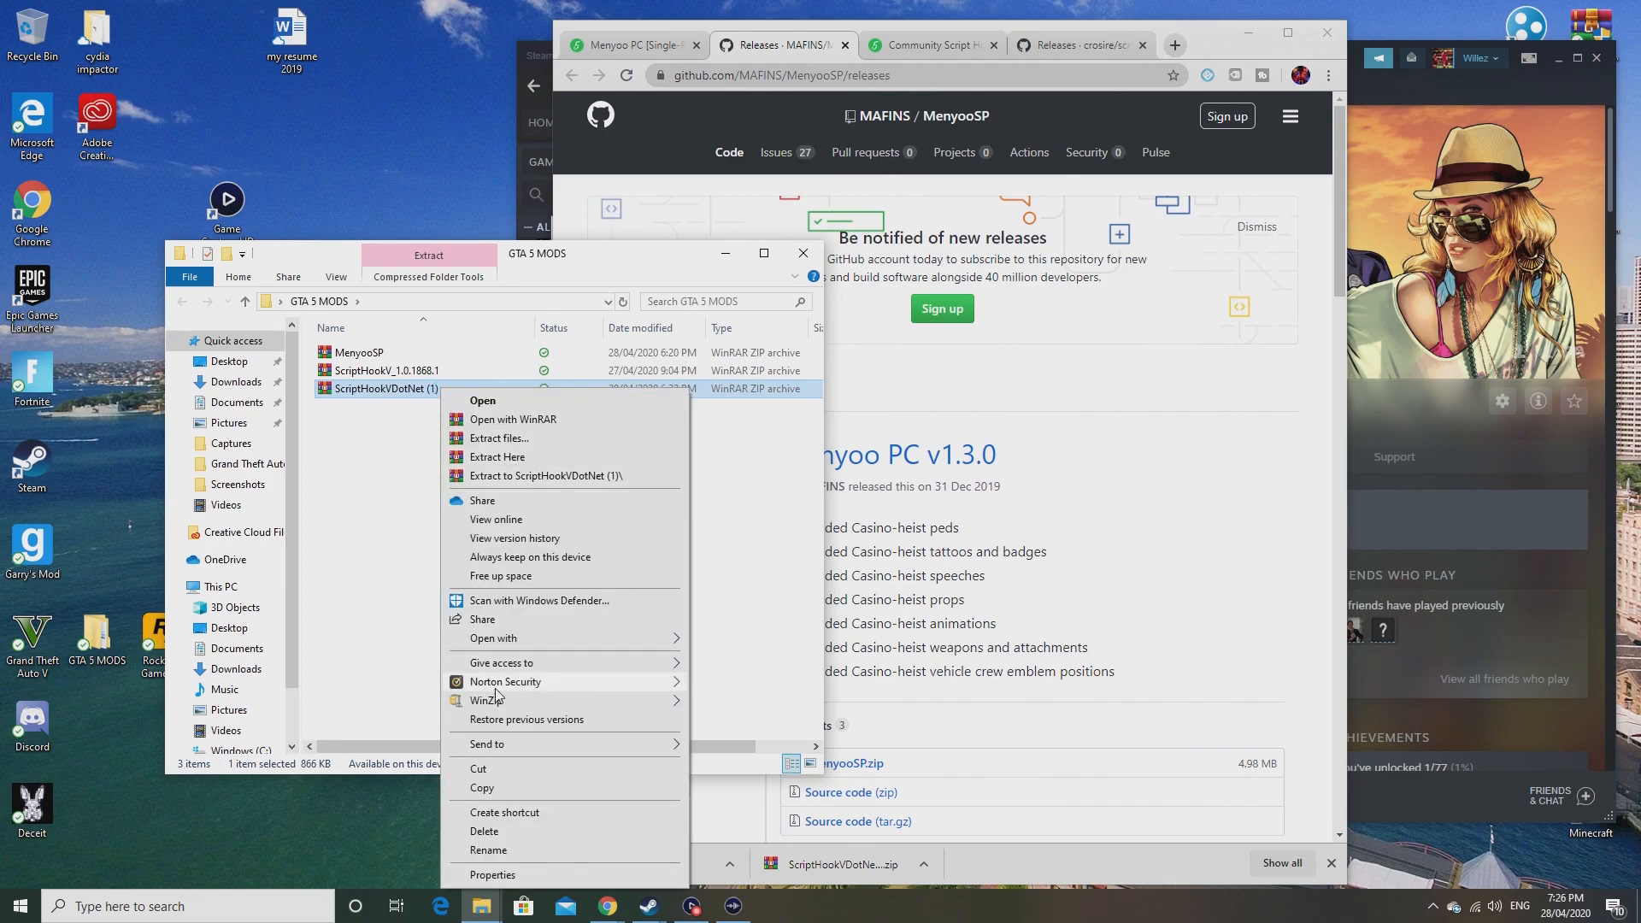
click(408, 371)
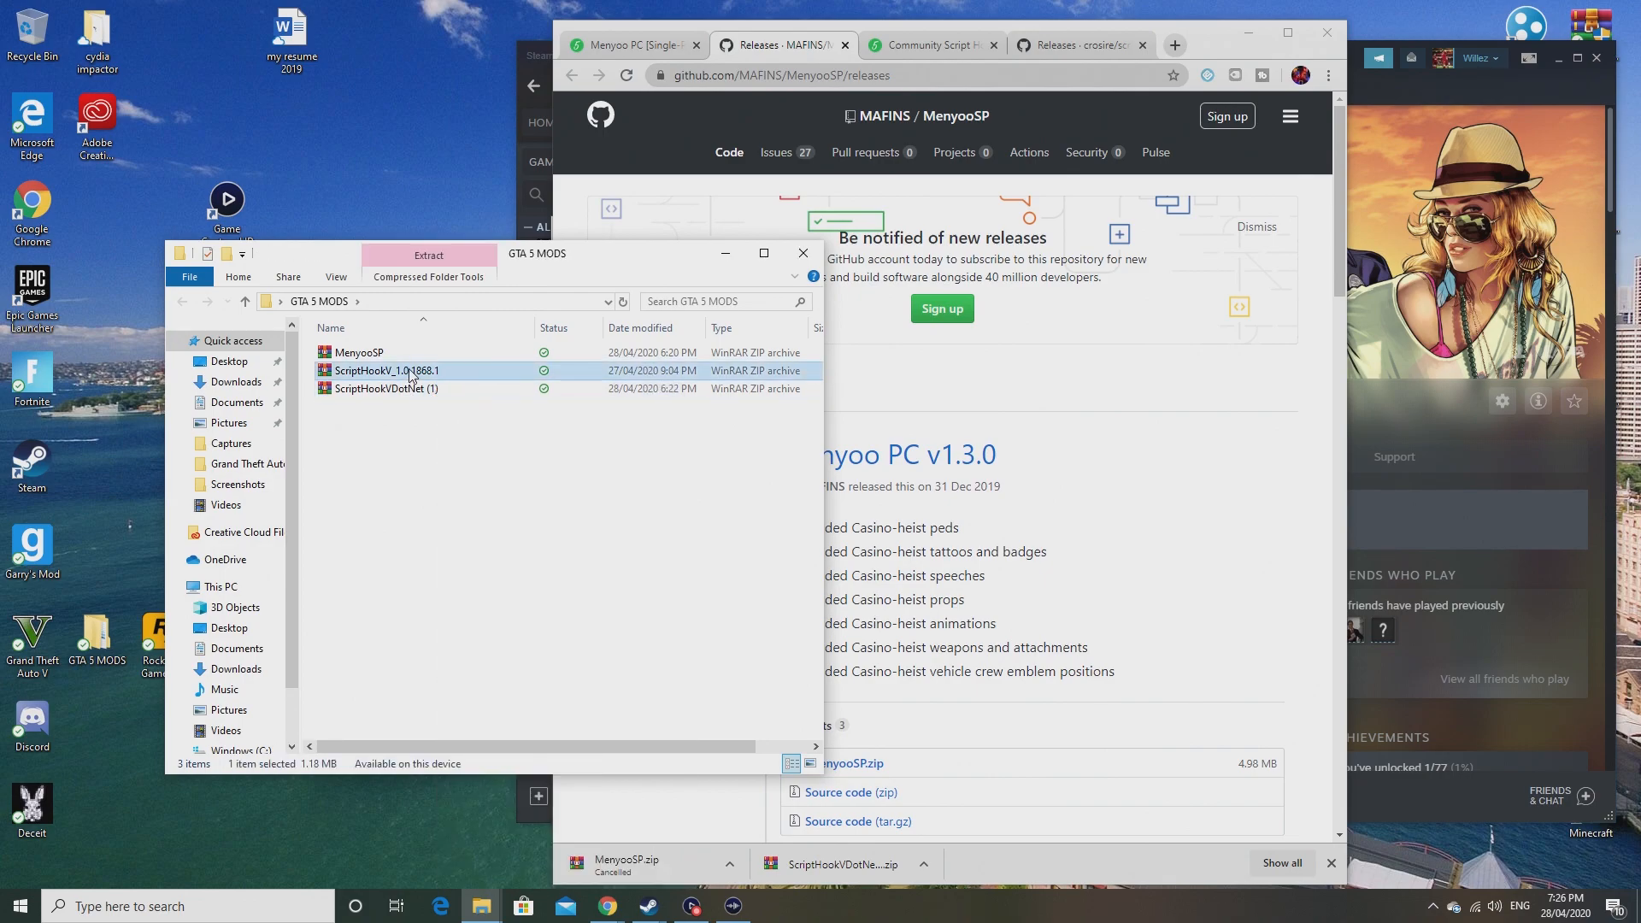
right_click(385, 371)
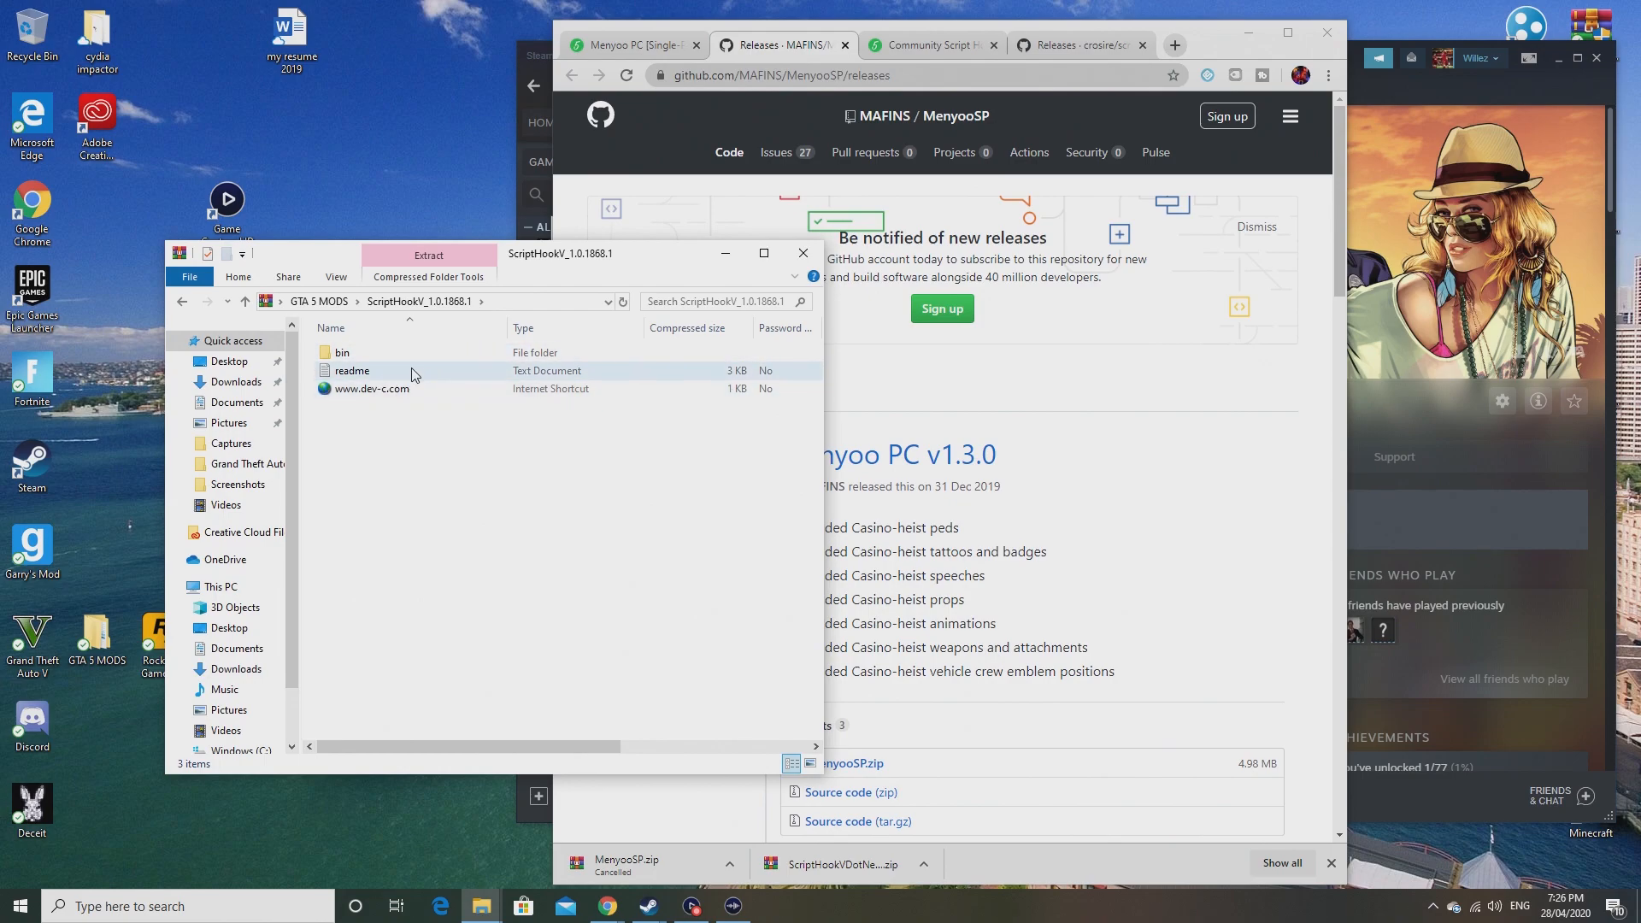
Step: Copy dinput8.dll, NativeTrainer.asi and ScriptHookV.dll from bin into the GTA V folder, then go back
double_click(340, 352)
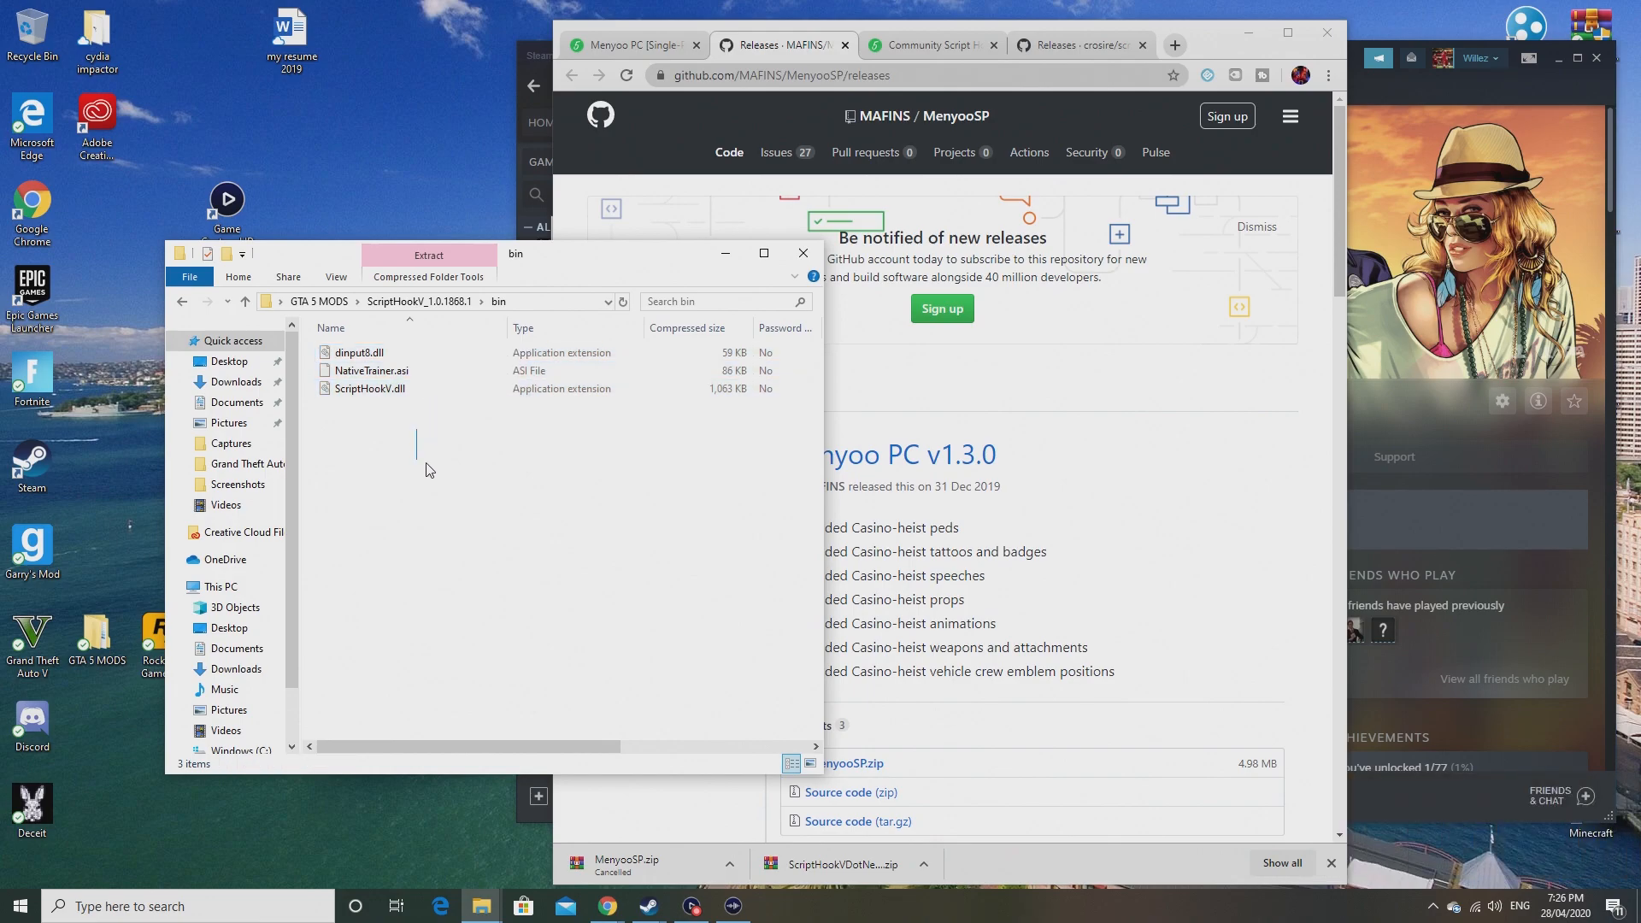
mouse_move(395, 451)
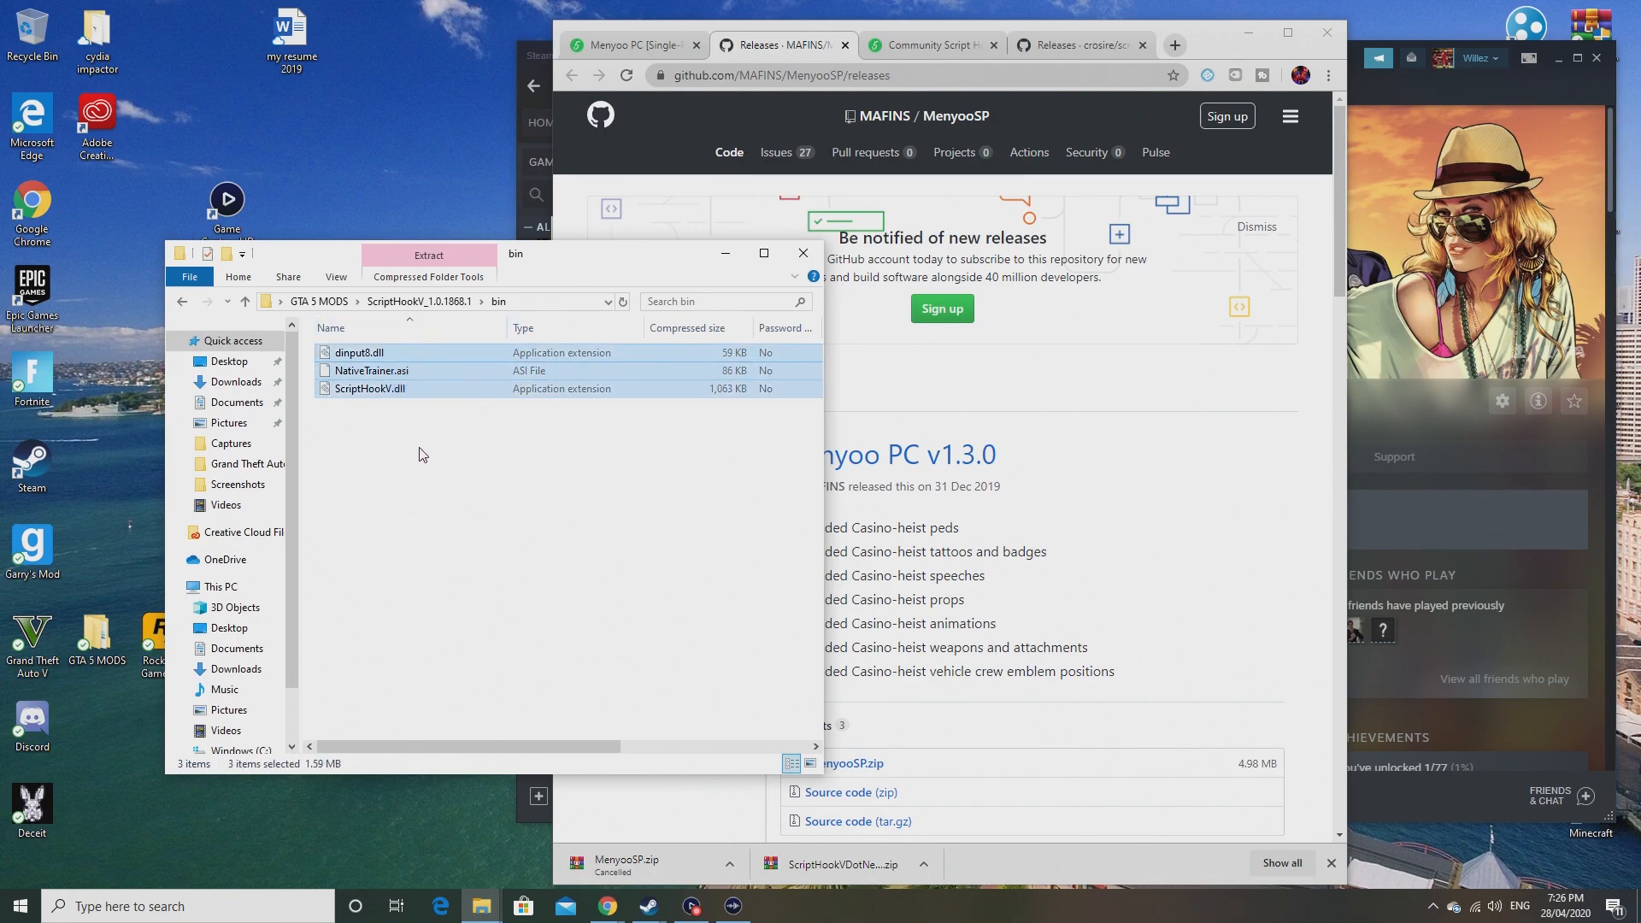
mouse_move(427, 381)
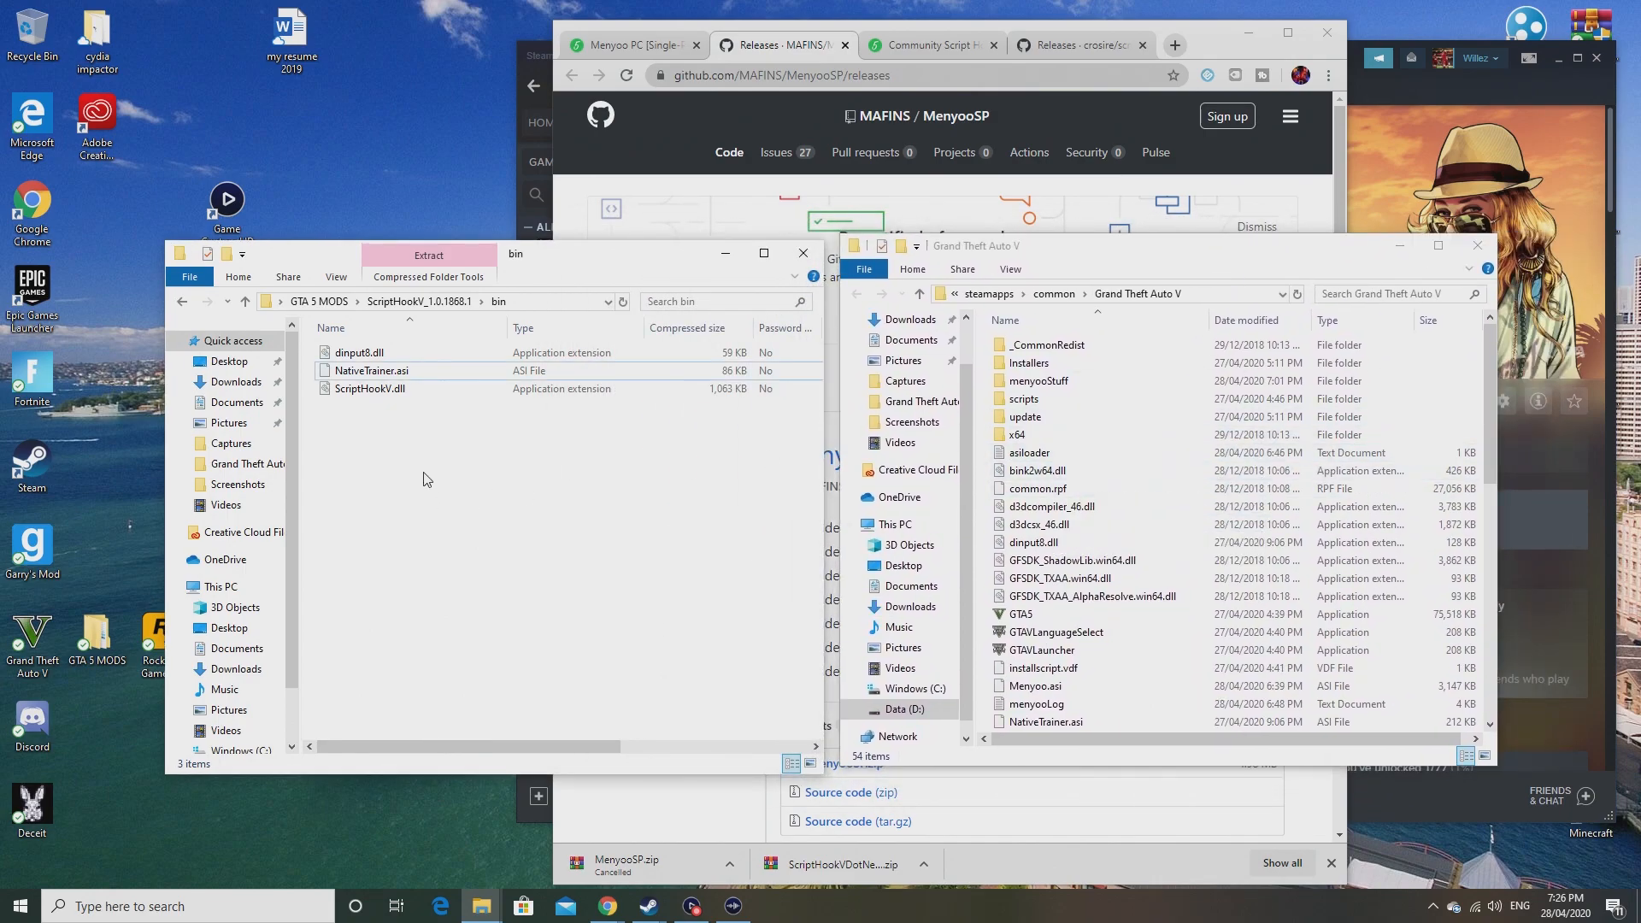
click(371, 371)
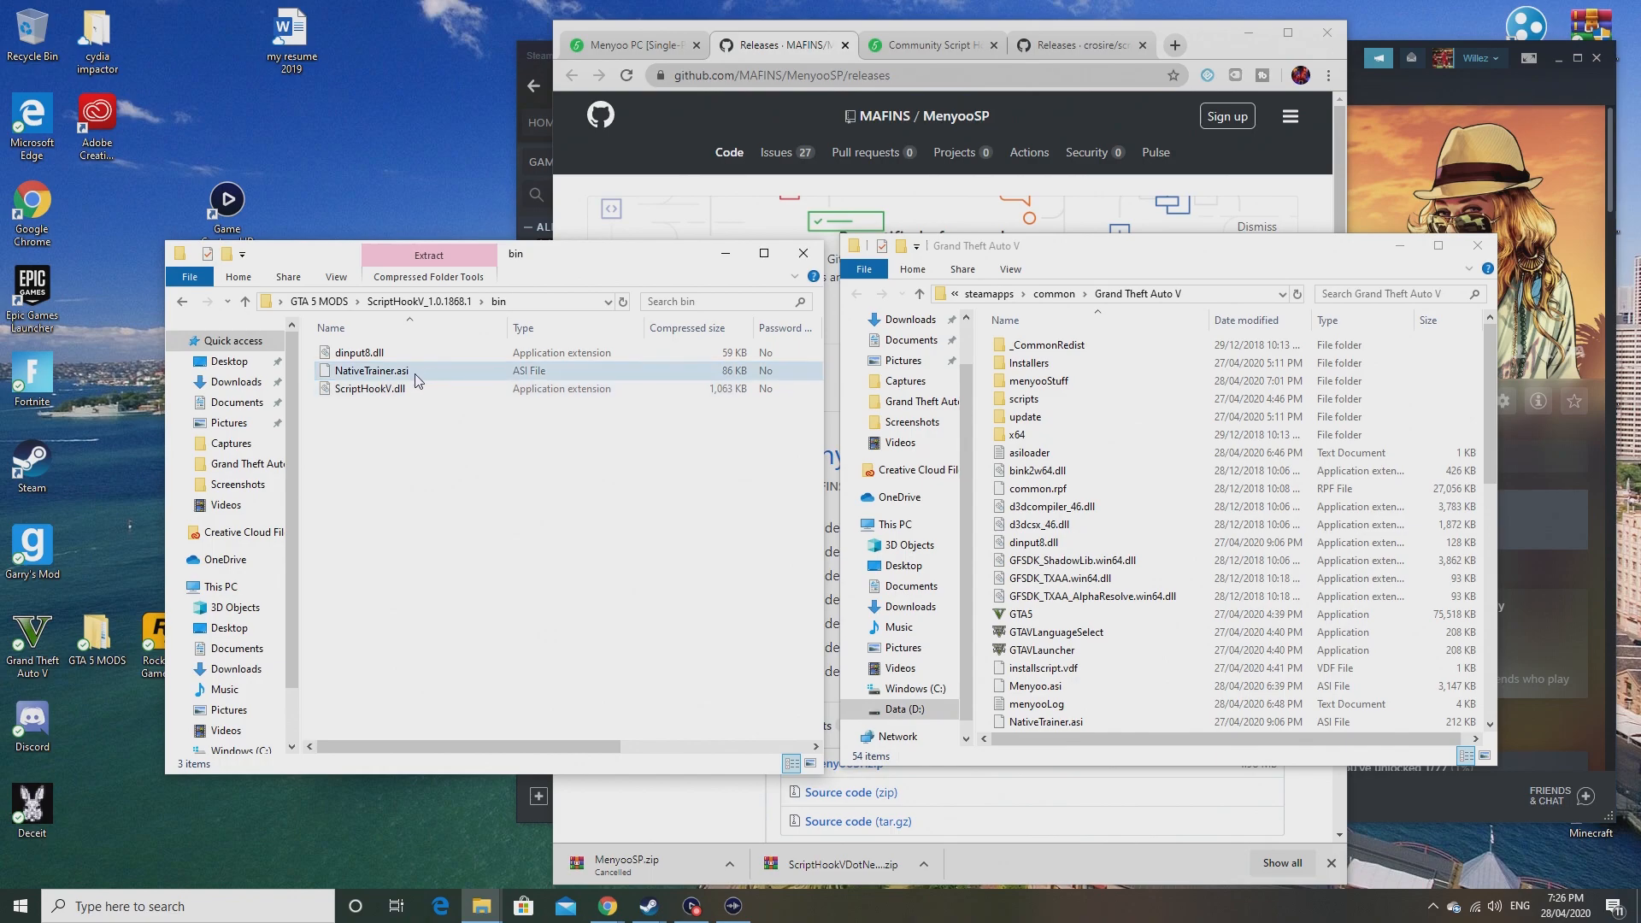
click(370, 371)
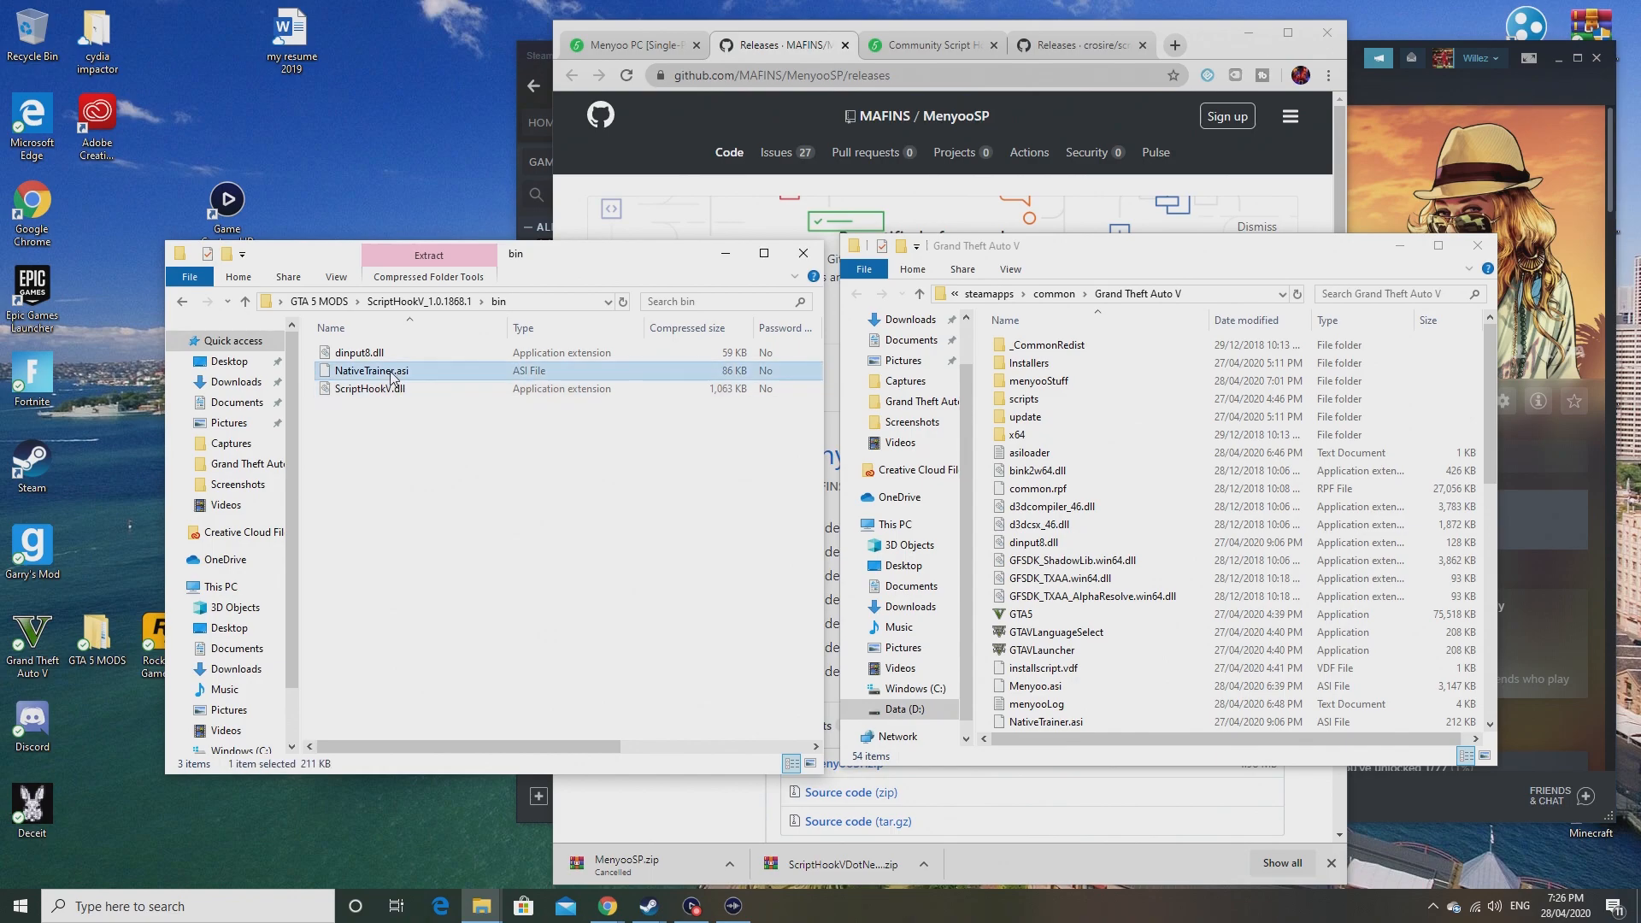
click(388, 426)
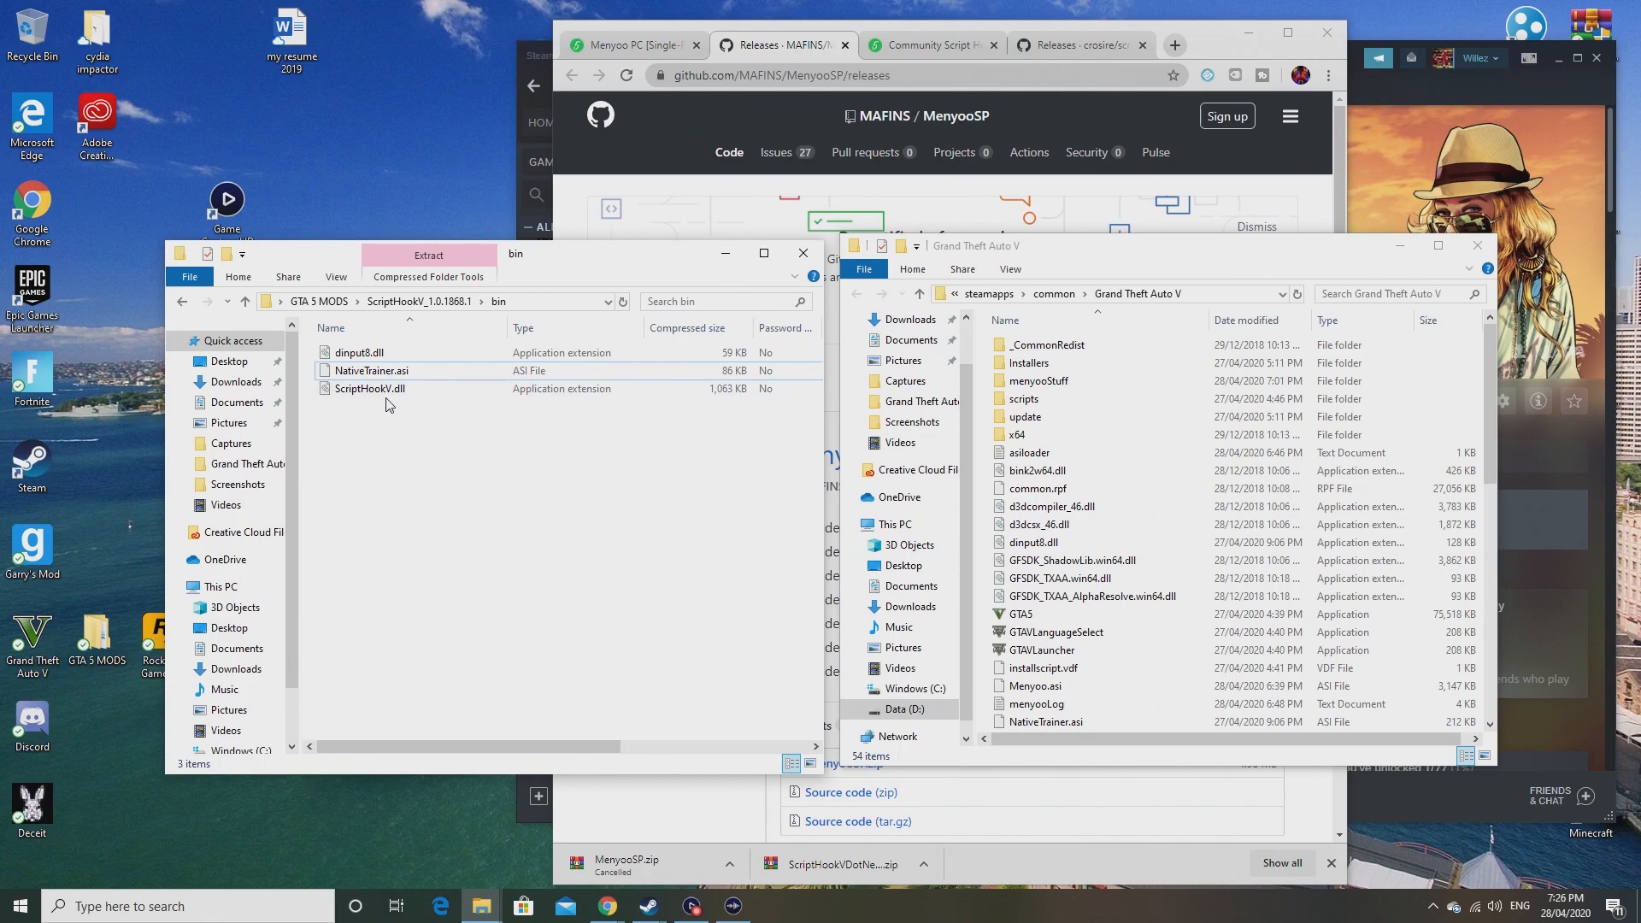
click(370, 388)
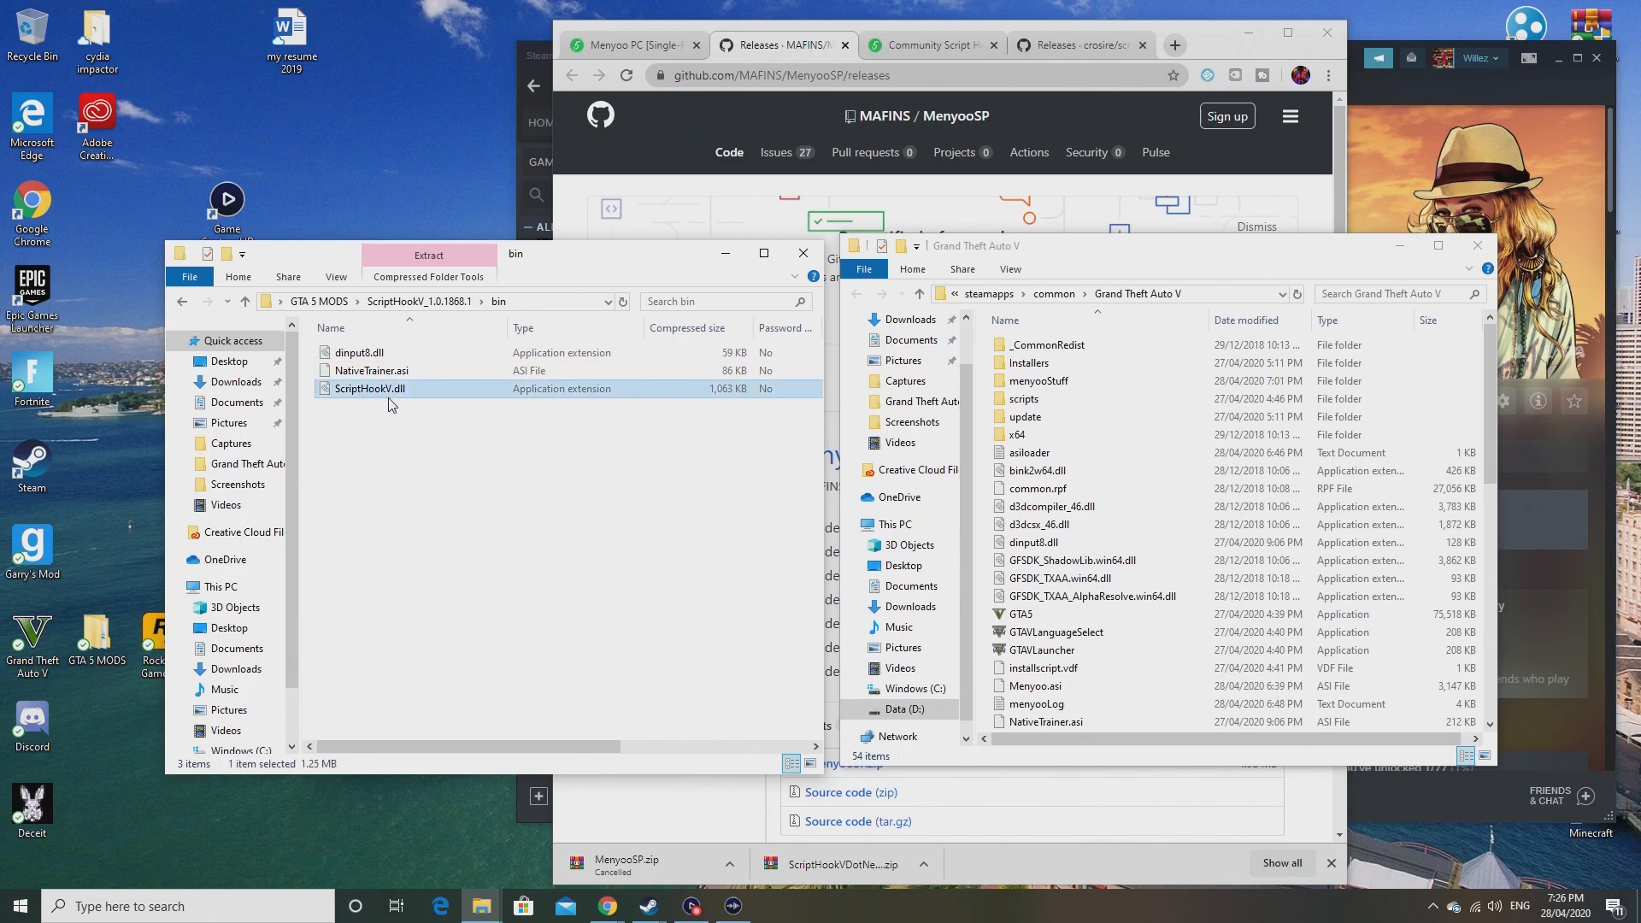
click(359, 352)
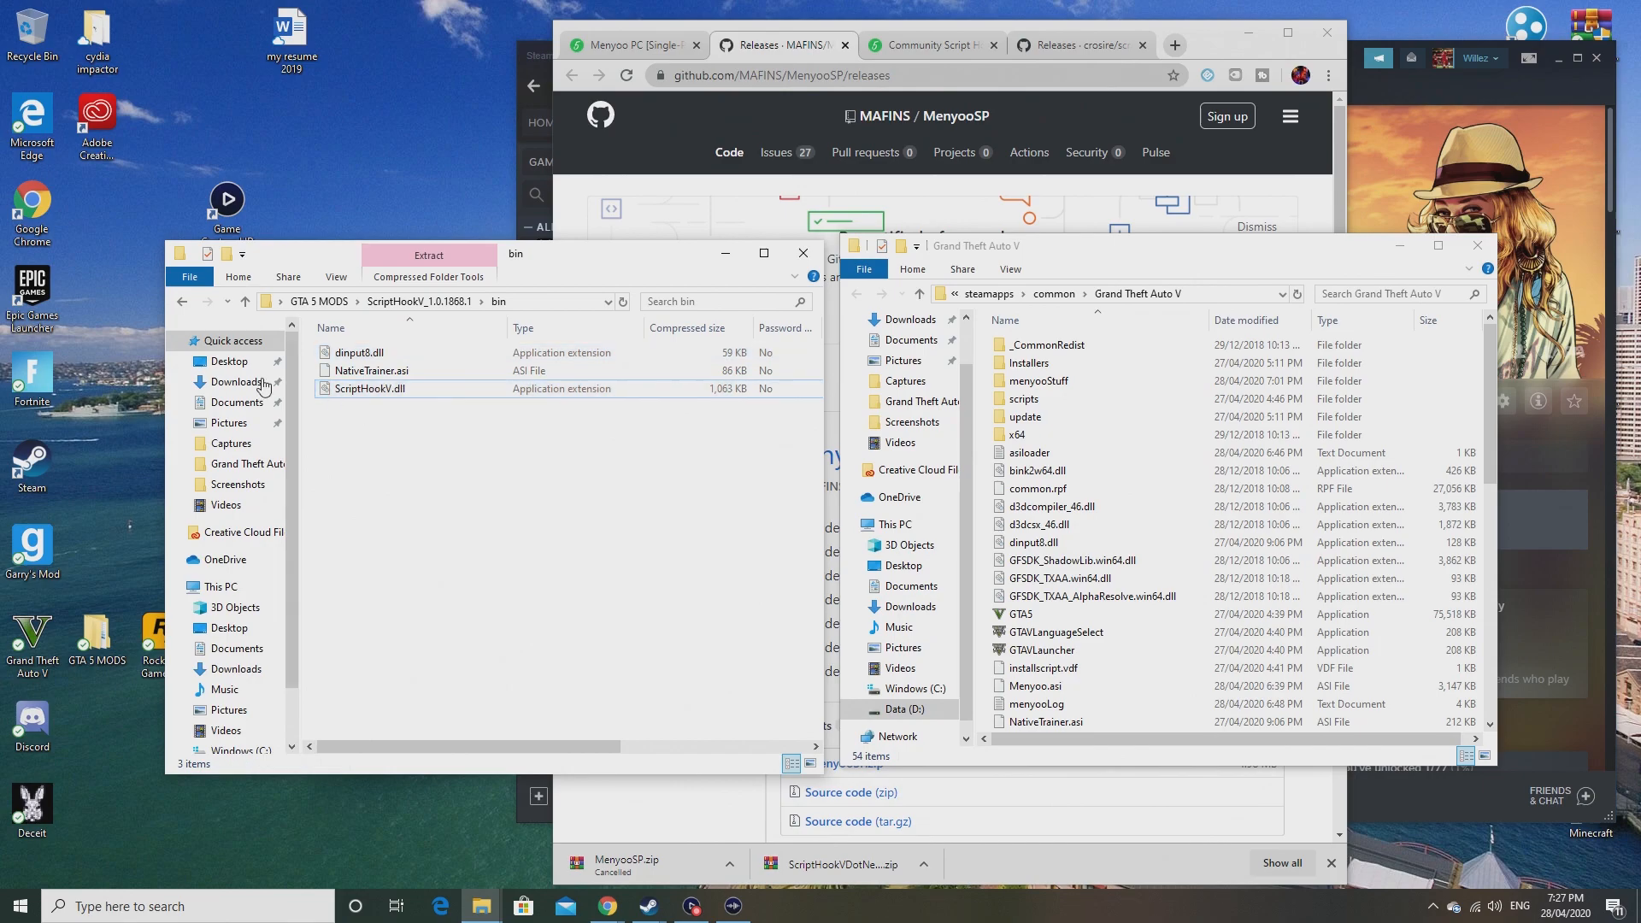
click(183, 301)
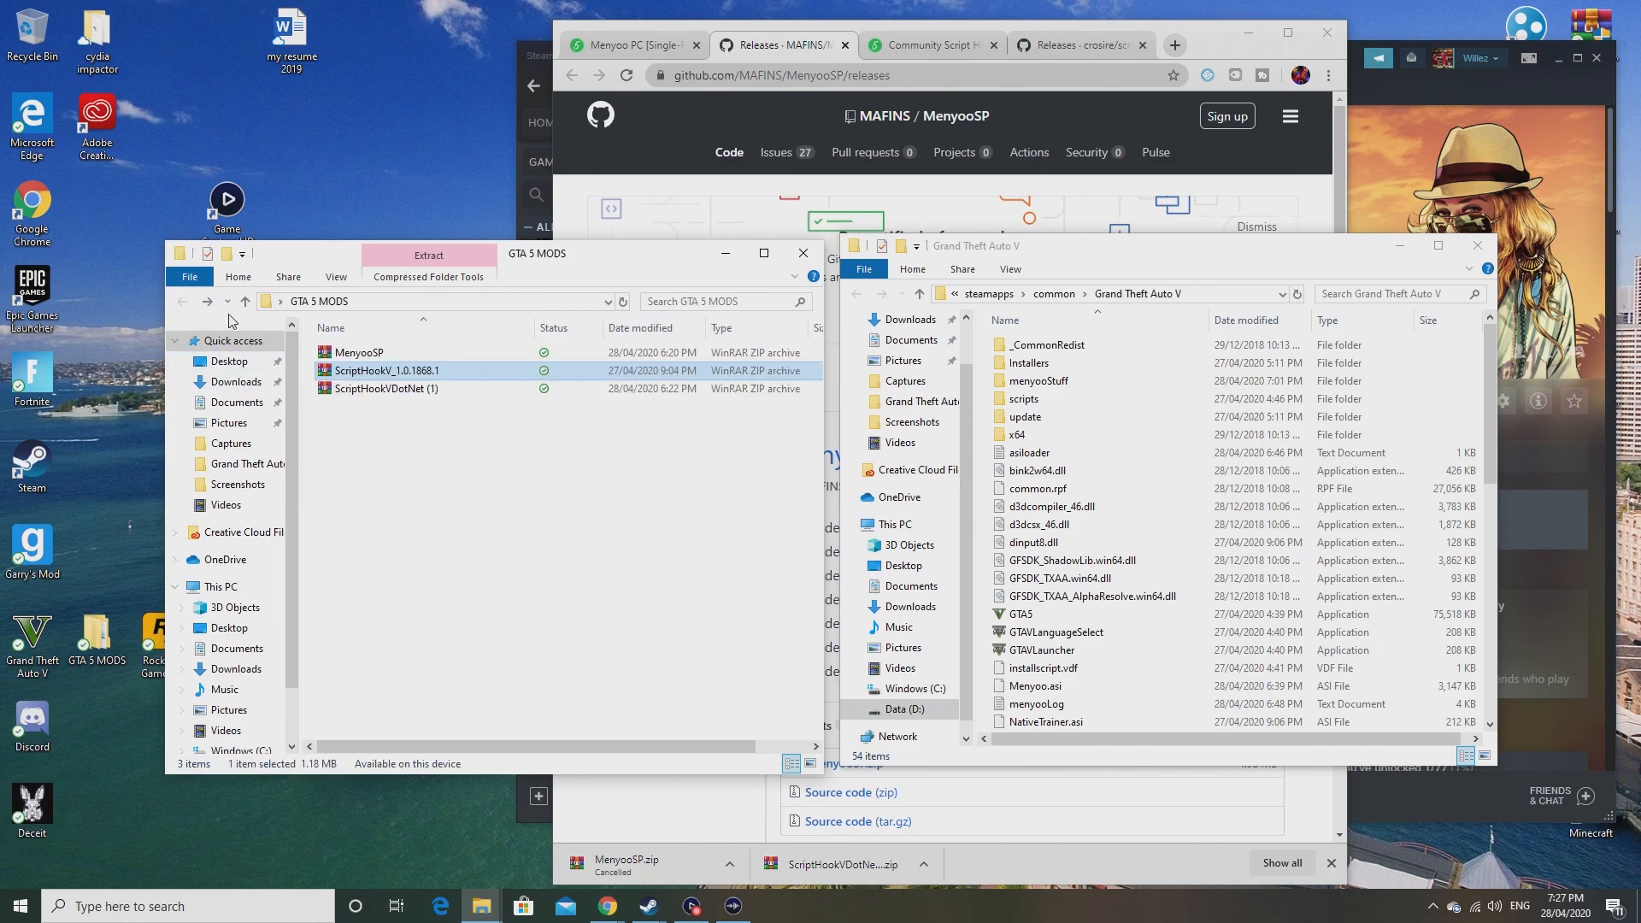
Step: Inside the ScriptHookVDotNet archive, select ScriptHookVDotNet.asi and the two ScriptHookVDotNet dll files
right_click(386, 388)
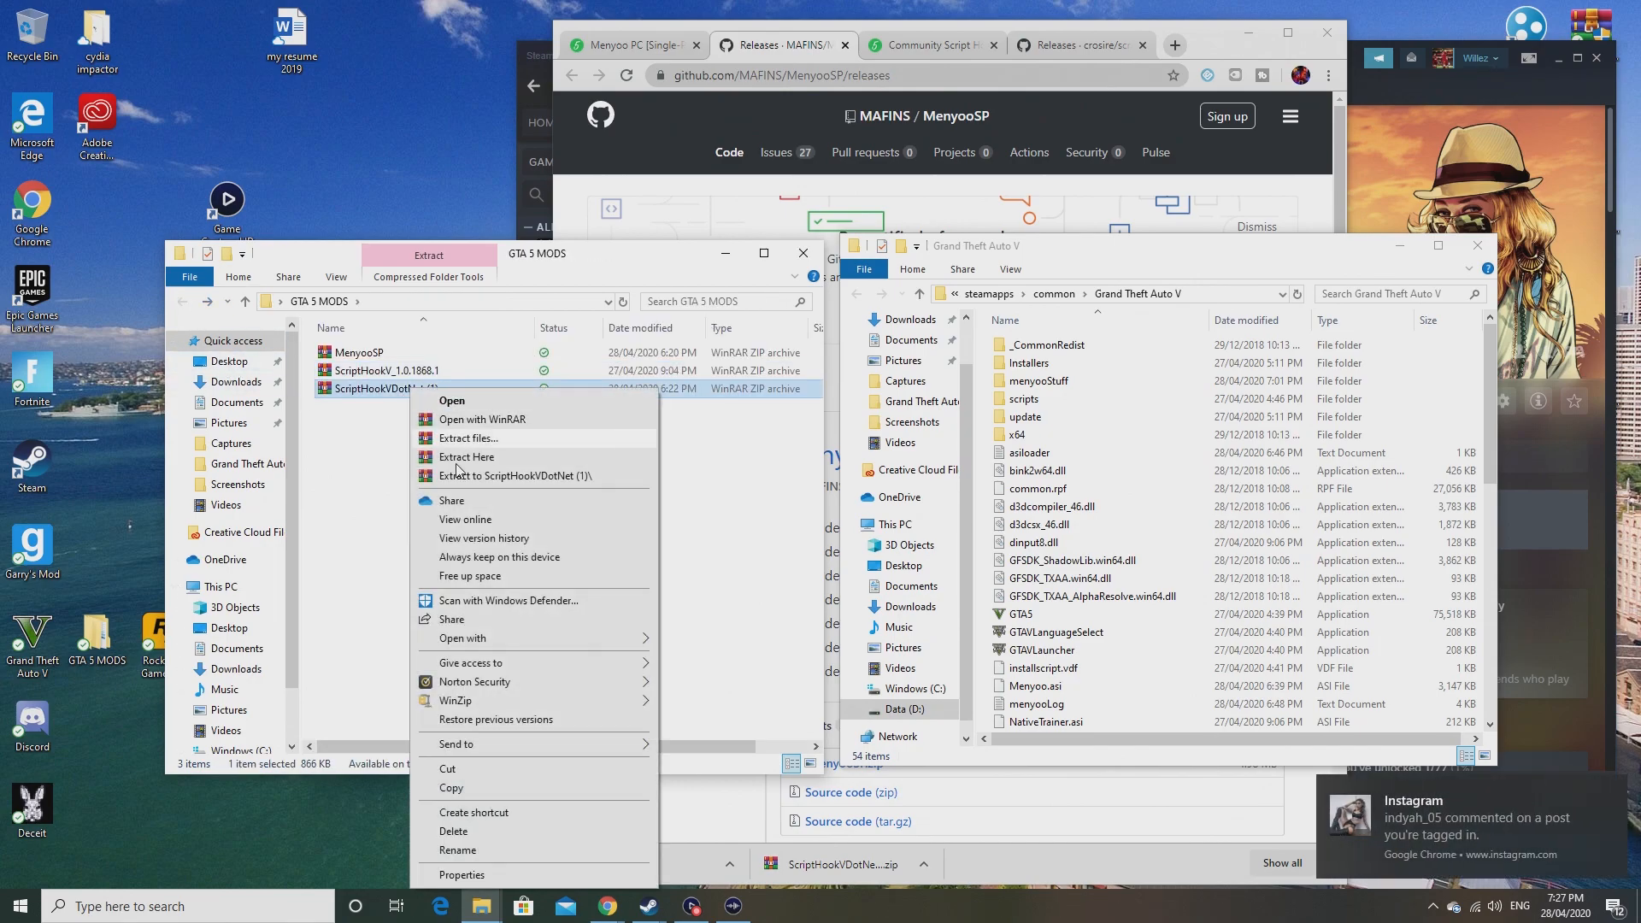
mouse_move(482, 638)
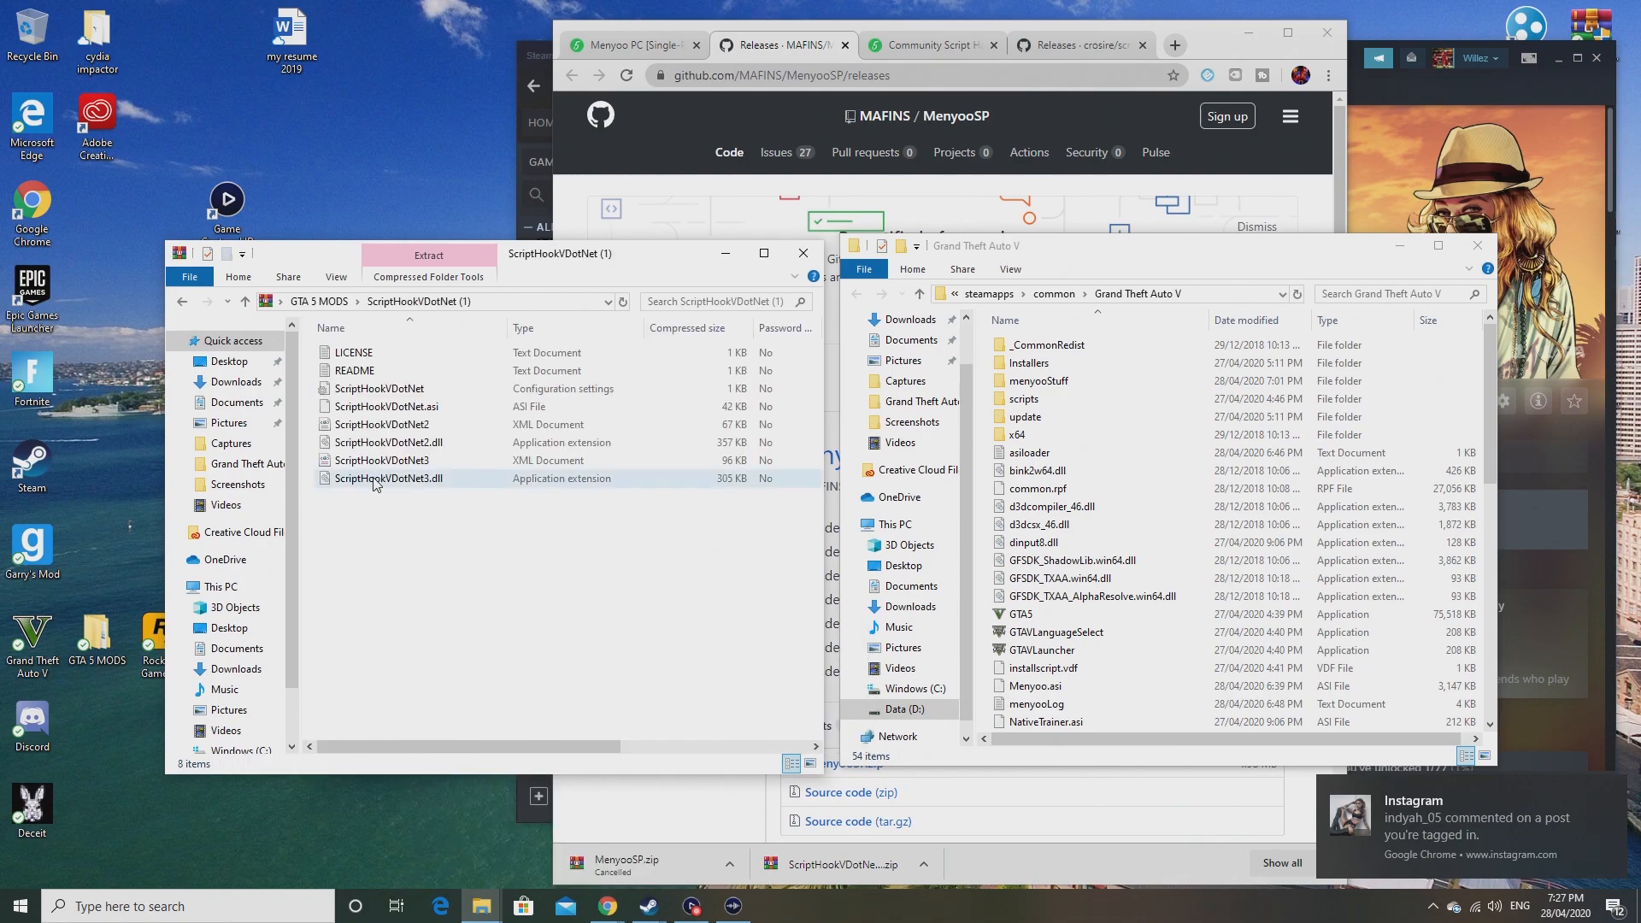
click(355, 369)
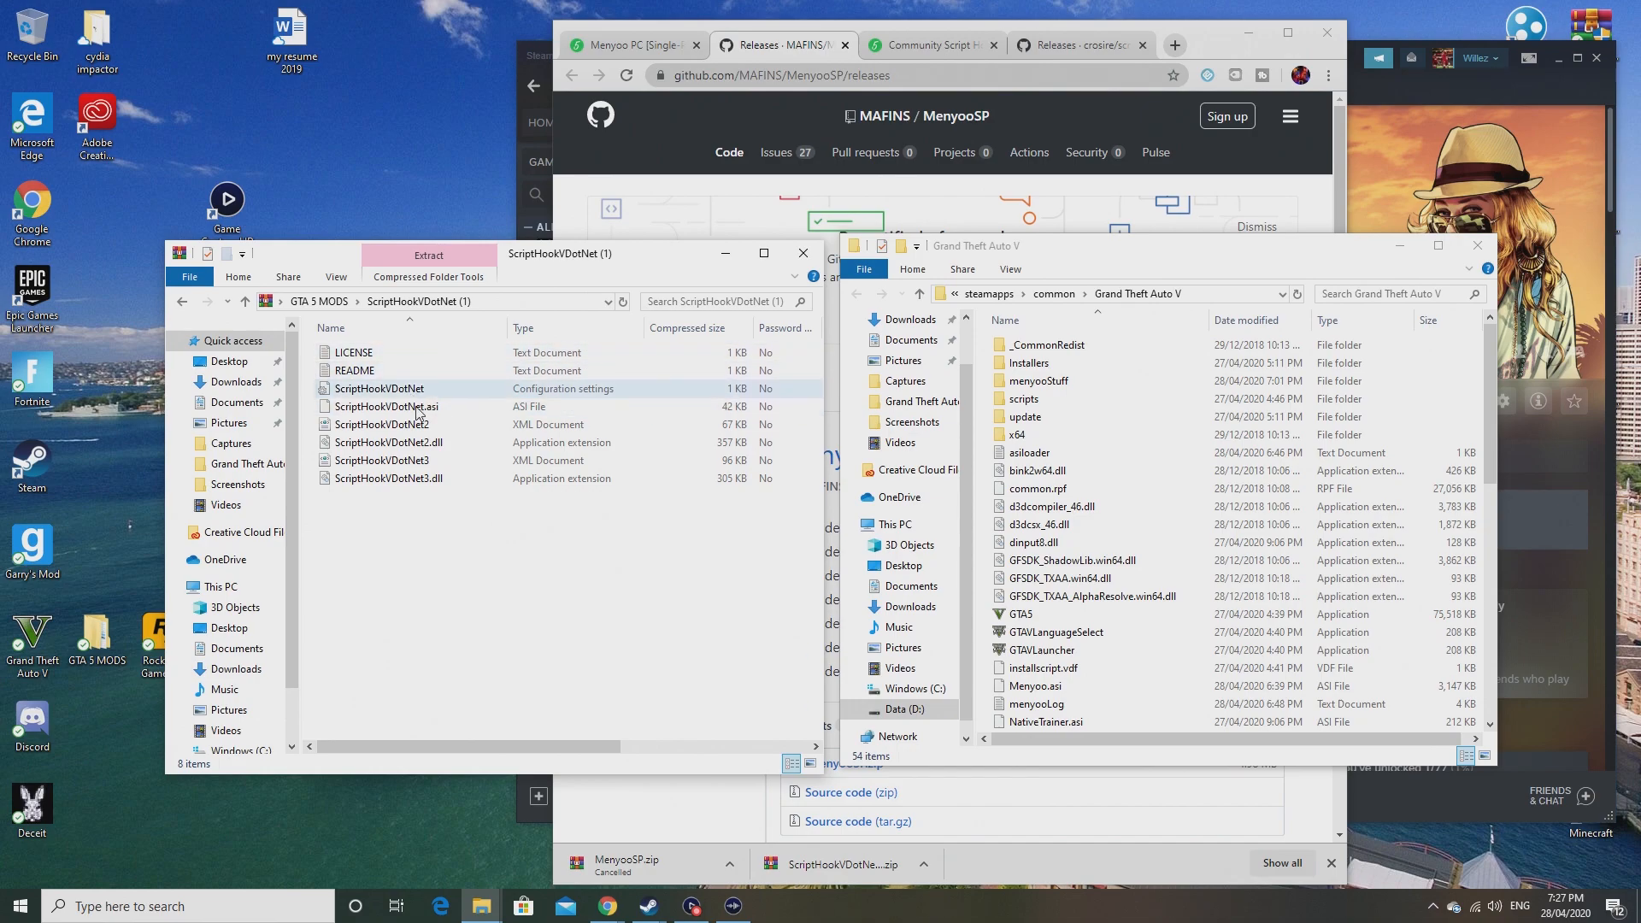
click(384, 407)
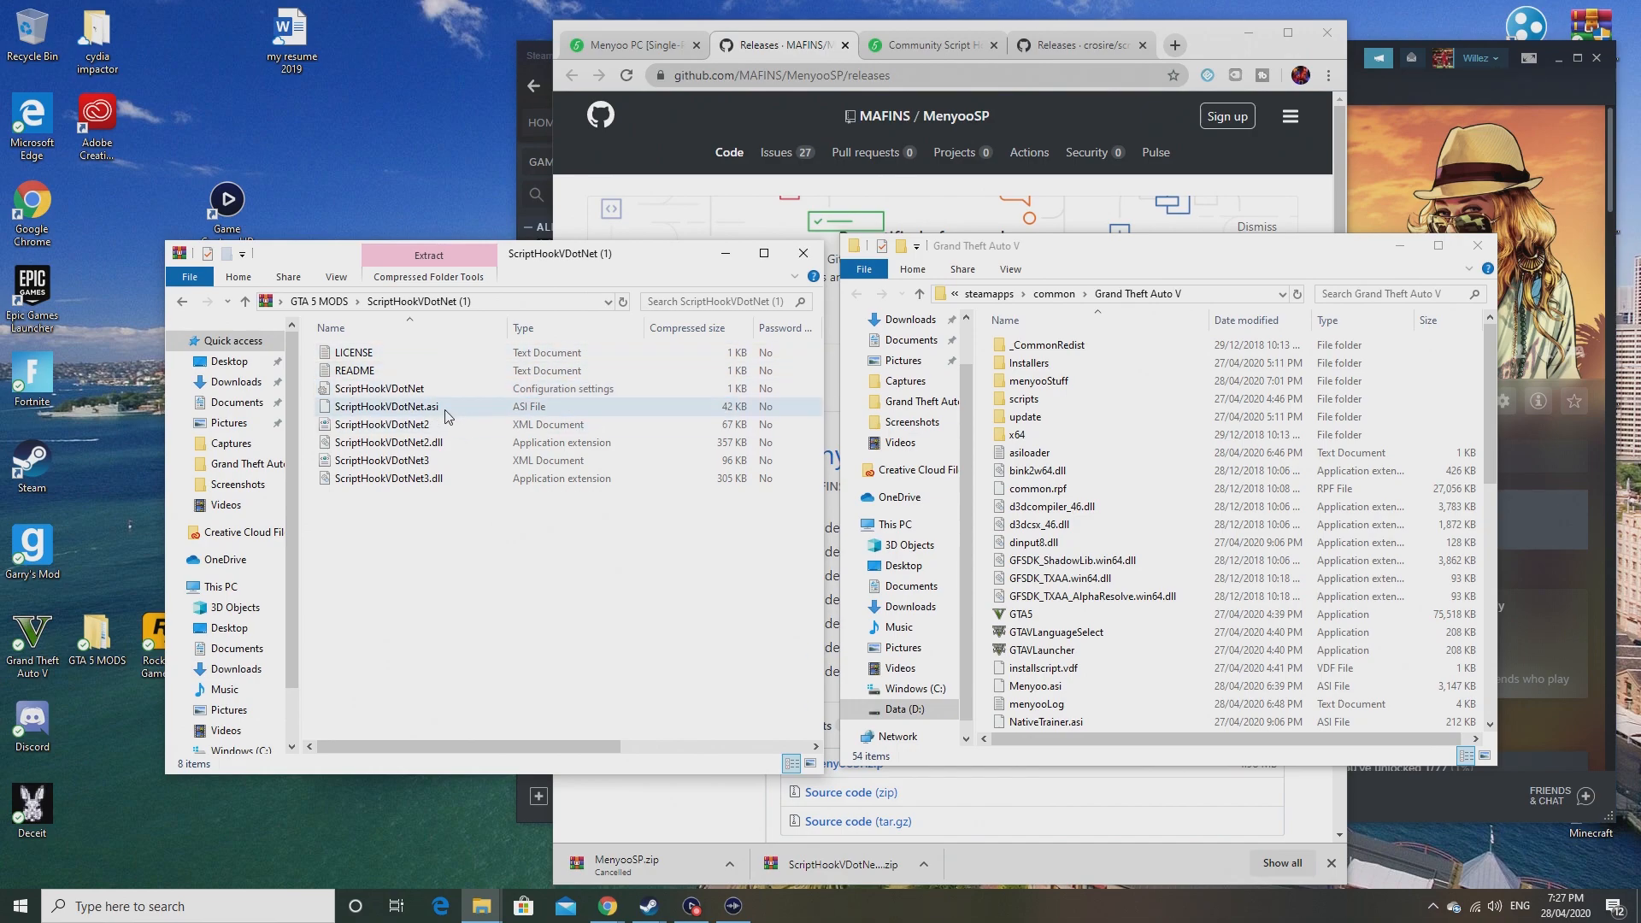
click(384, 406)
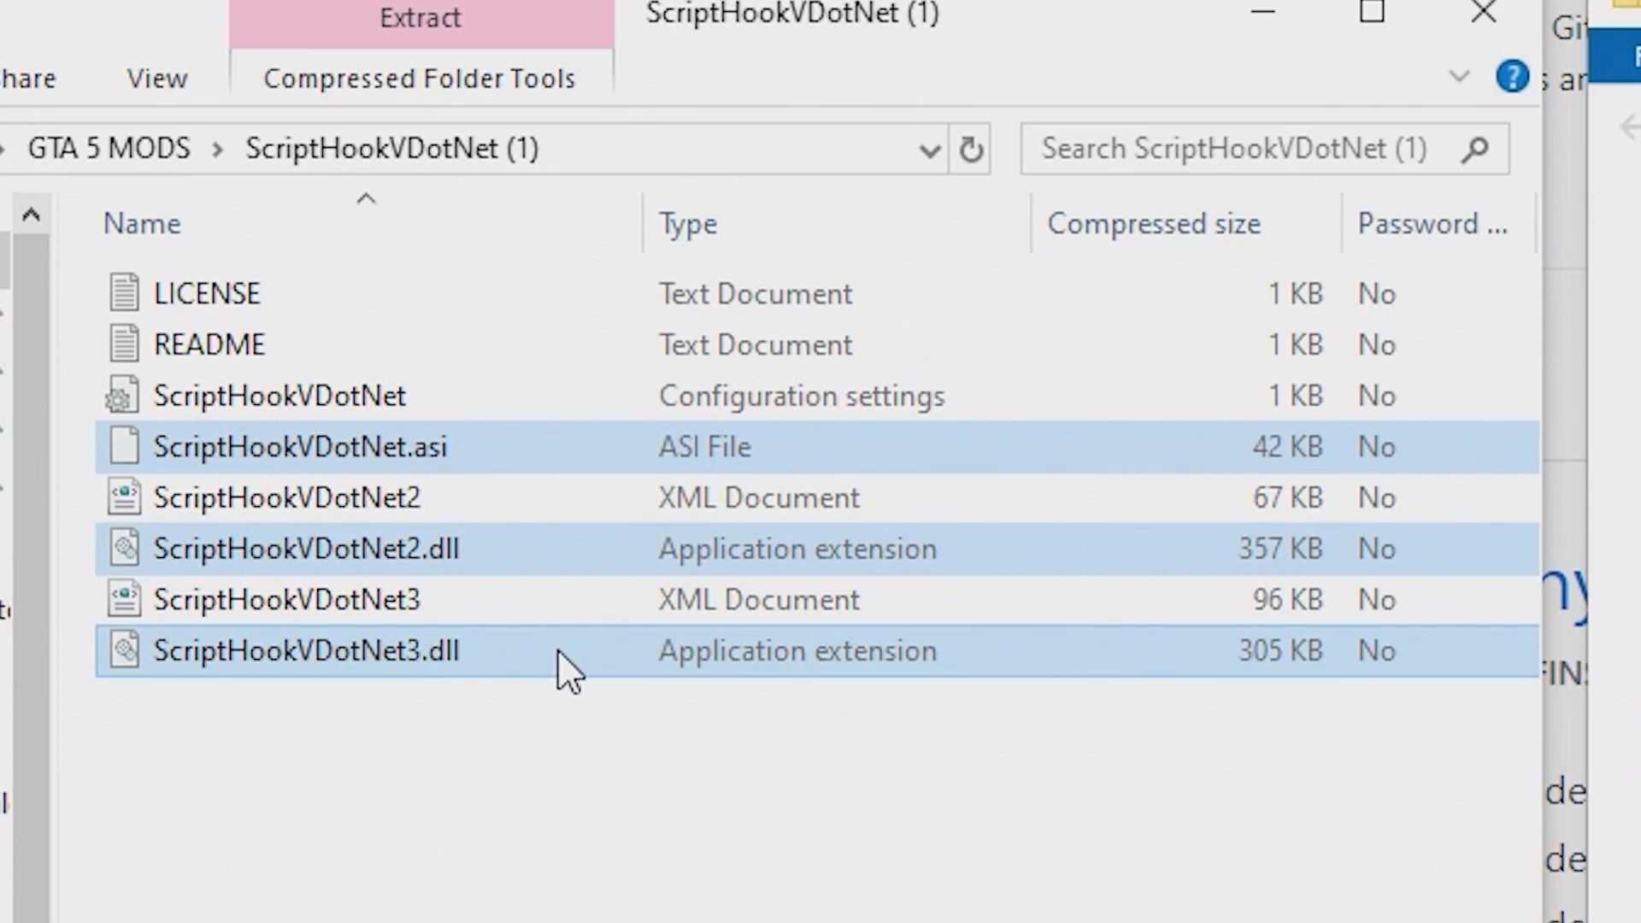
Step: Drop the three files into the Grand Theft Auto V folder, replacing existing copies, and return to GTA 5 MODS
click(305, 549)
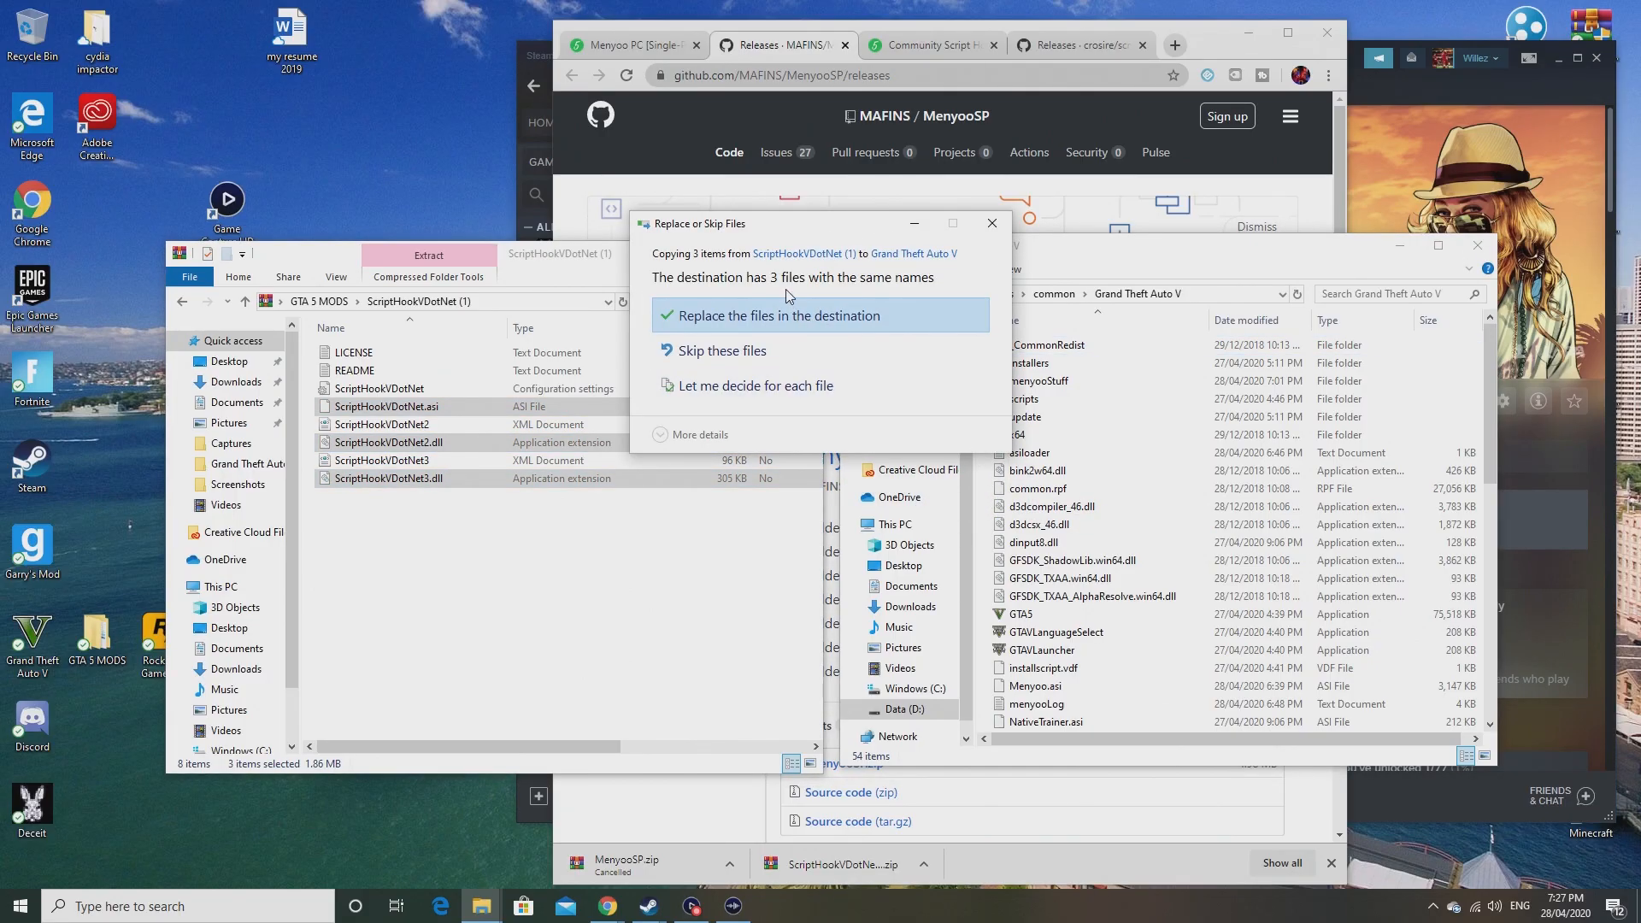
click(777, 315)
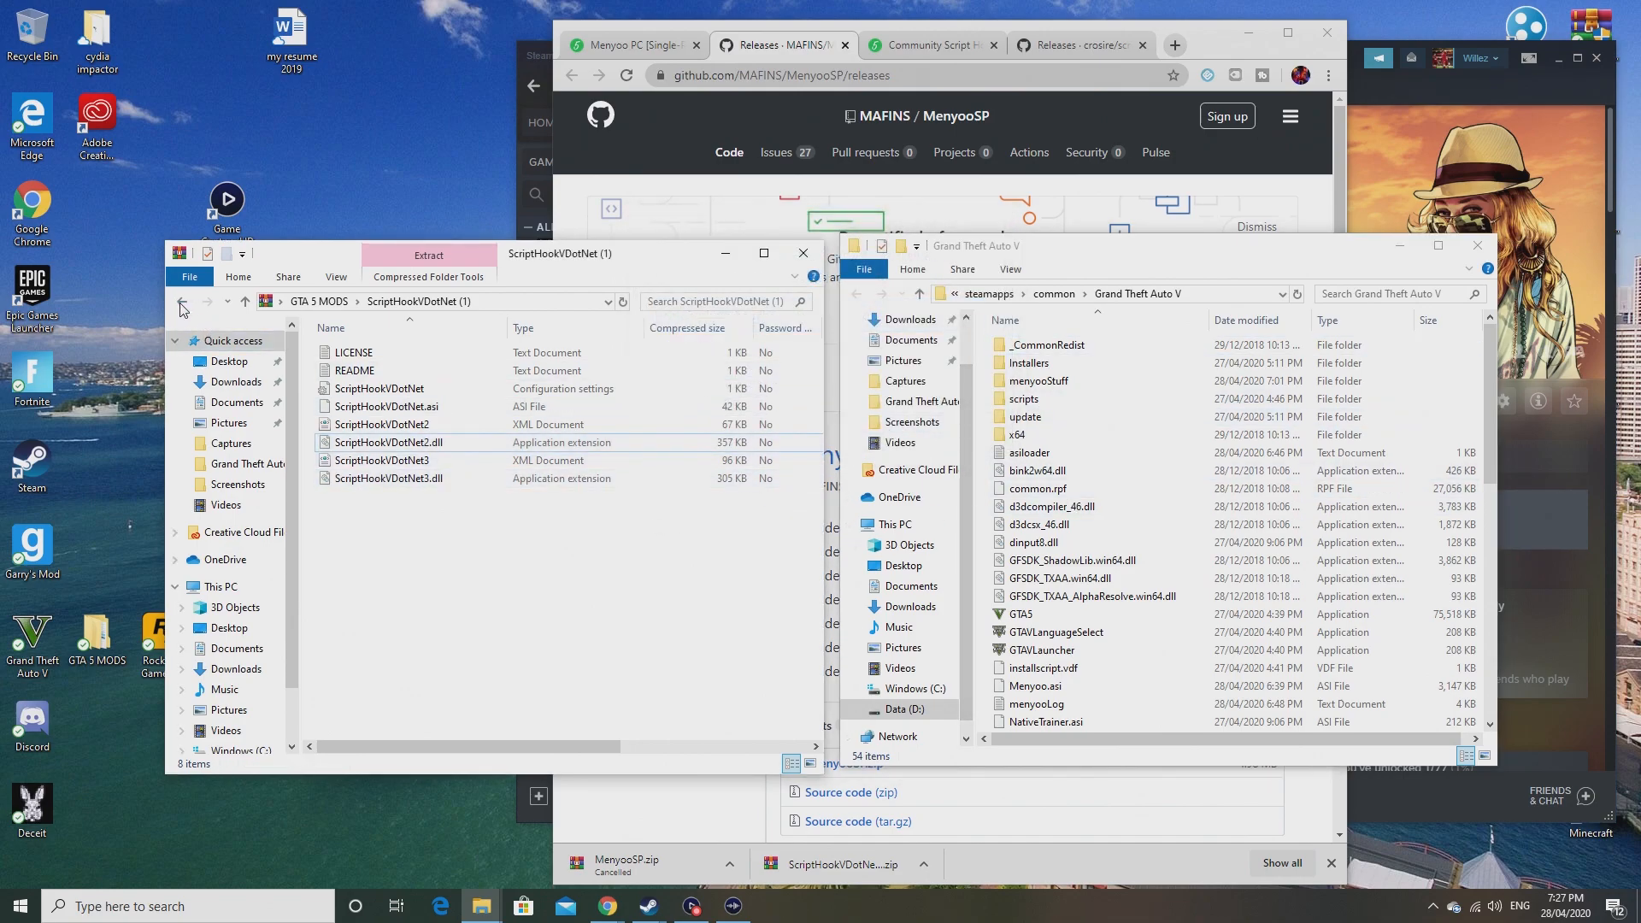
click(181, 301)
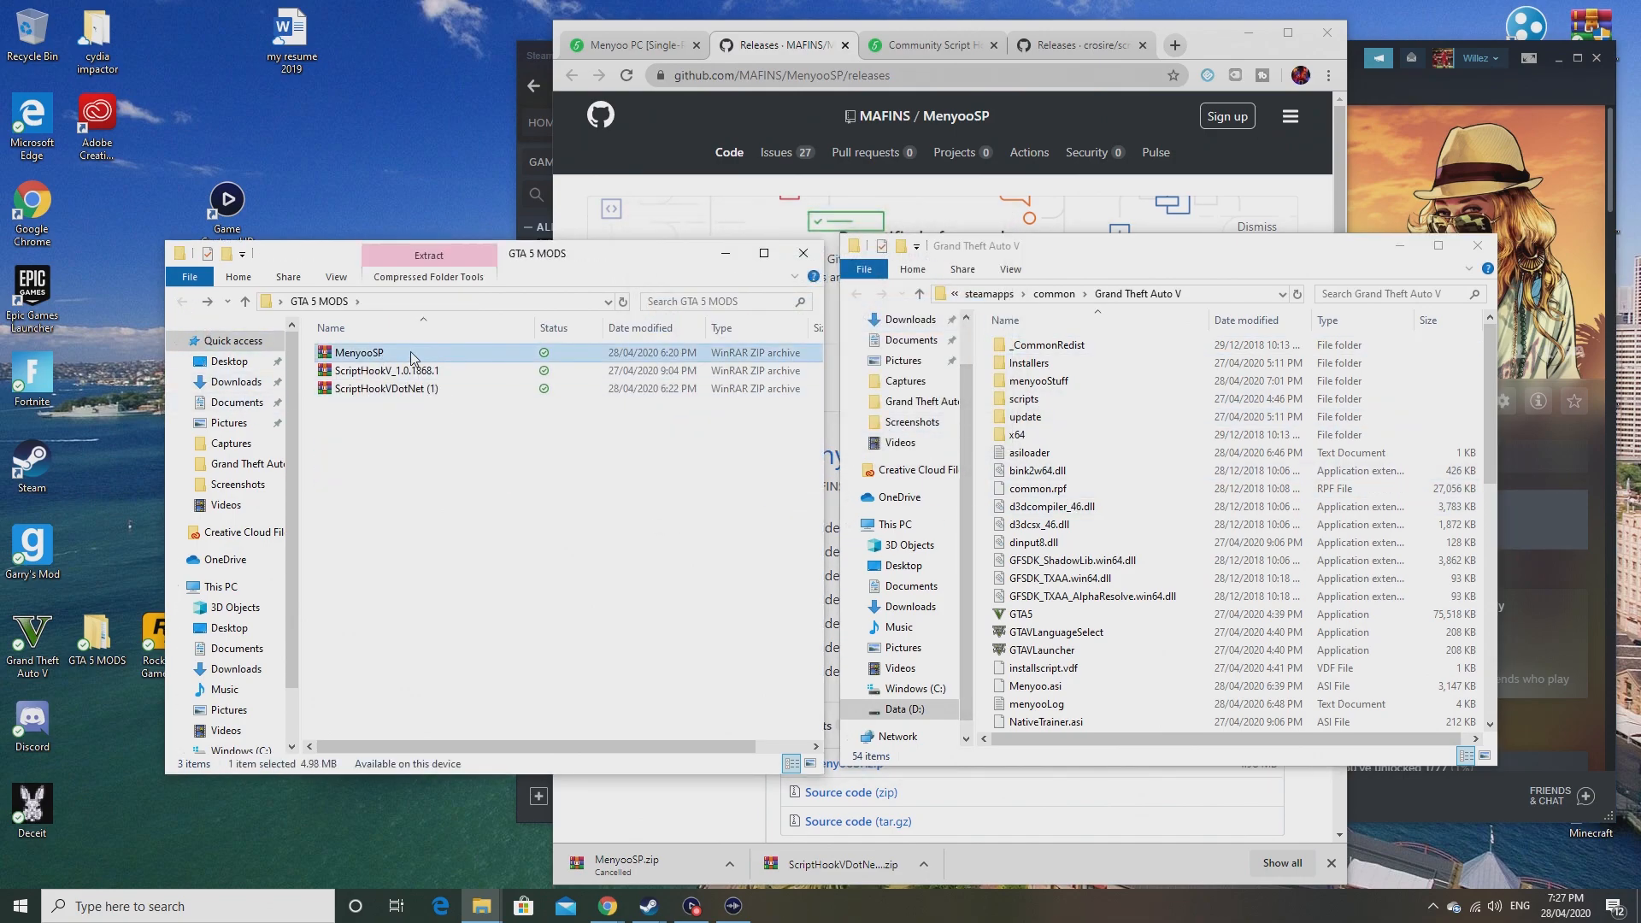
Step: Inside the MenyooSP archive, select the menyooStuff folder and Menyoo.asi for the GTA V folder
right_click(359, 352)
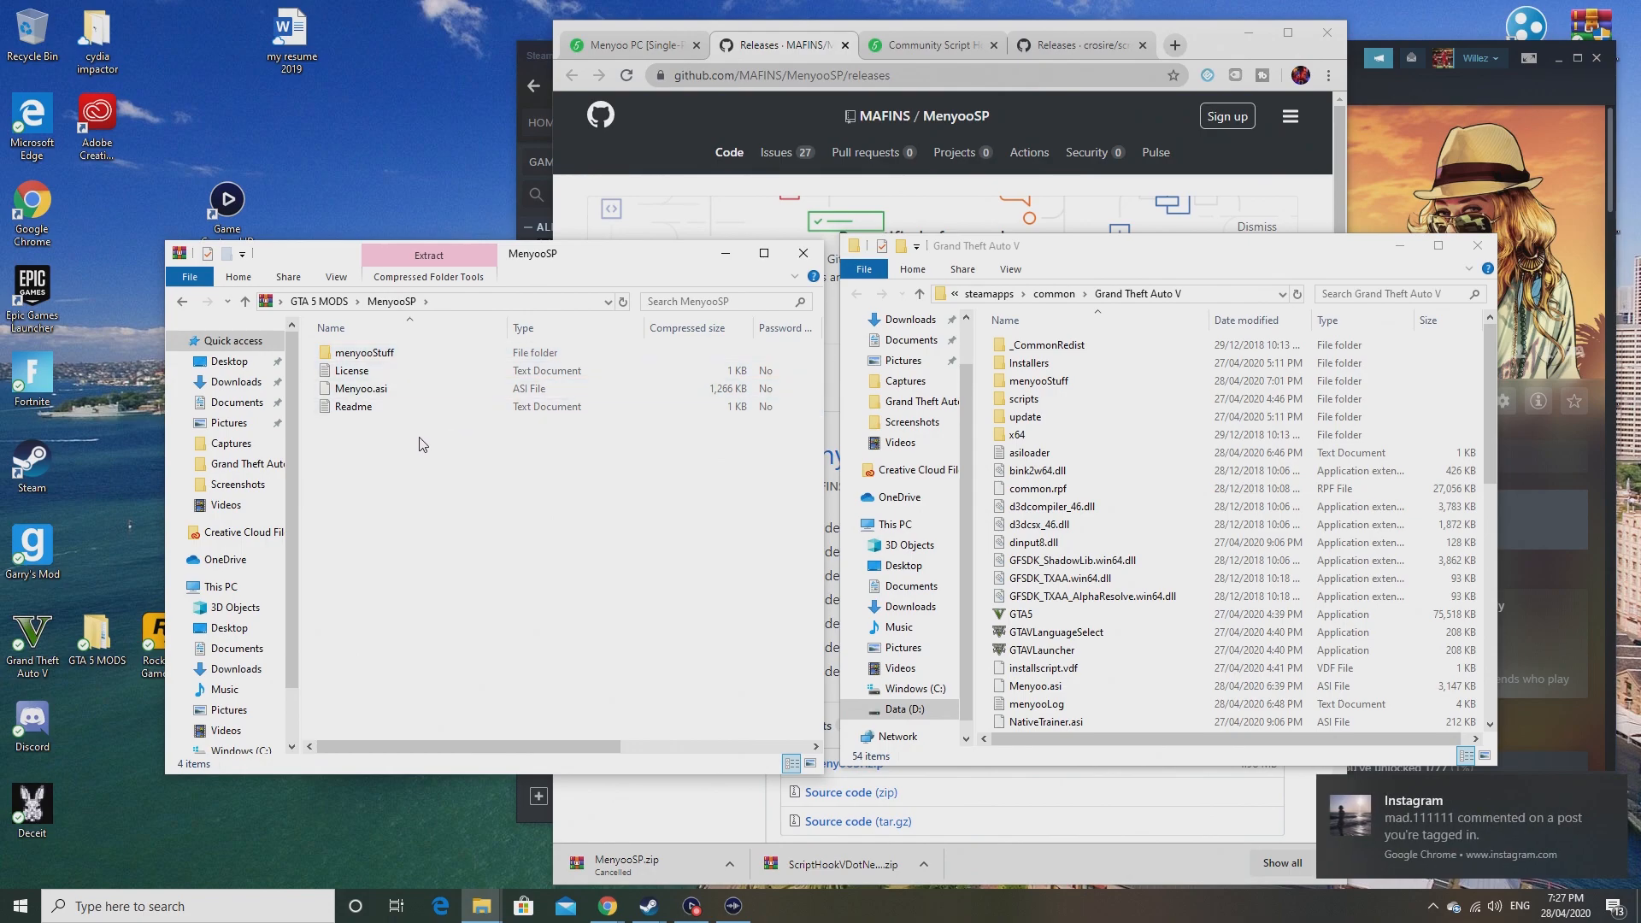
click(361, 388)
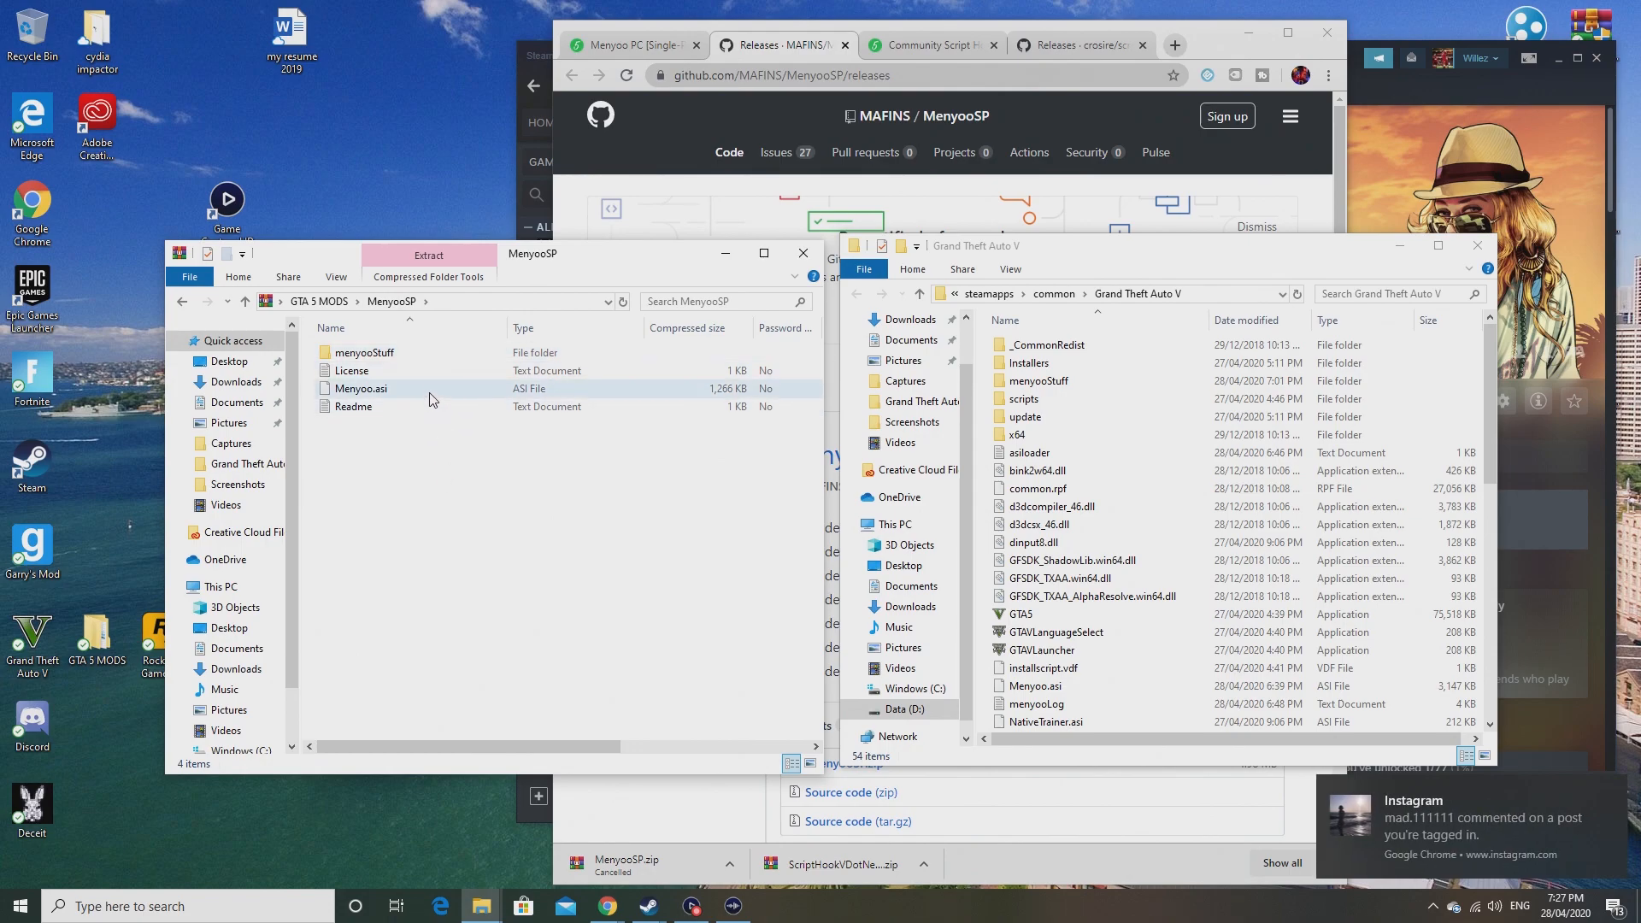
click(360, 388)
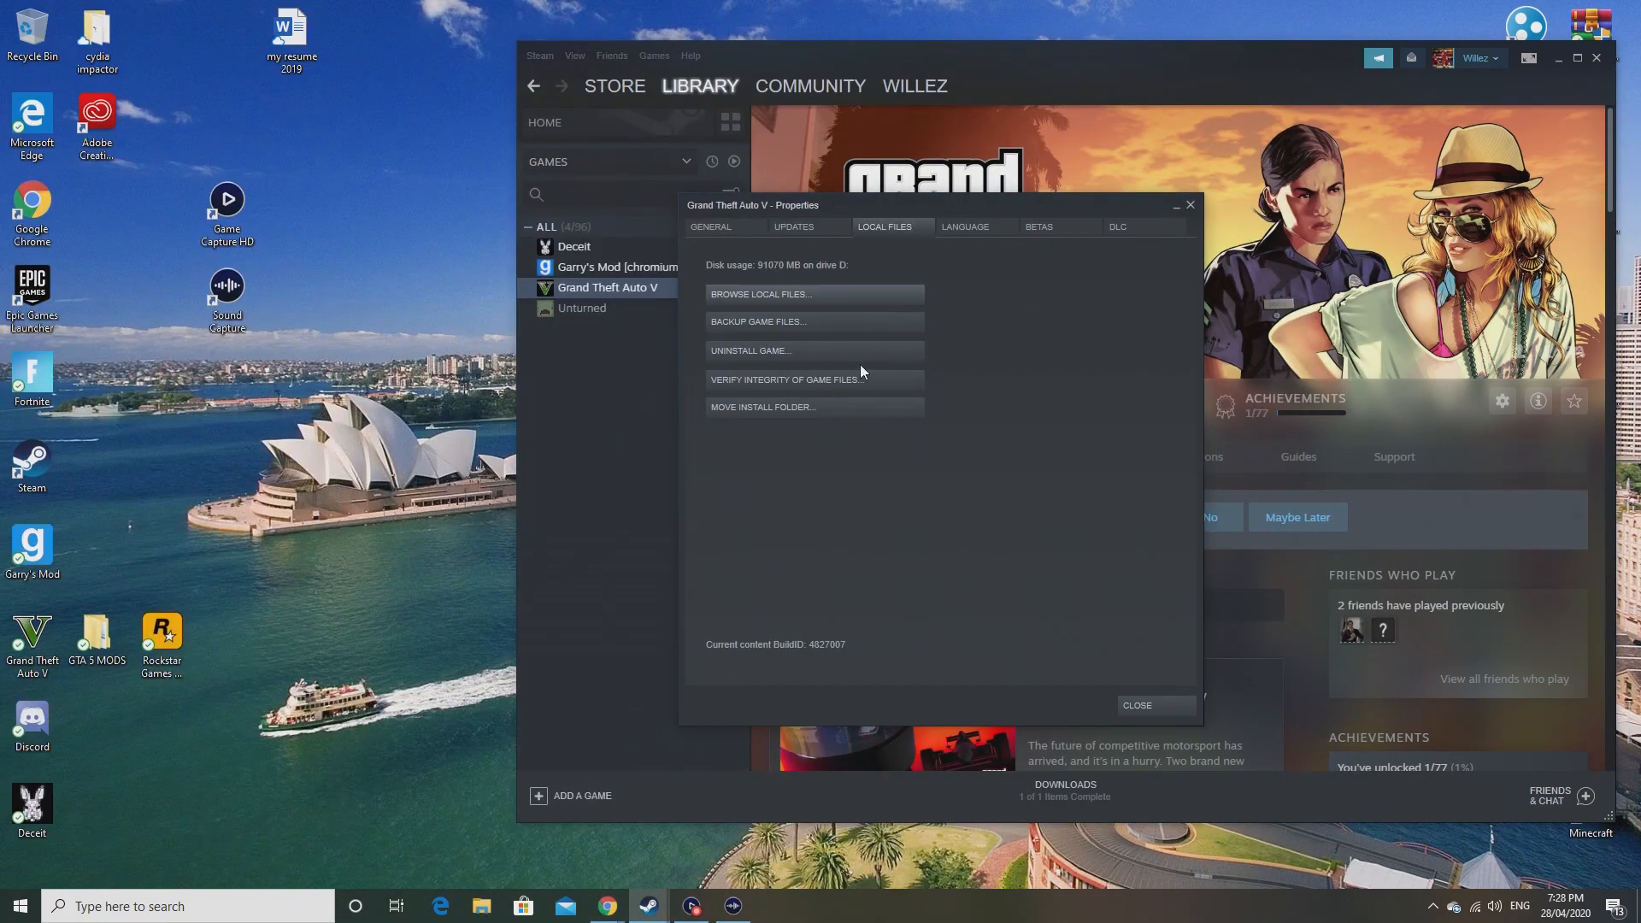
Step: Close the Grand Theft Auto V properties and launch the game from Steam
click(1135, 704)
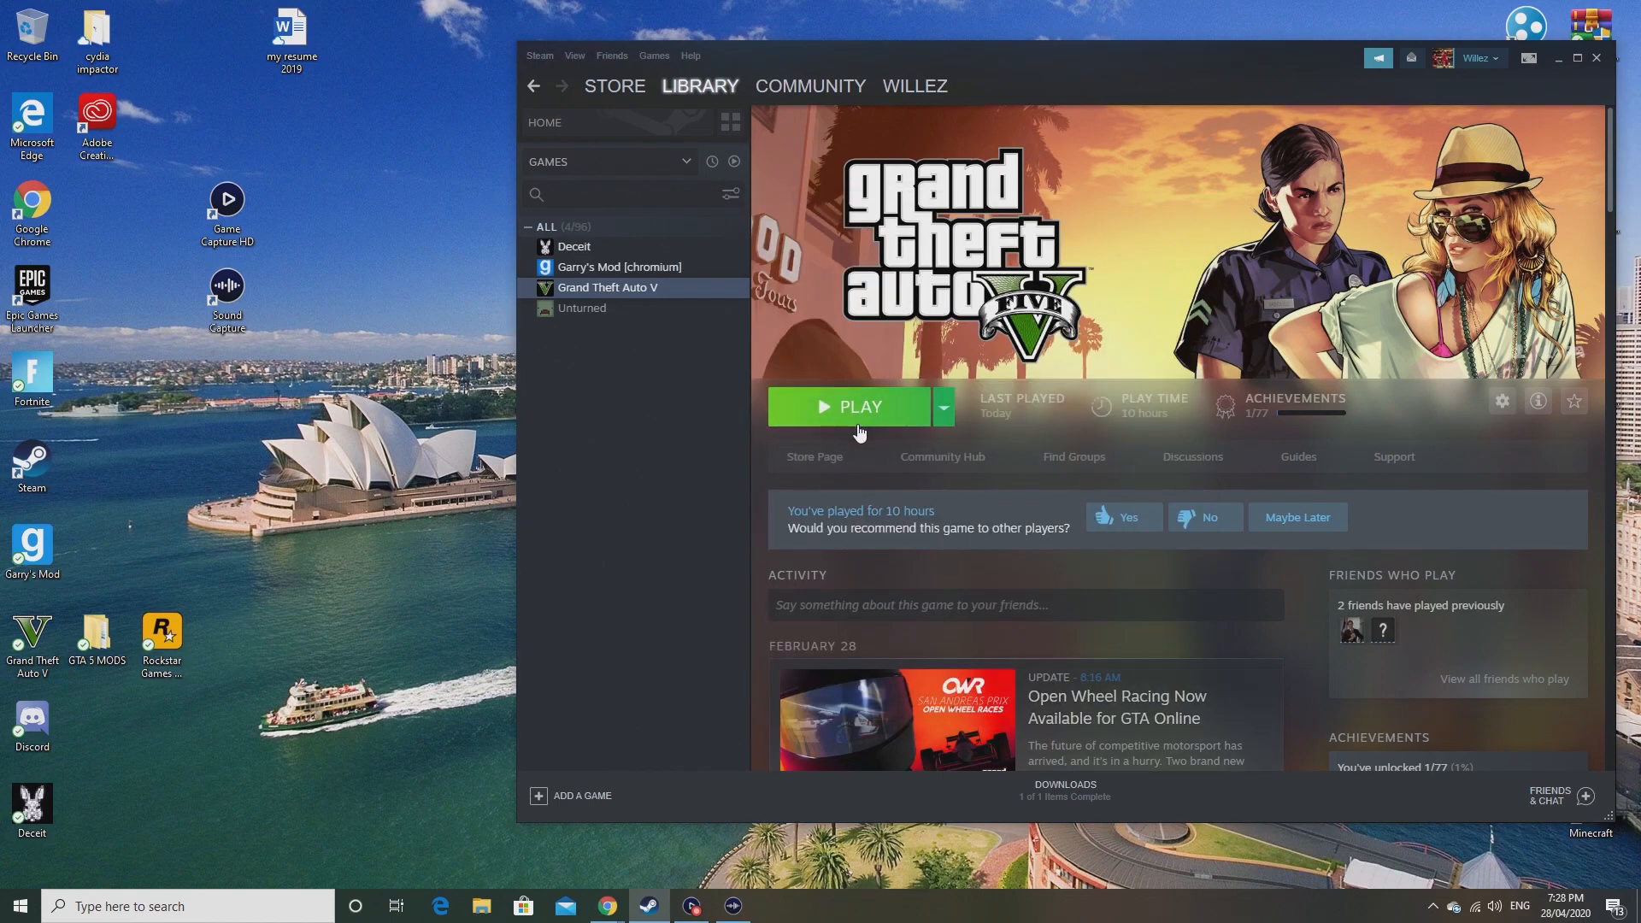
click(857, 407)
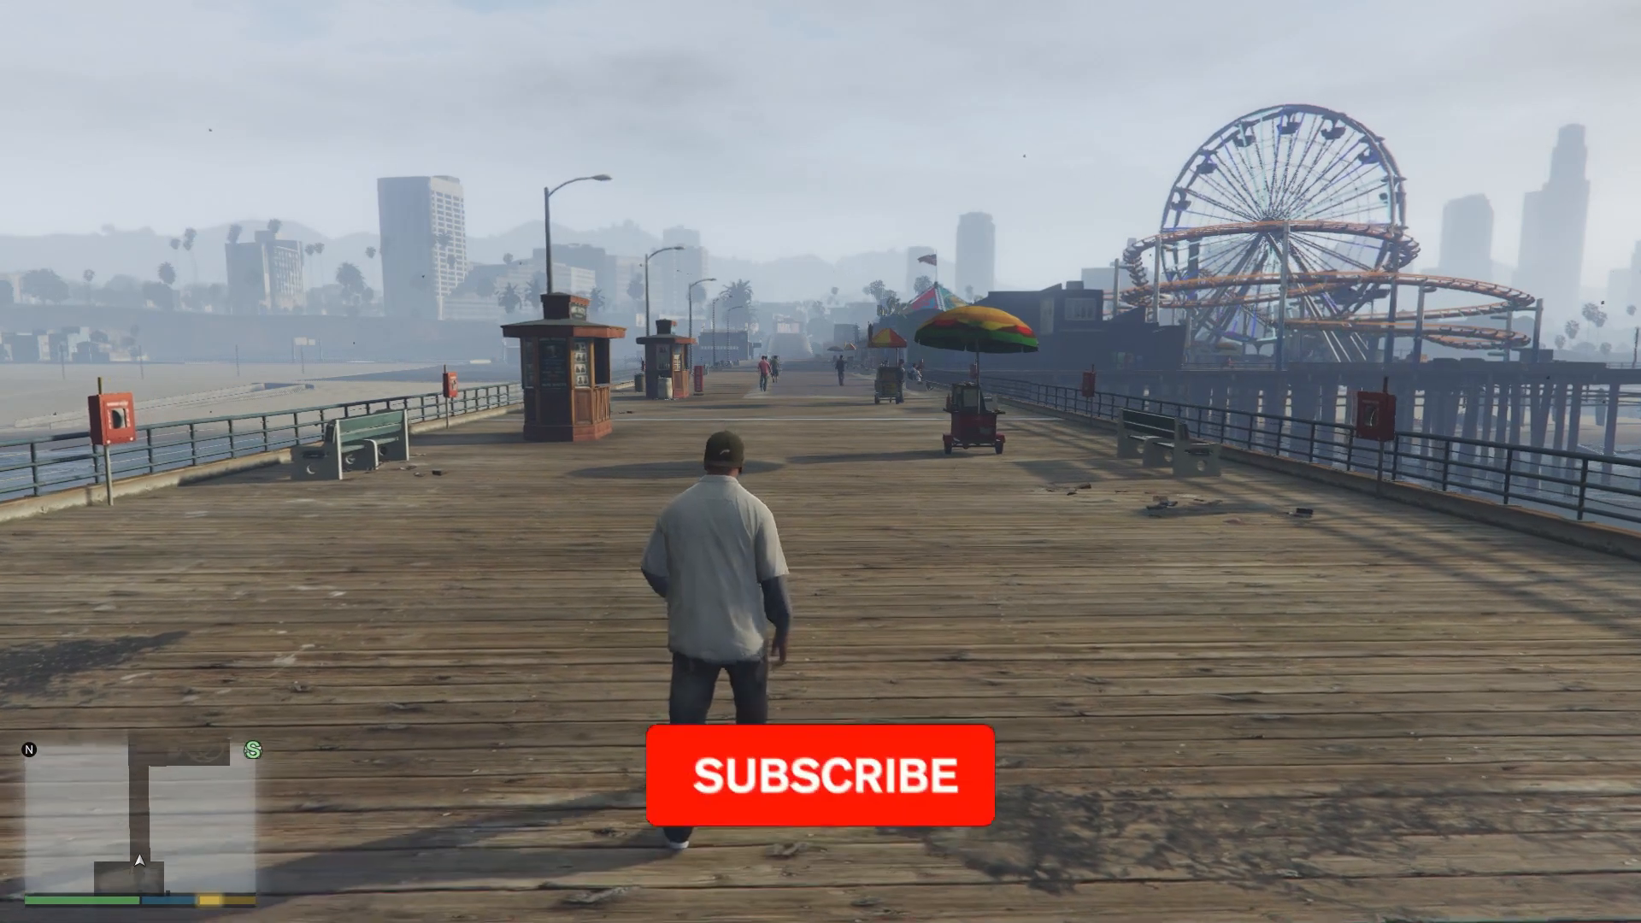
Step: Let Grand Theft Auto V load into story mode with the character on the pier
click(822, 775)
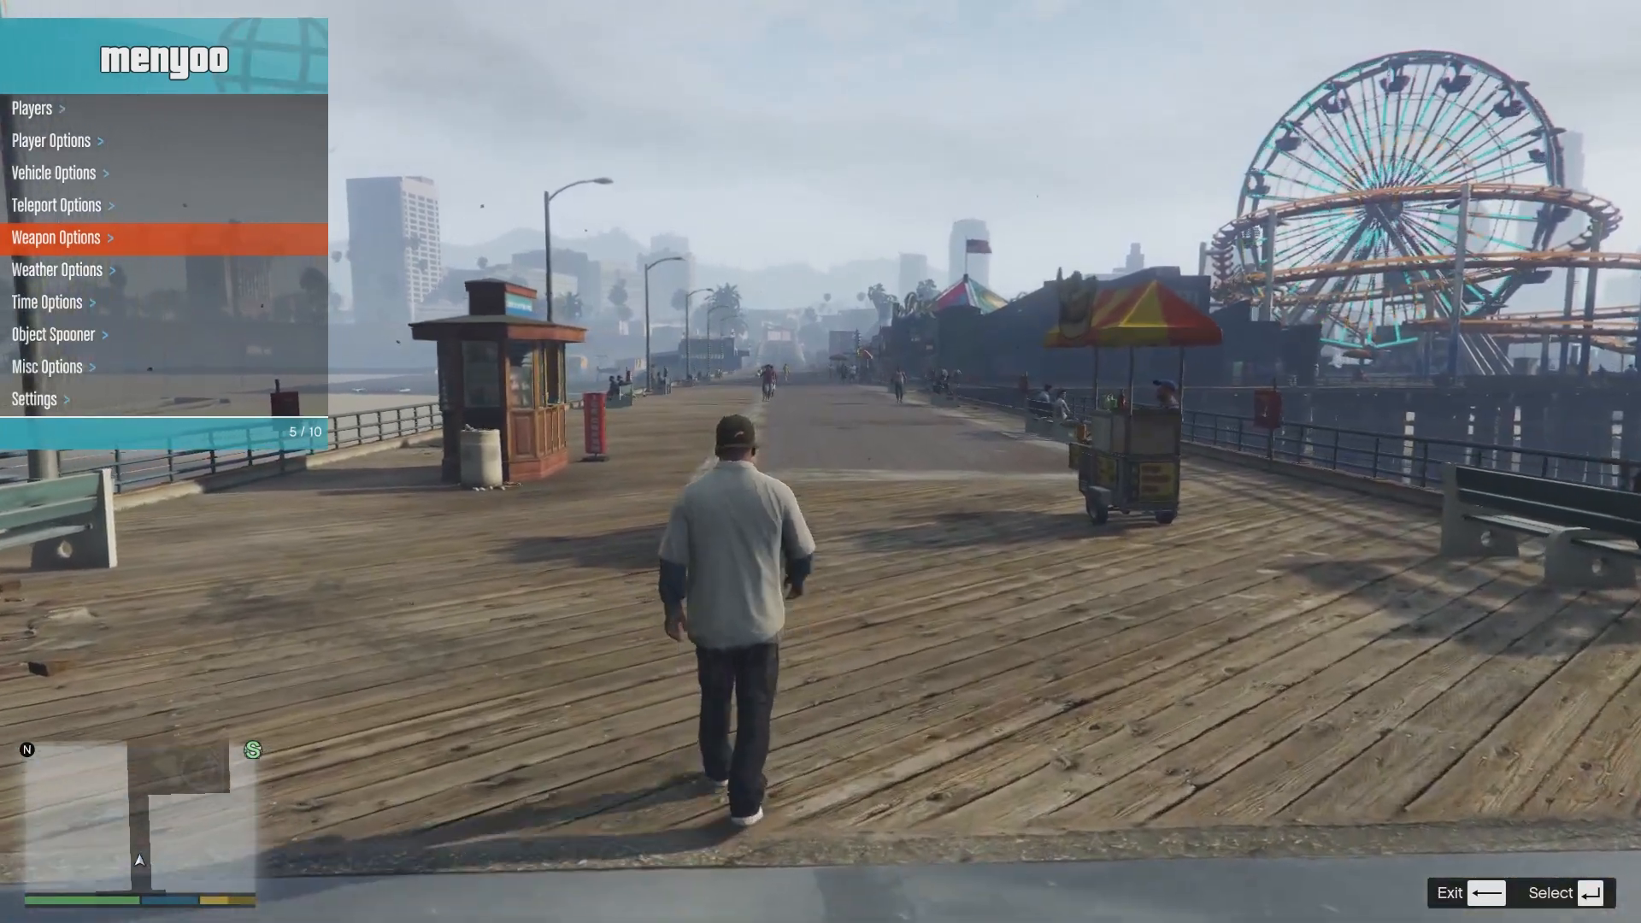
Step: Browse the Menyoo main menu with the arrow keys and enter Player Options
key(up)
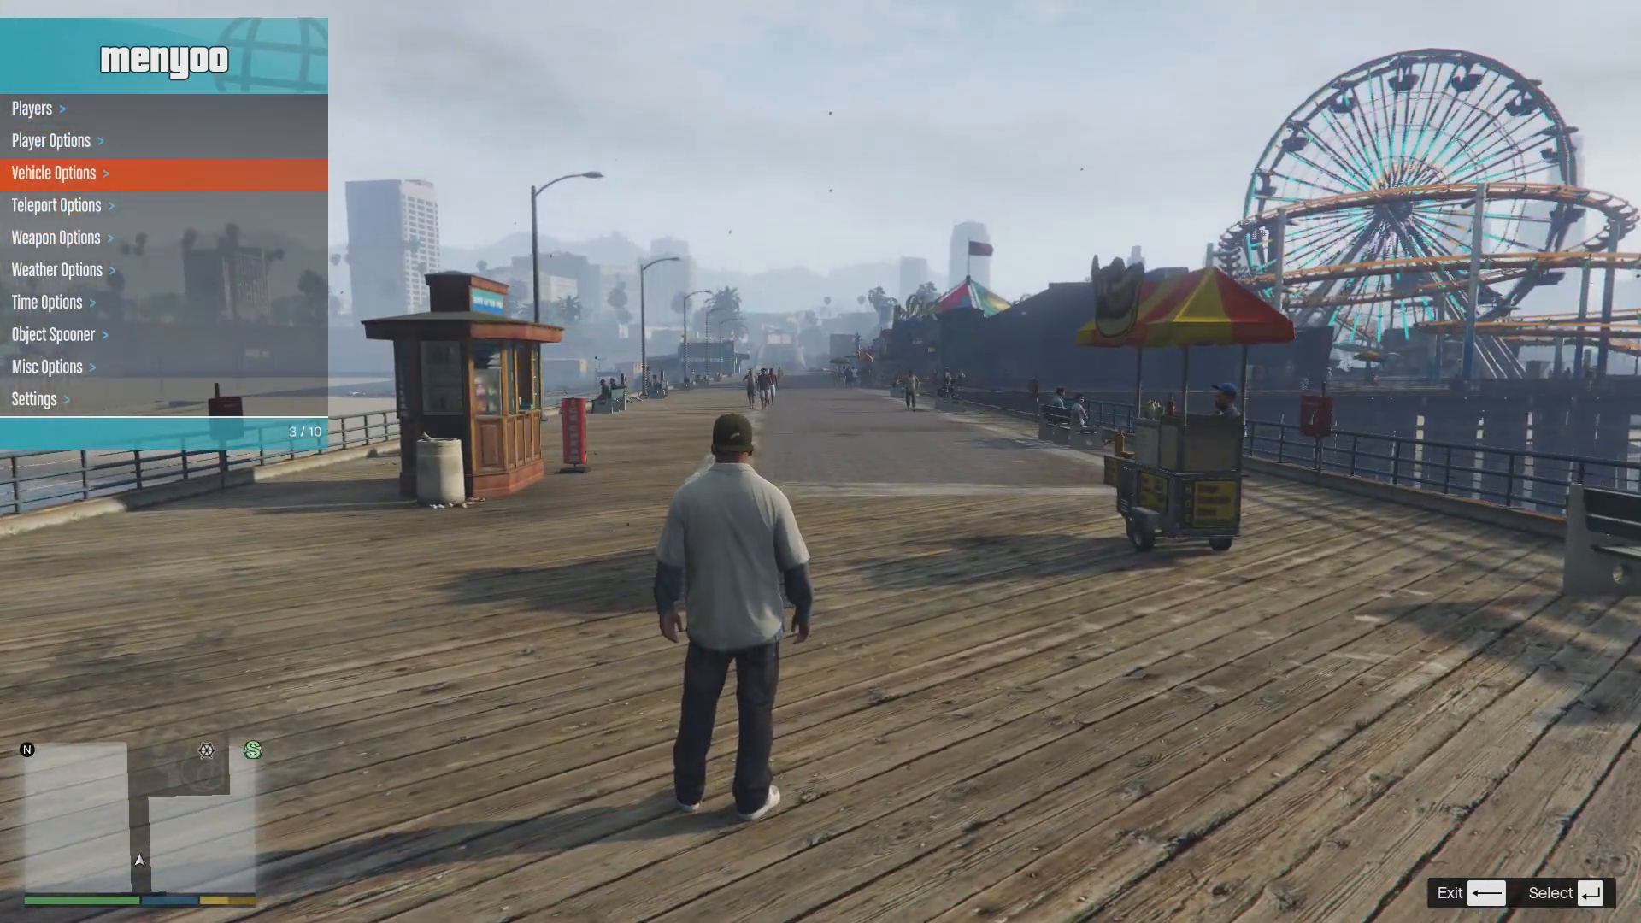
key(down)
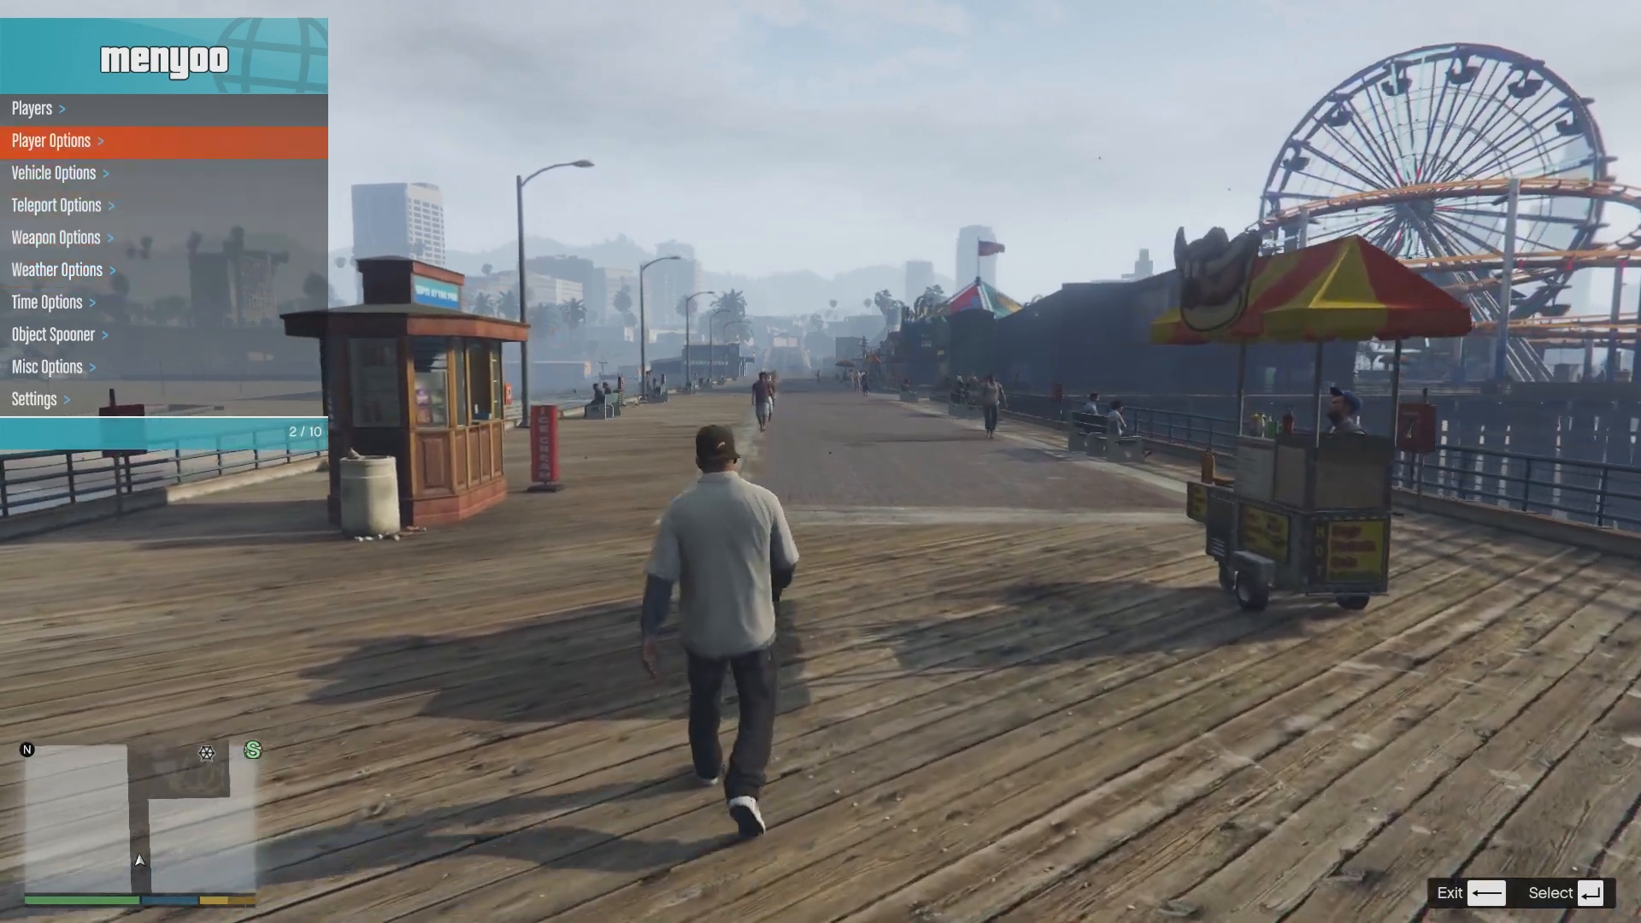
key(up)
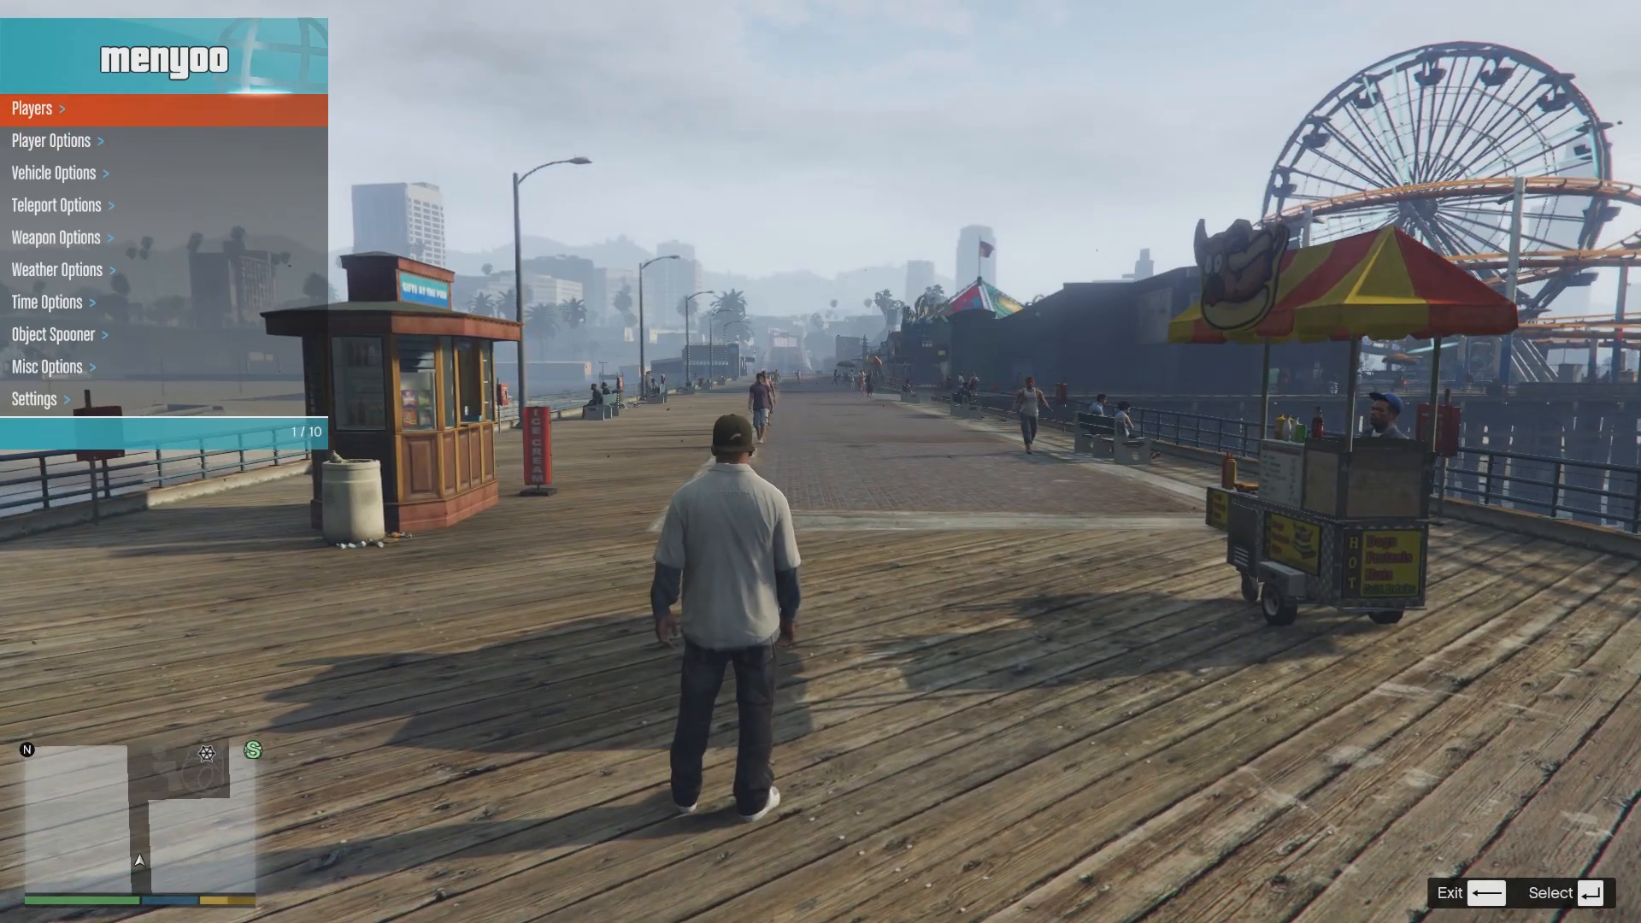
click(30, 108)
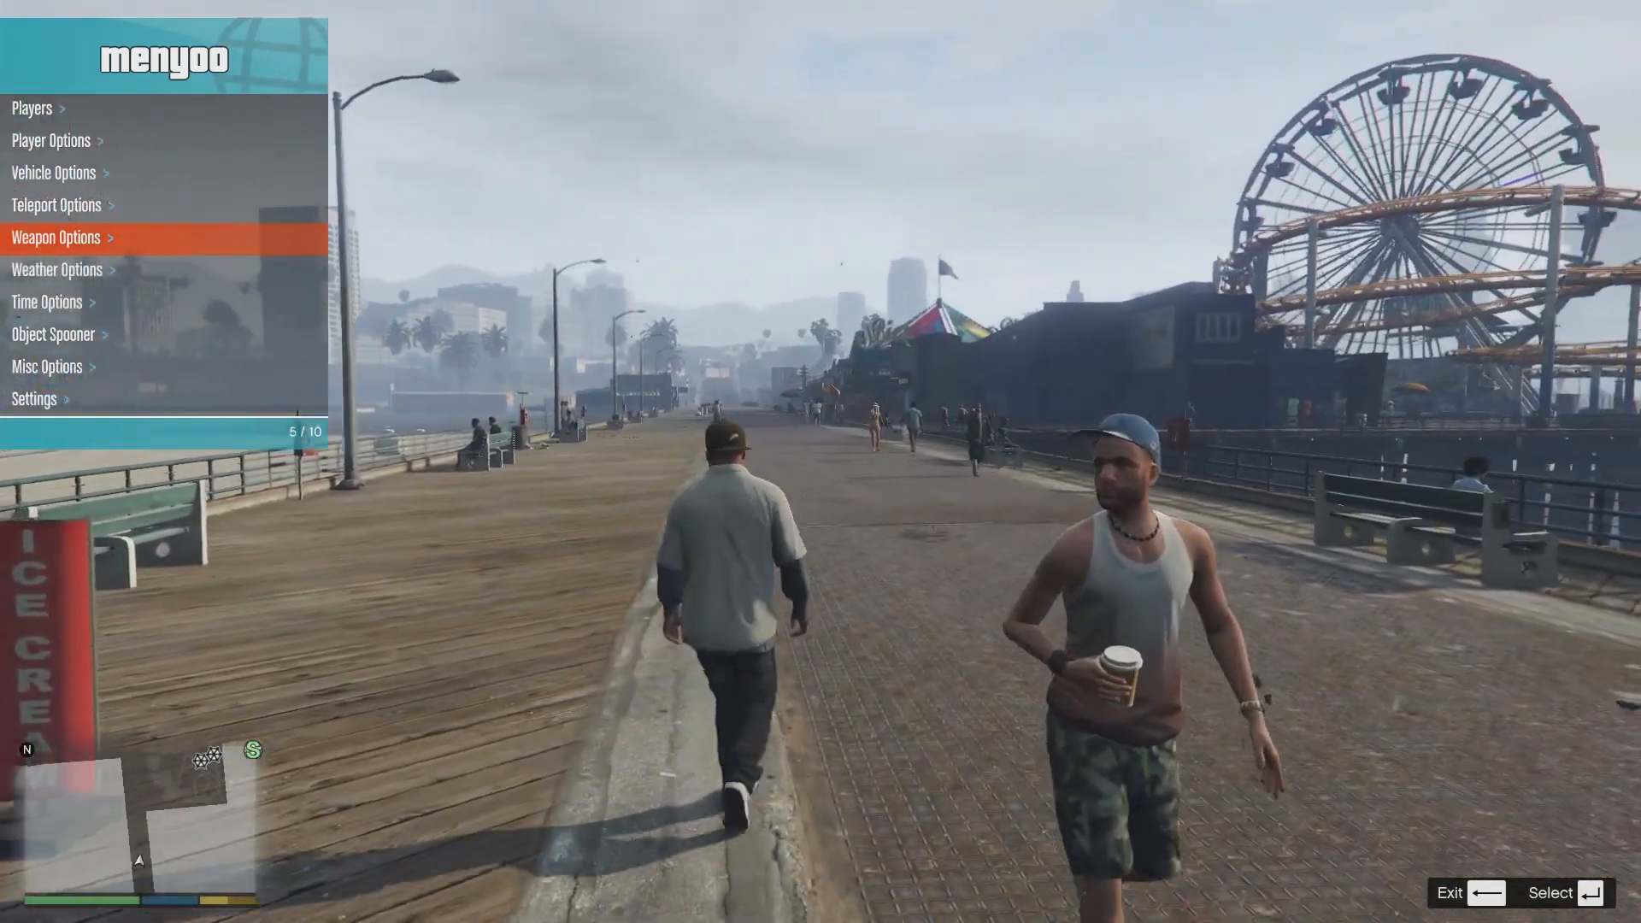
key(up)
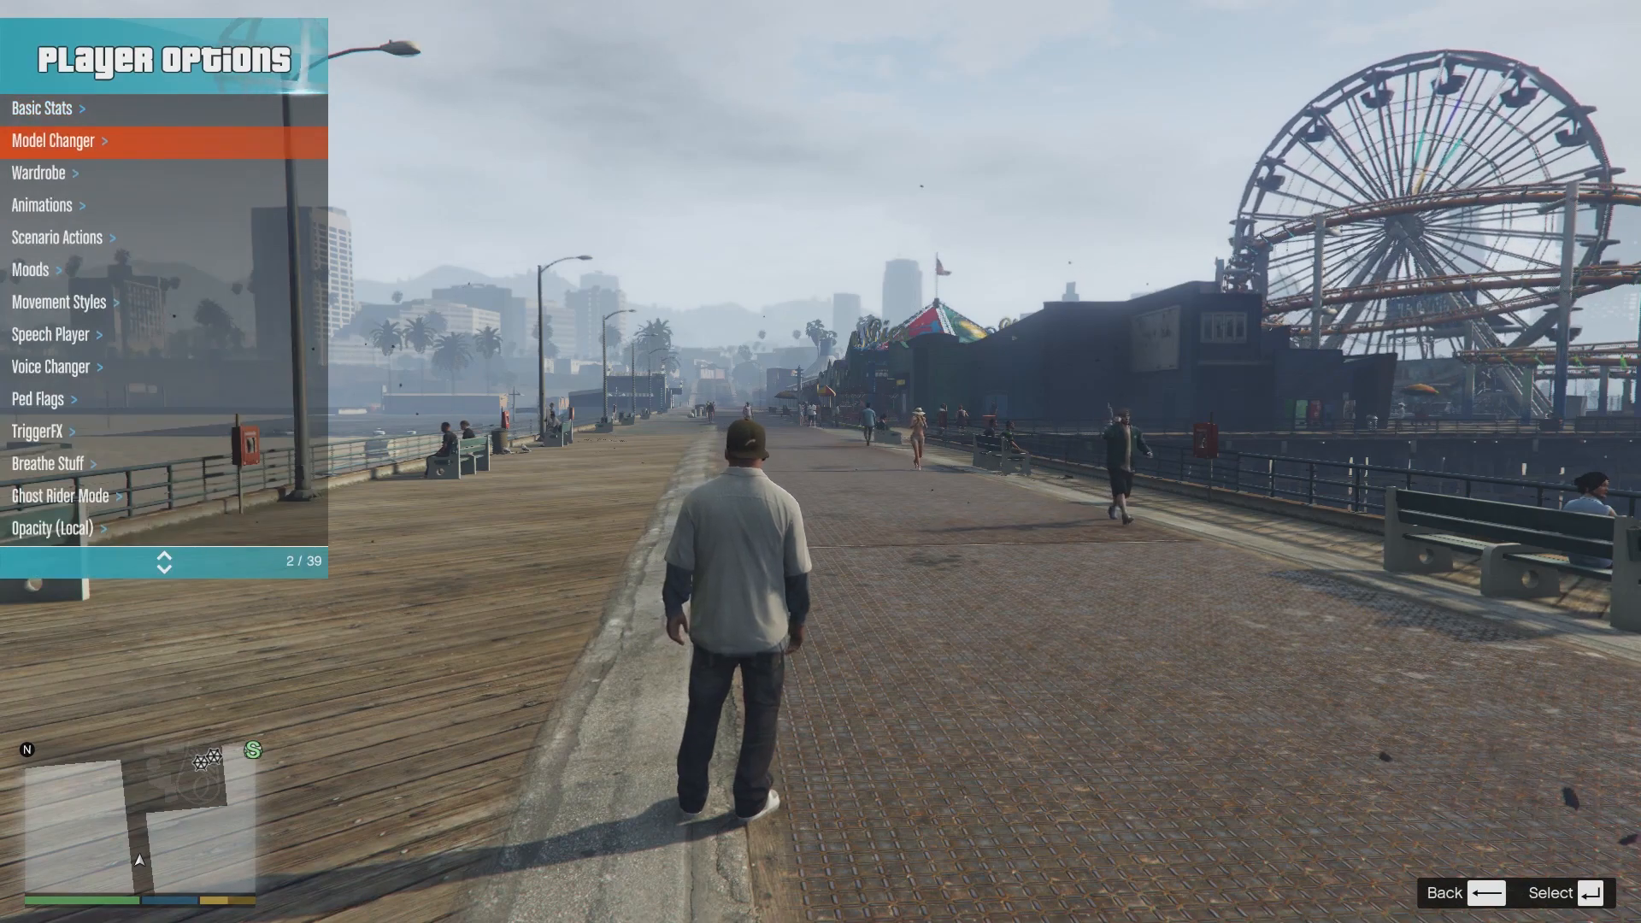
Step: In Scenario Actions, scroll to Doing Pushups so the character starts push-ups on the pier
key(down)
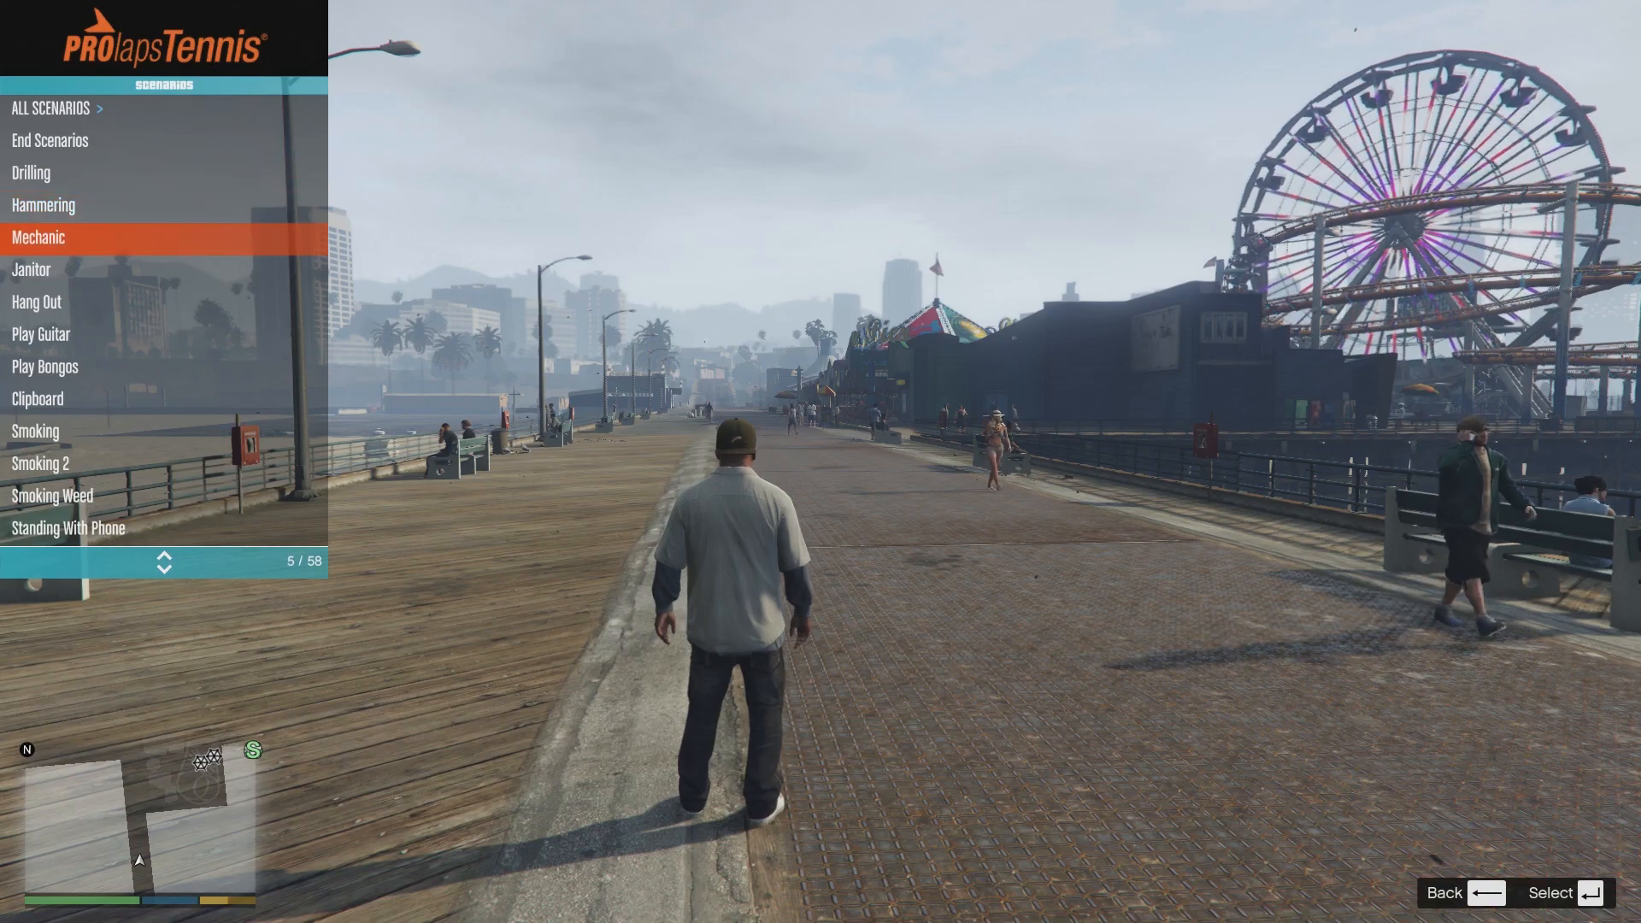
scroll(down, 3)
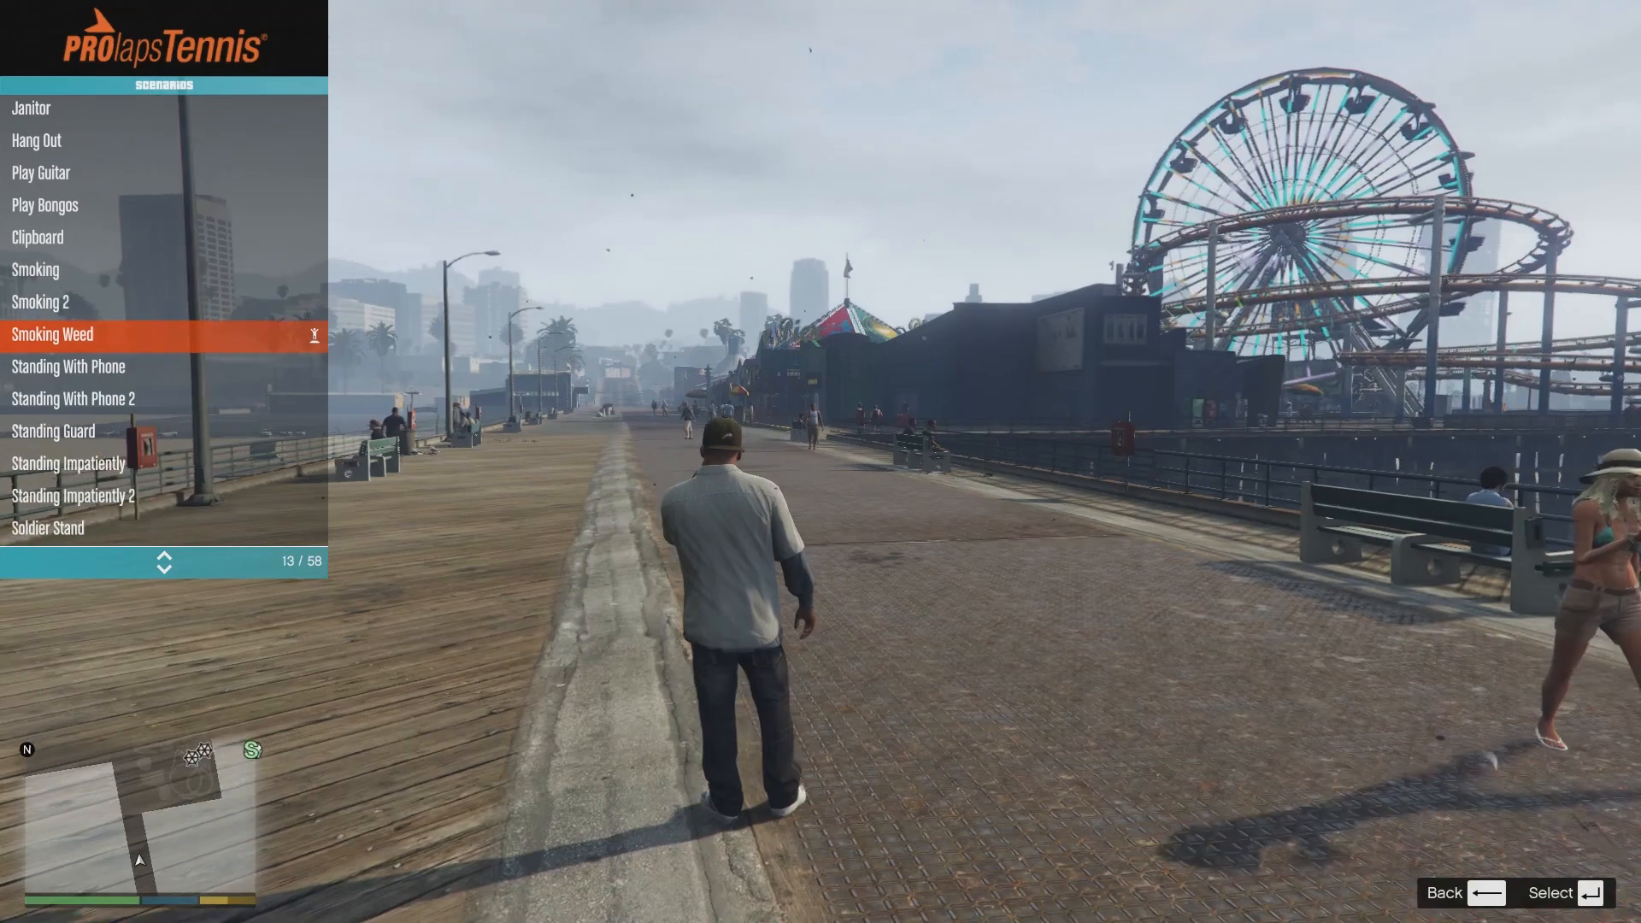
scroll(down, 3)
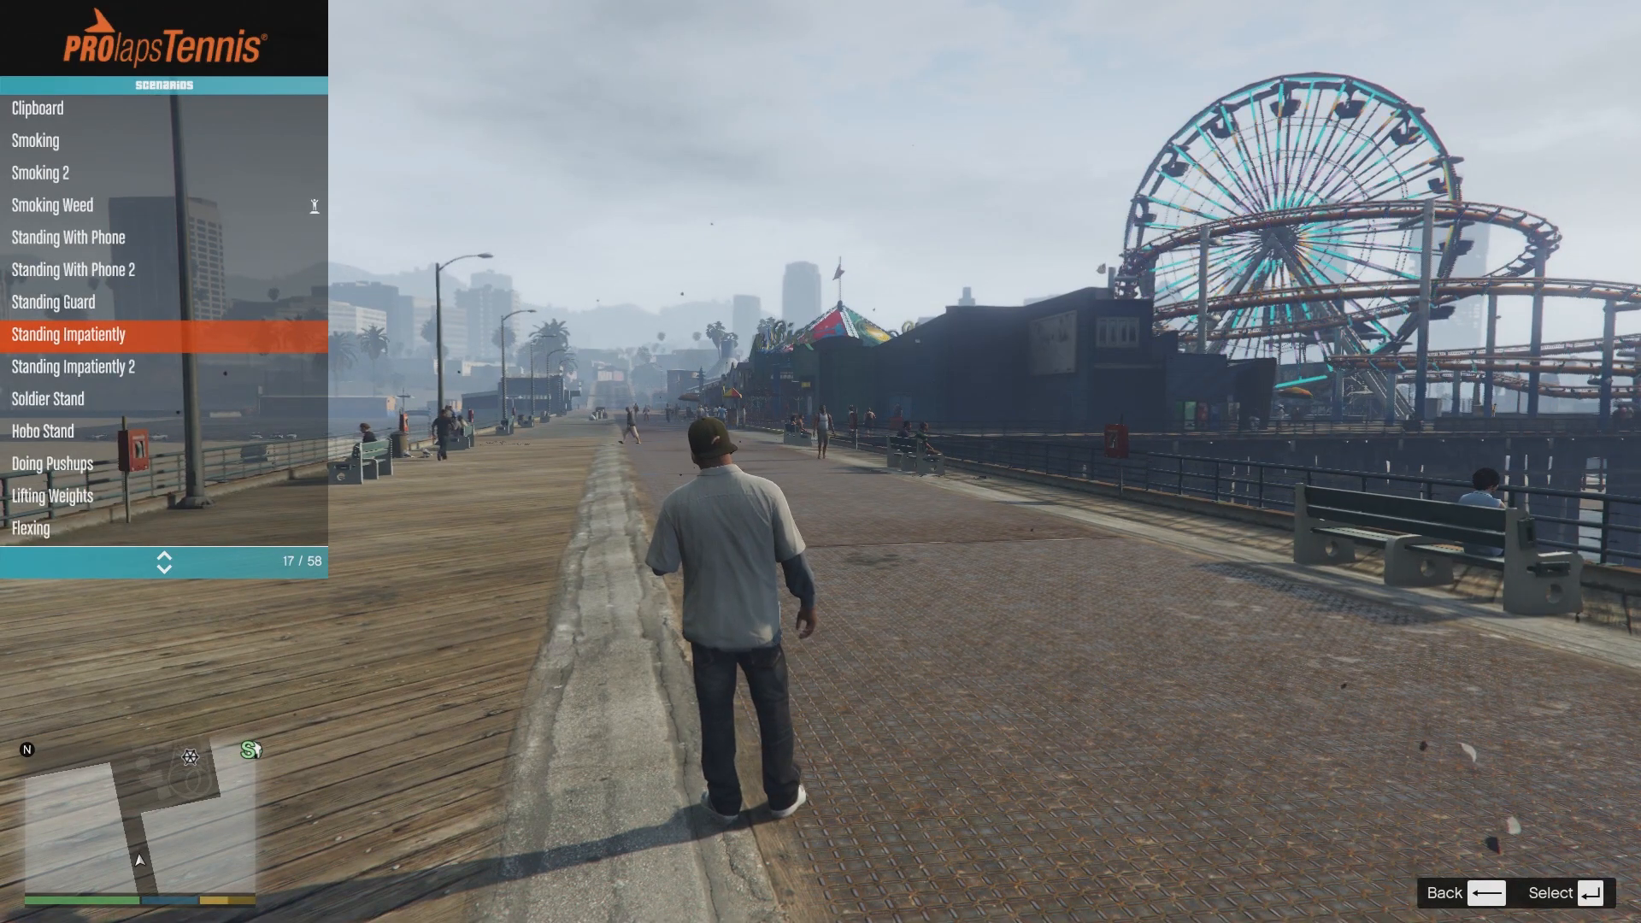
scroll(down, 3)
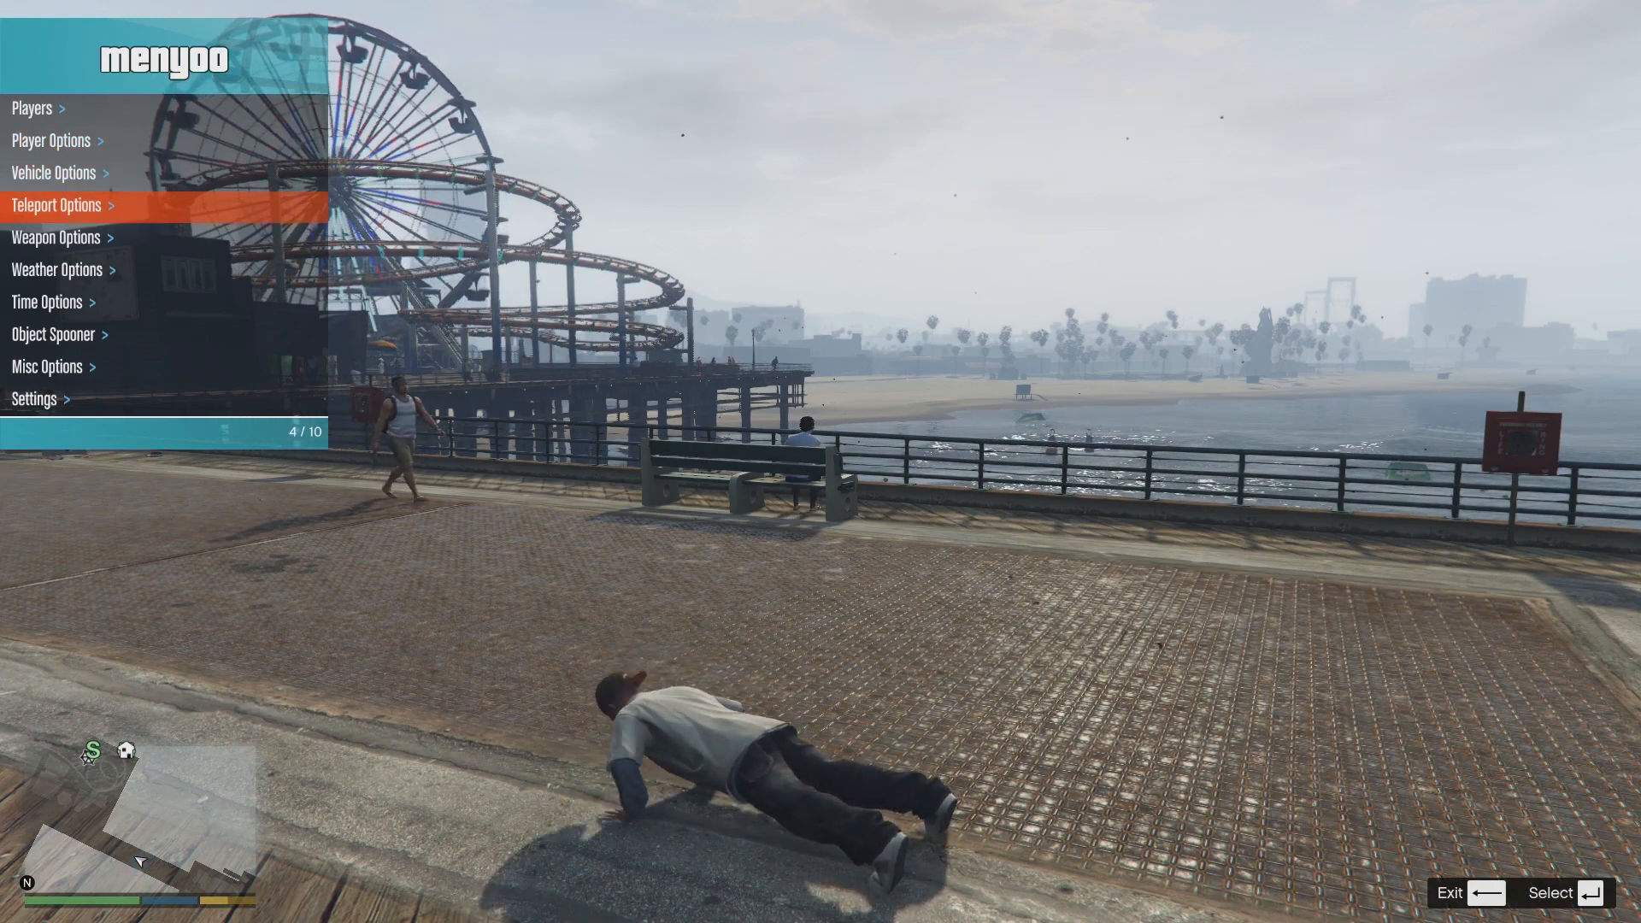
Step: Return to Player Options and enter the Animations list while the push-ups continue
key(up)
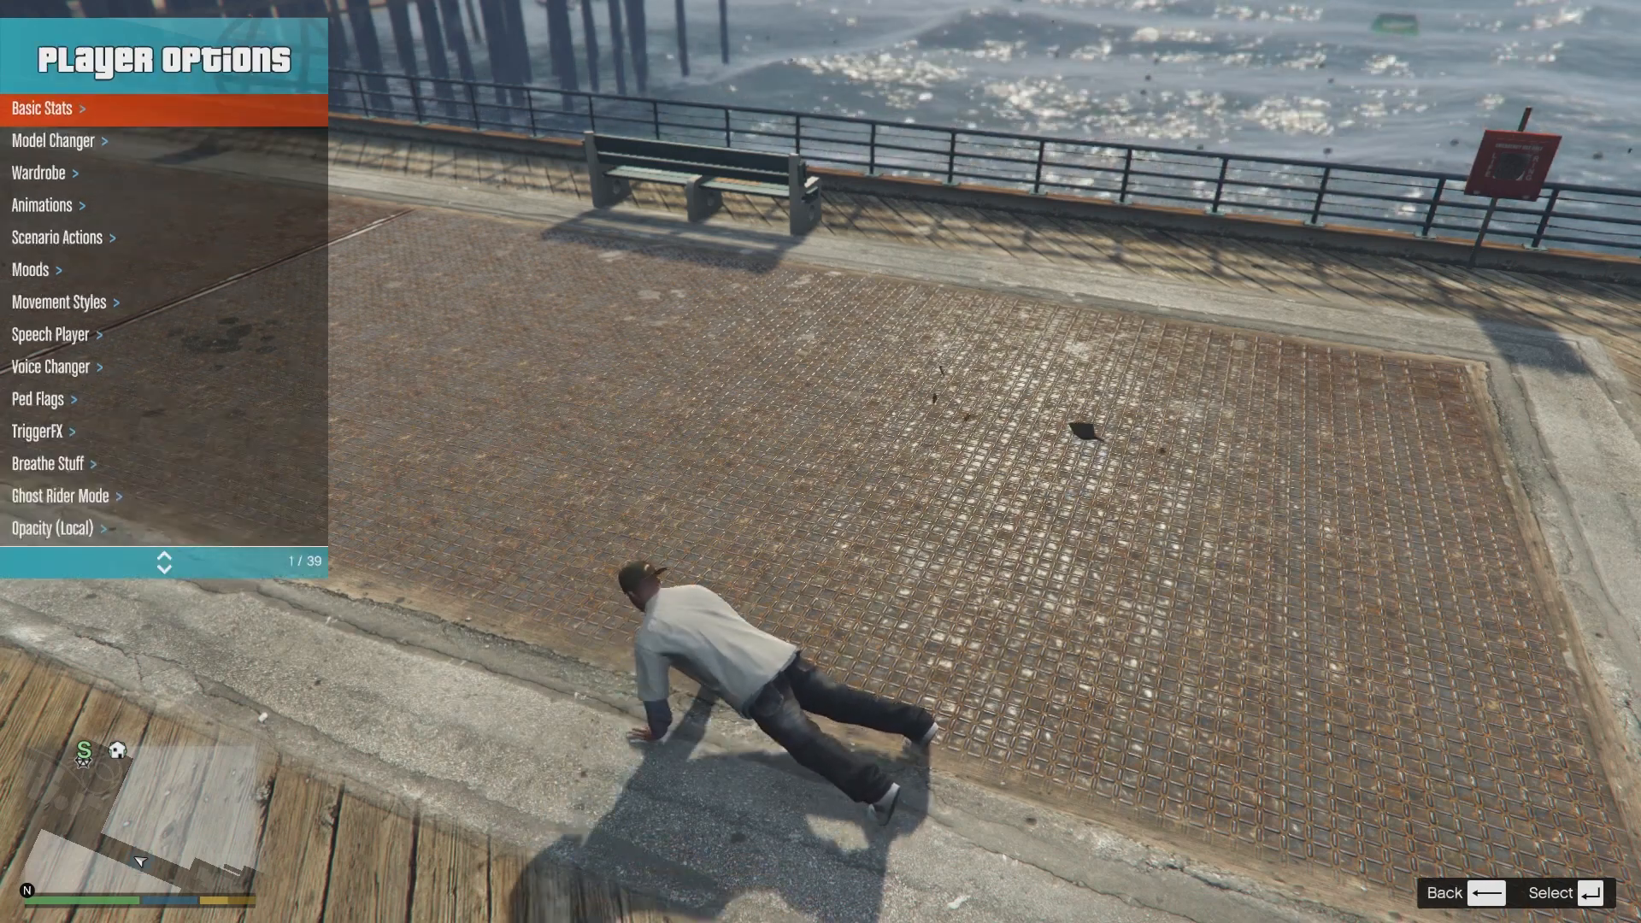
scroll(down, 3)
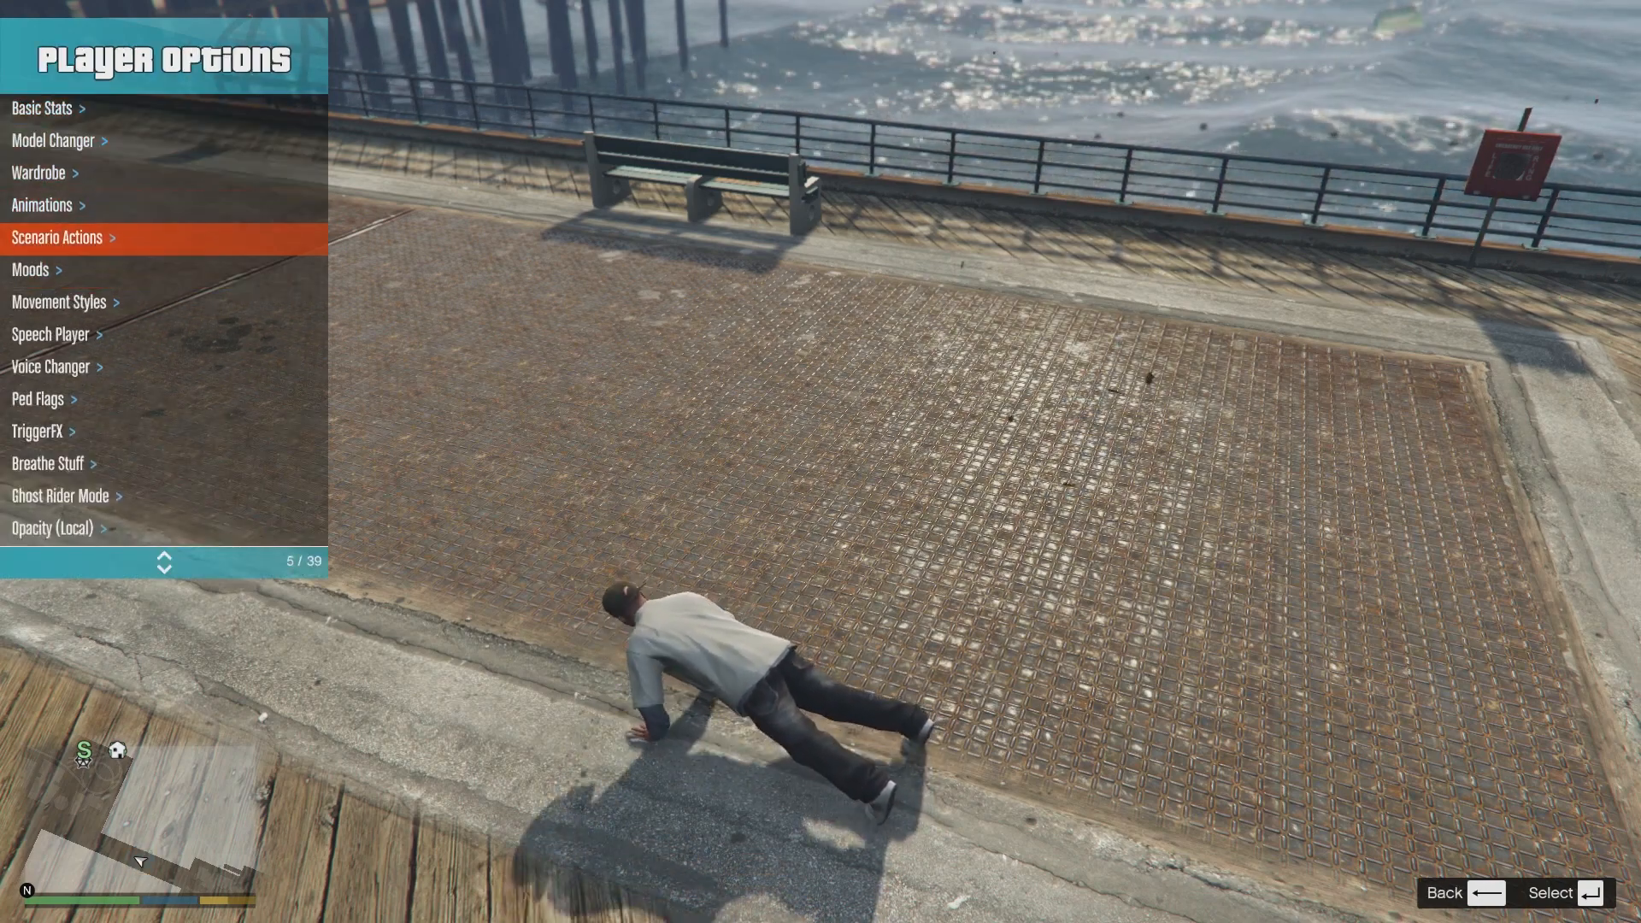
key(down)
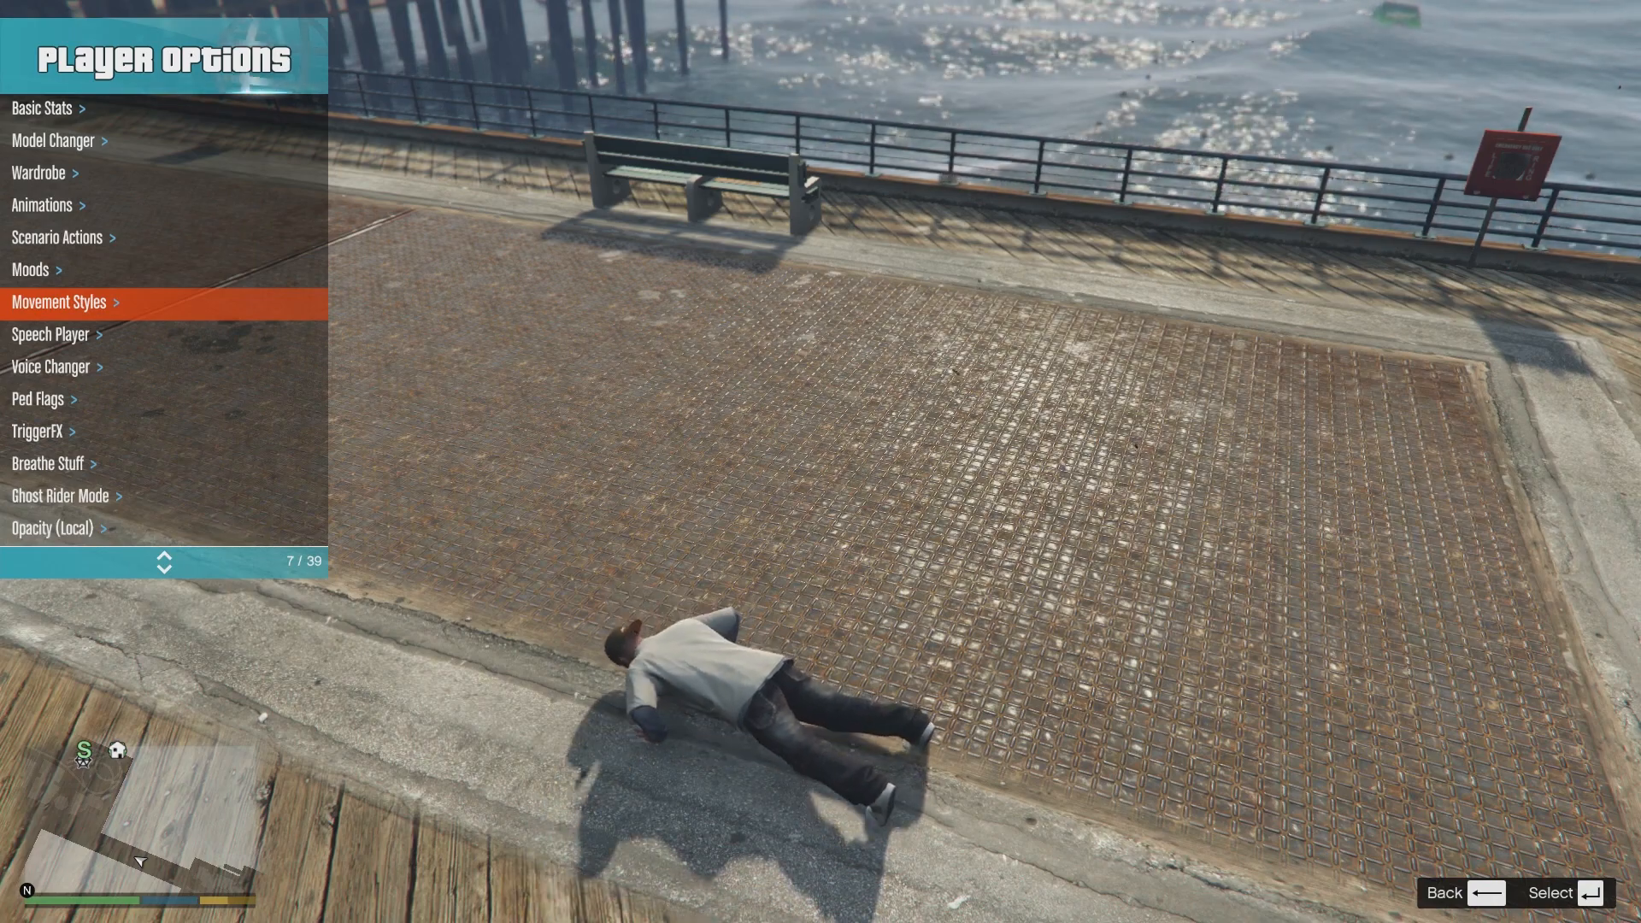
key(up)
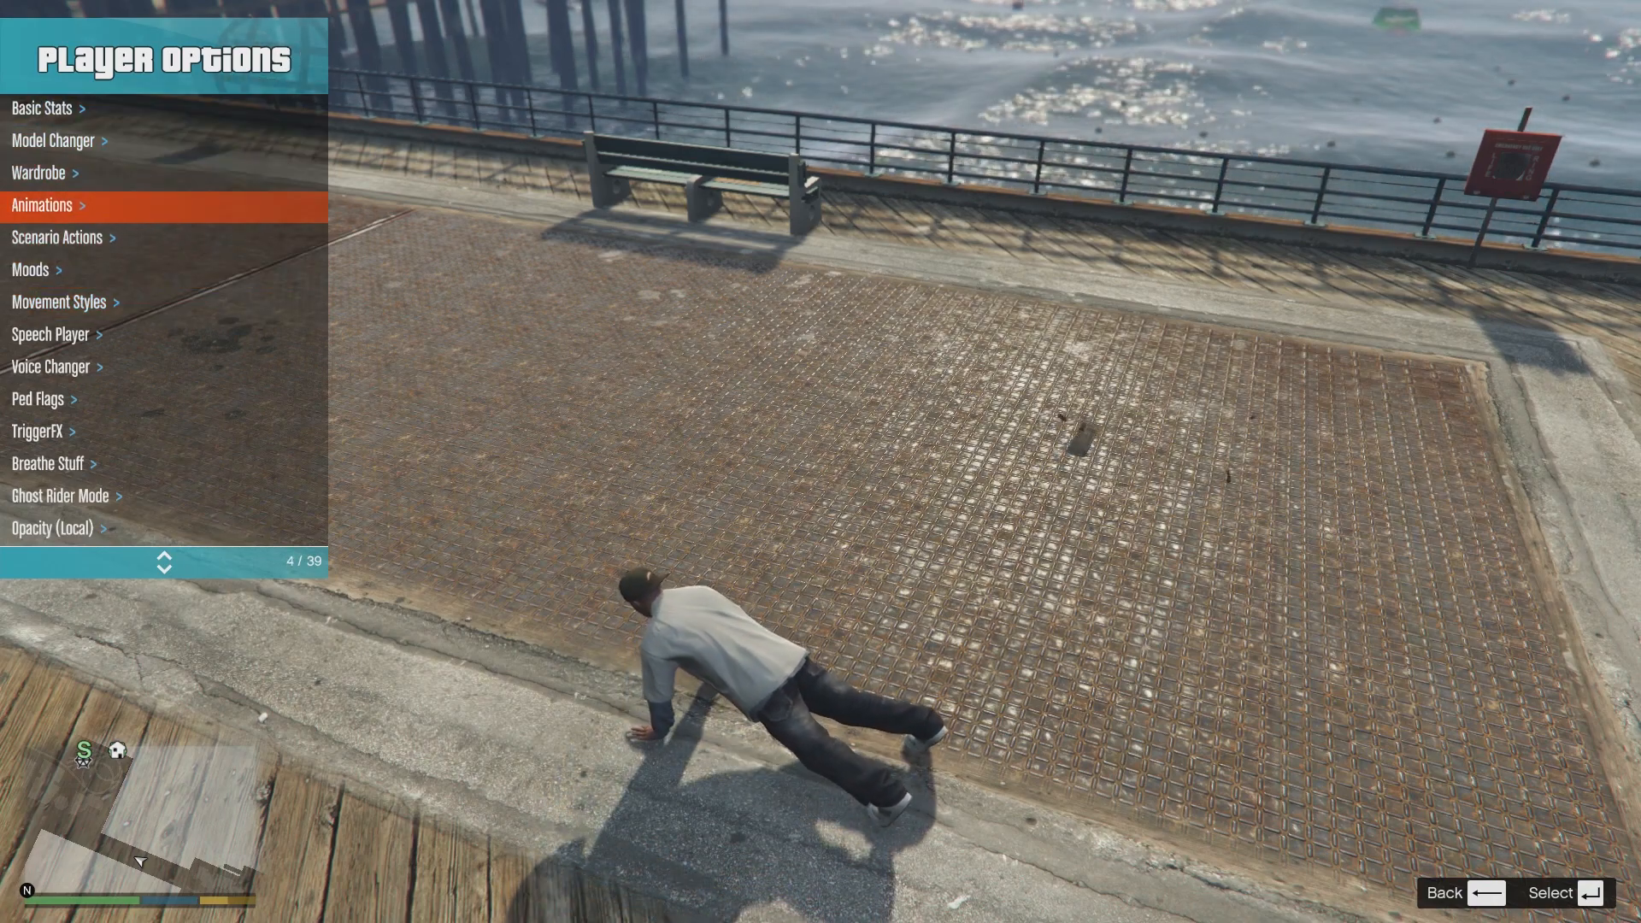
click(41, 203)
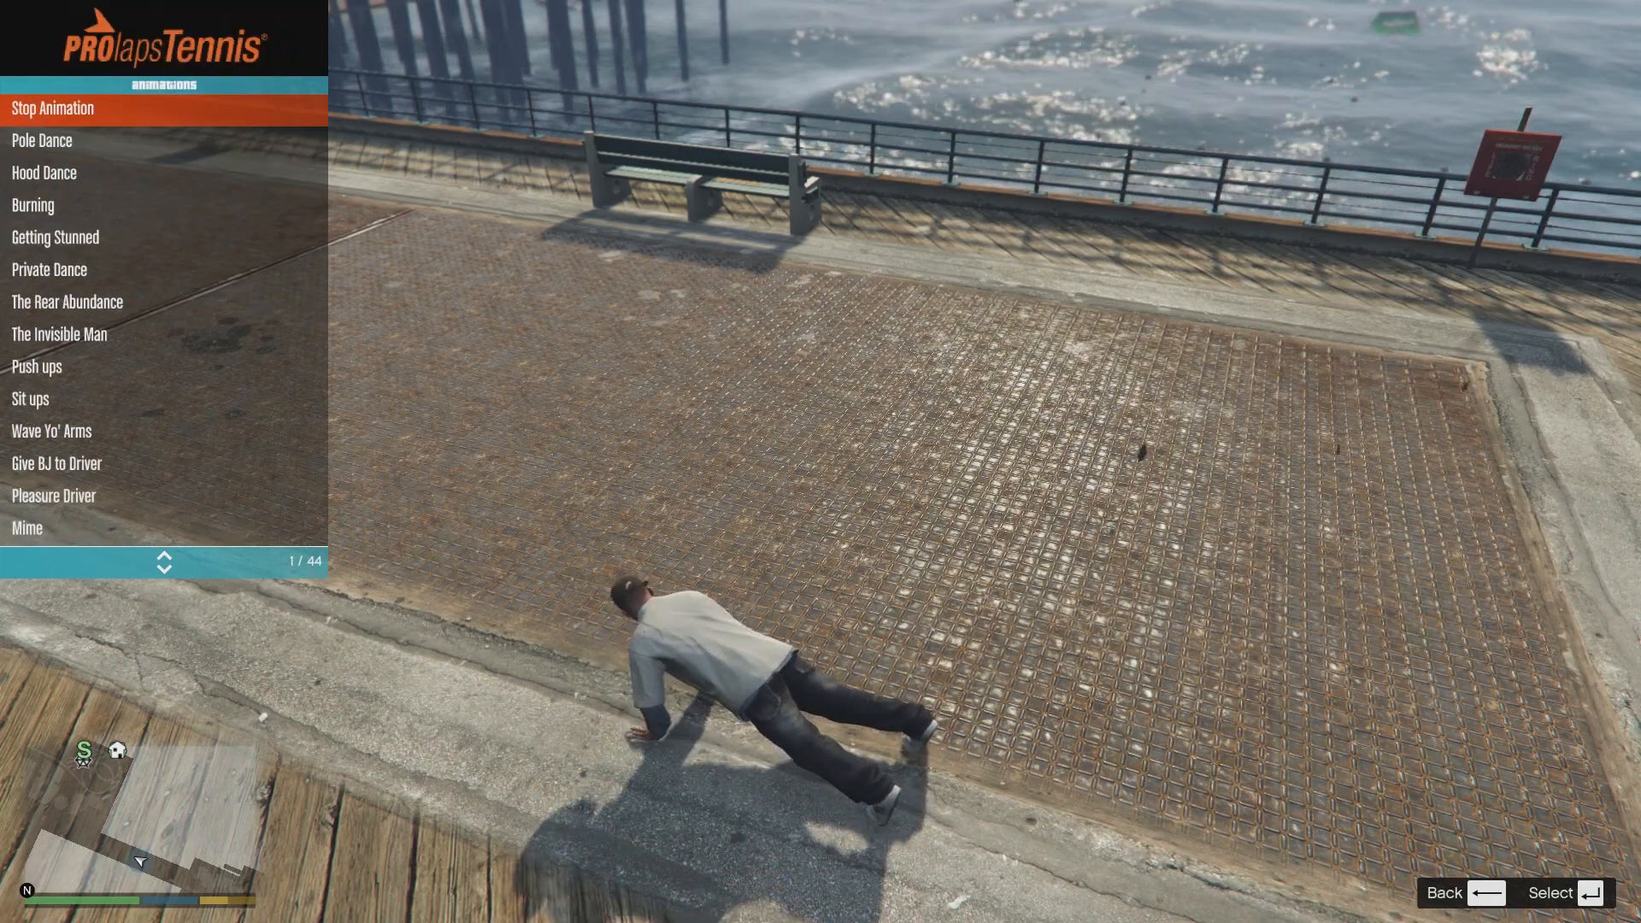